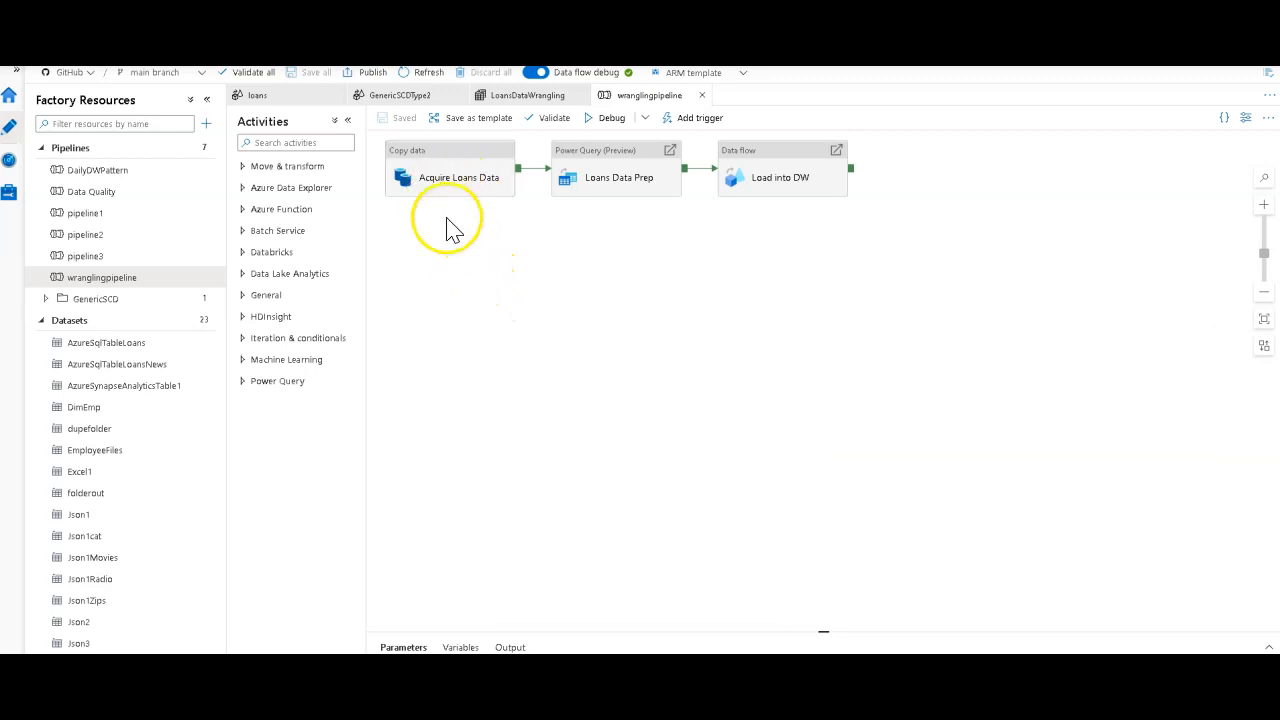
mouse_move(535, 265)
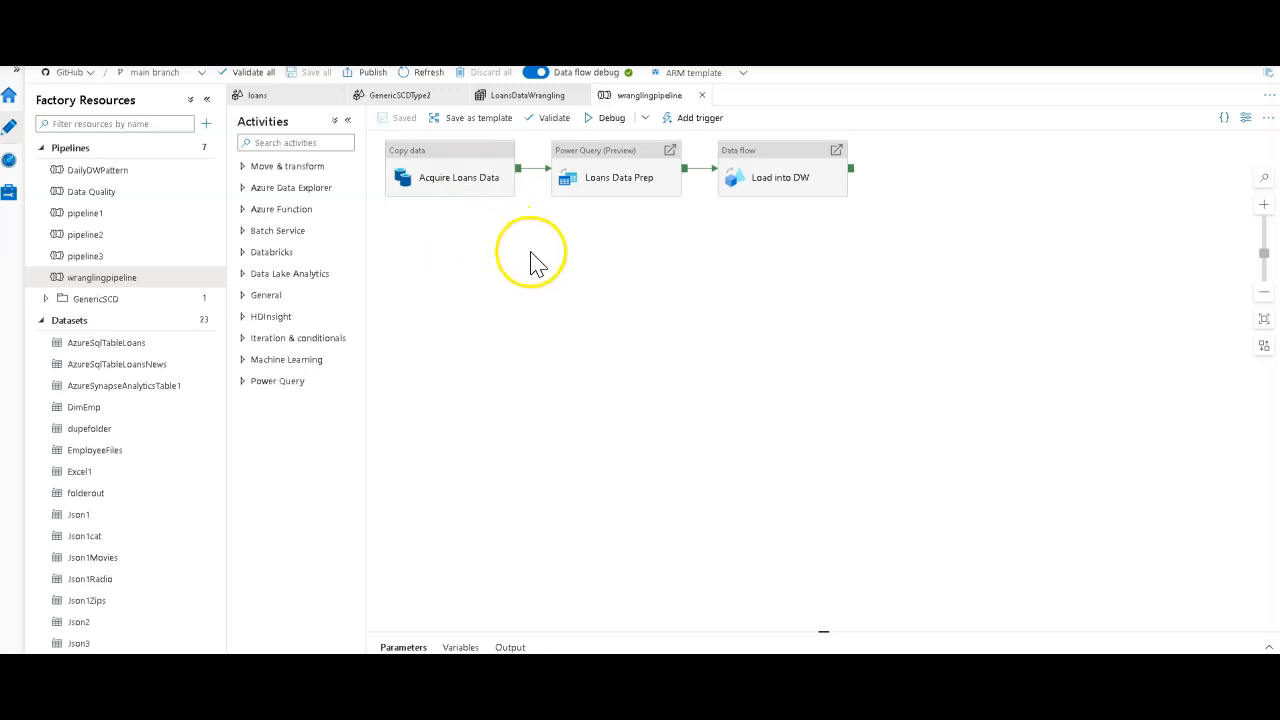
mouse_move(600, 328)
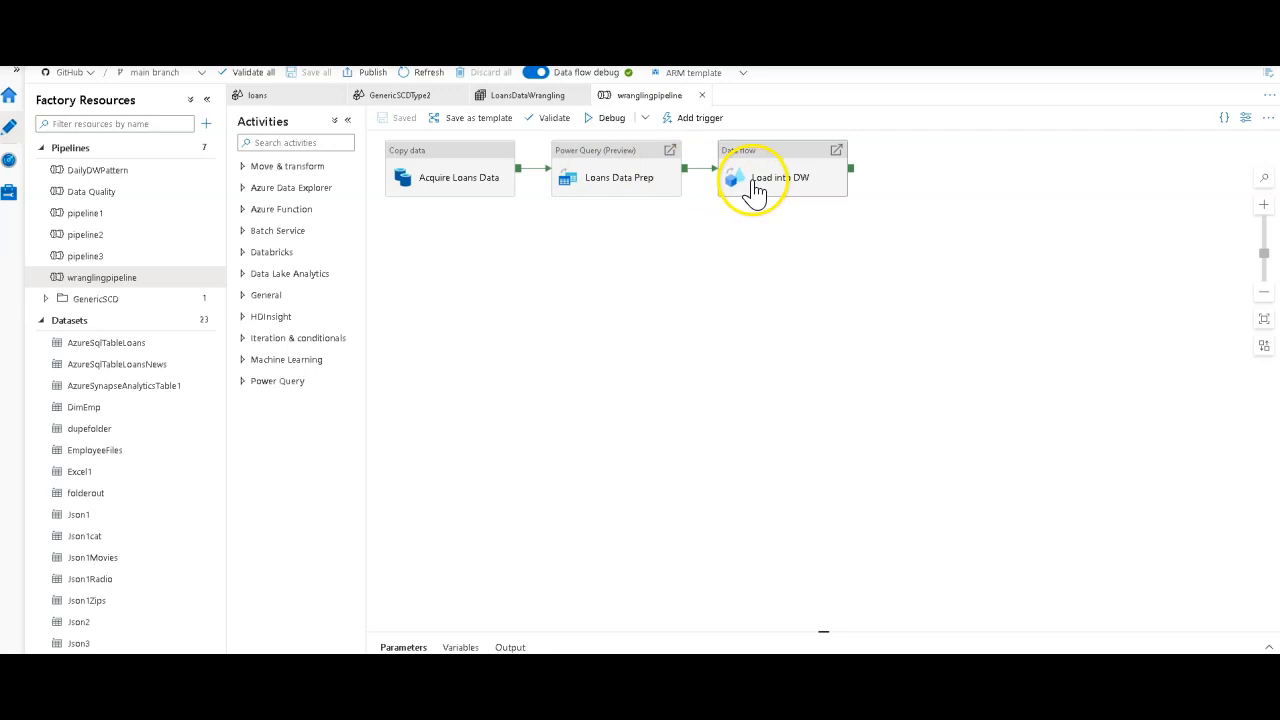
mouse_move(650, 220)
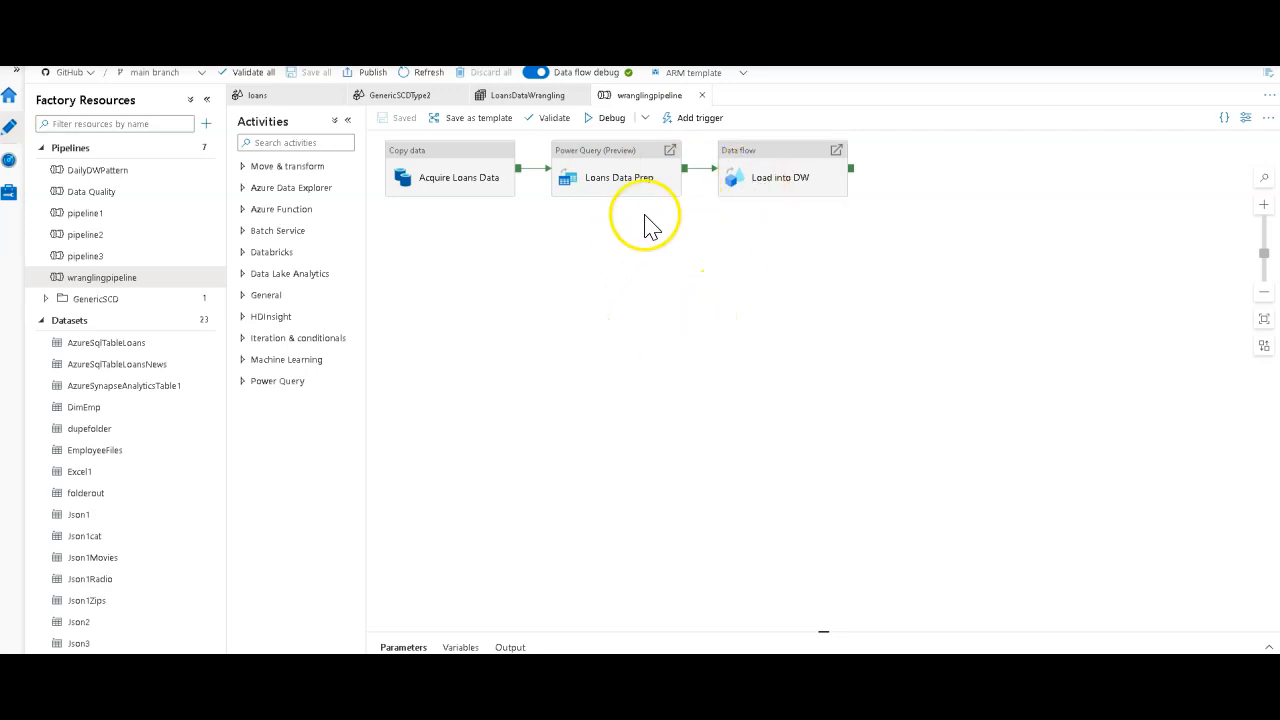
mouse_move(822, 278)
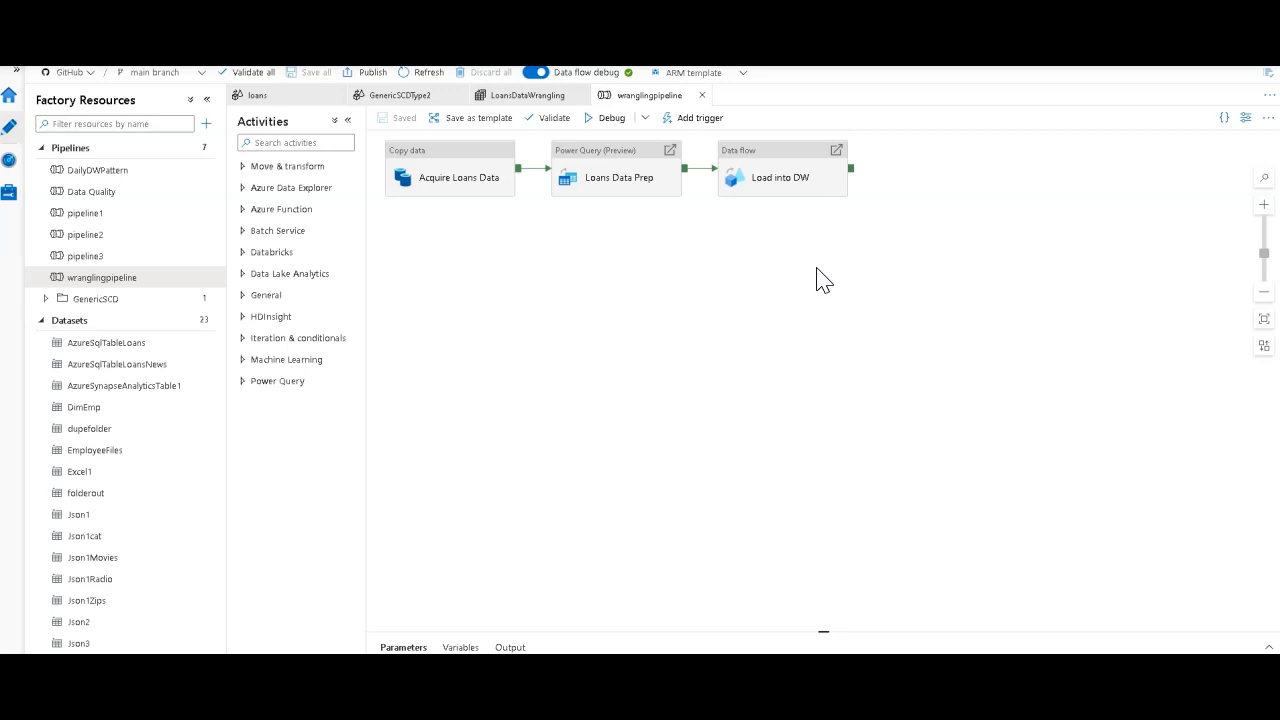
mouse_move(35, 83)
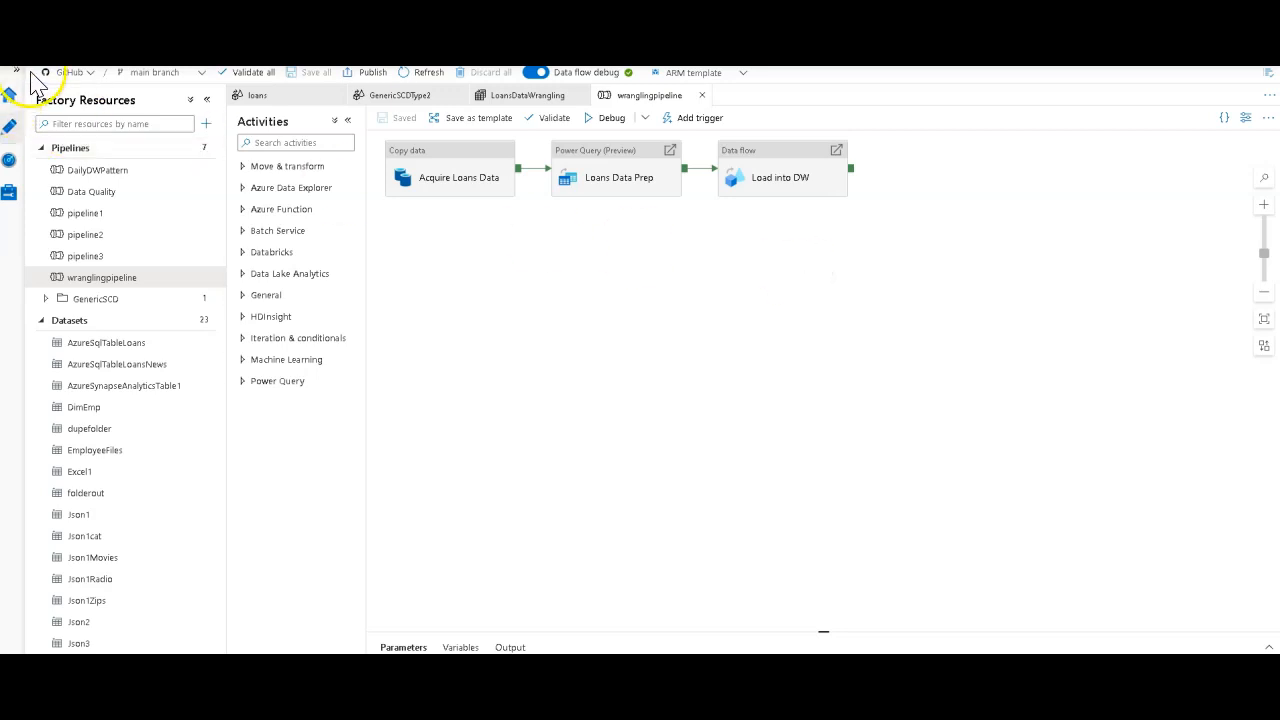
mouse_move(750, 340)
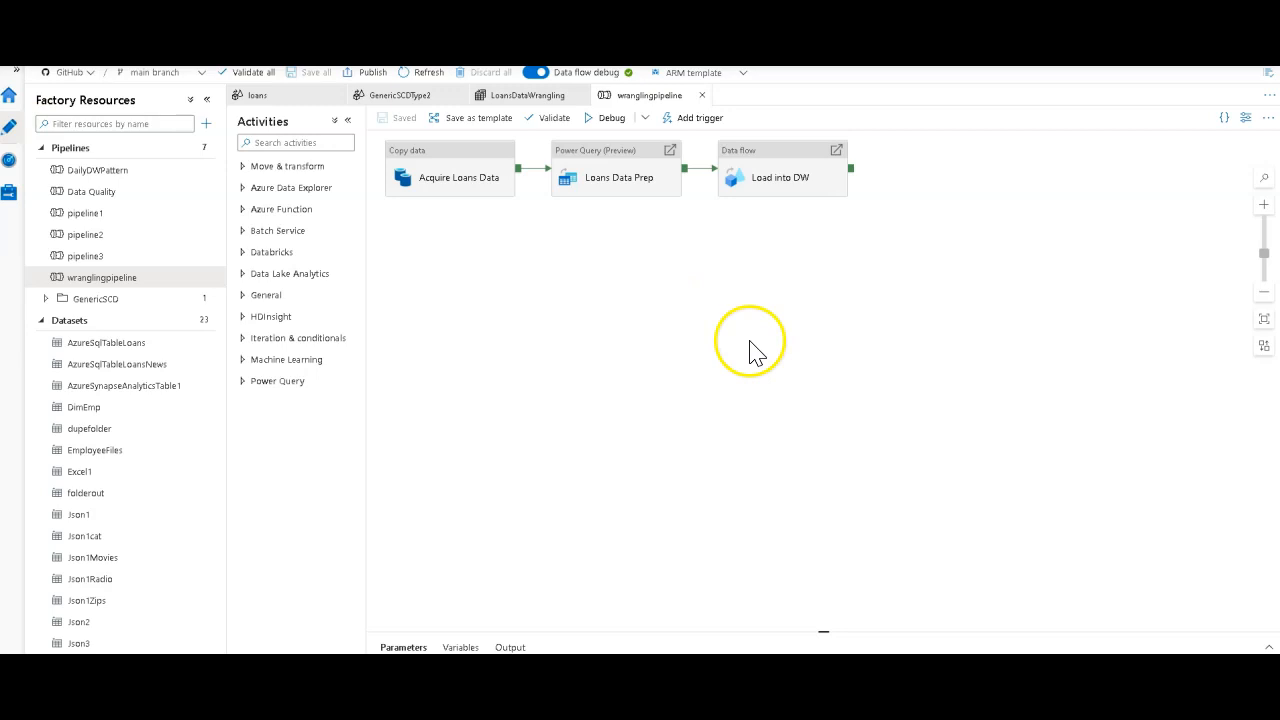
mouse_move(638, 363)
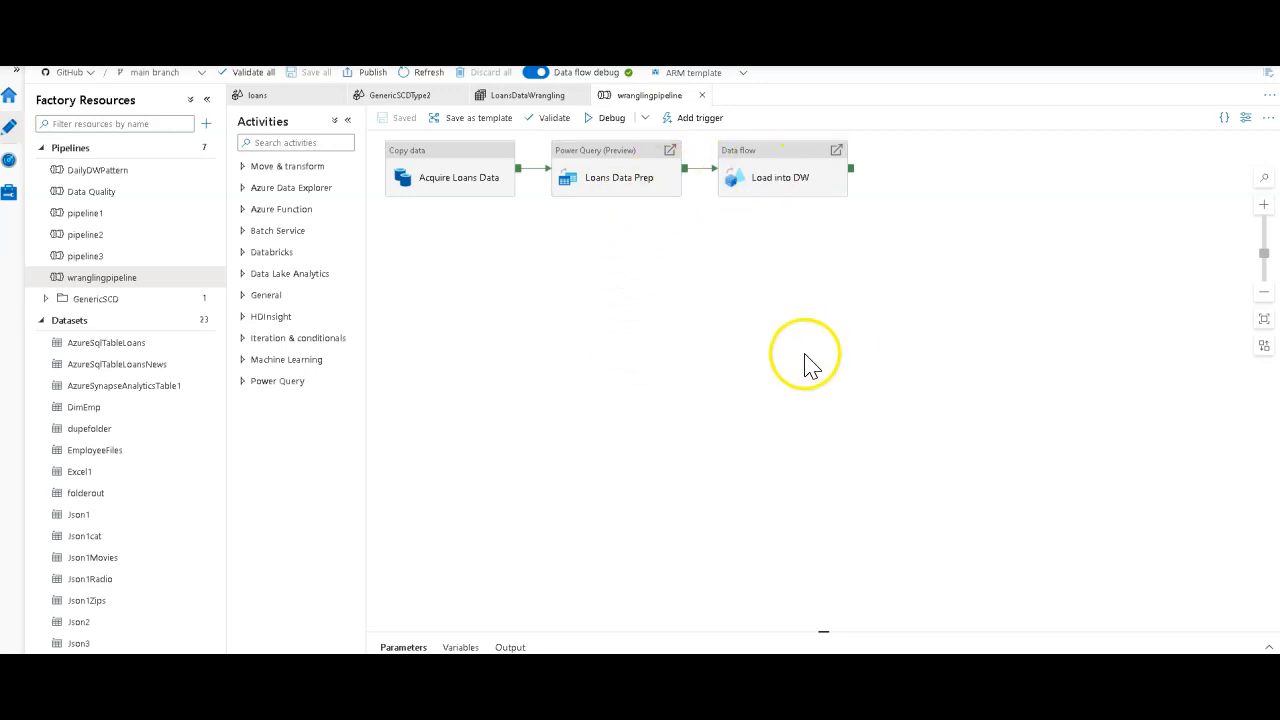
mouse_move(473, 190)
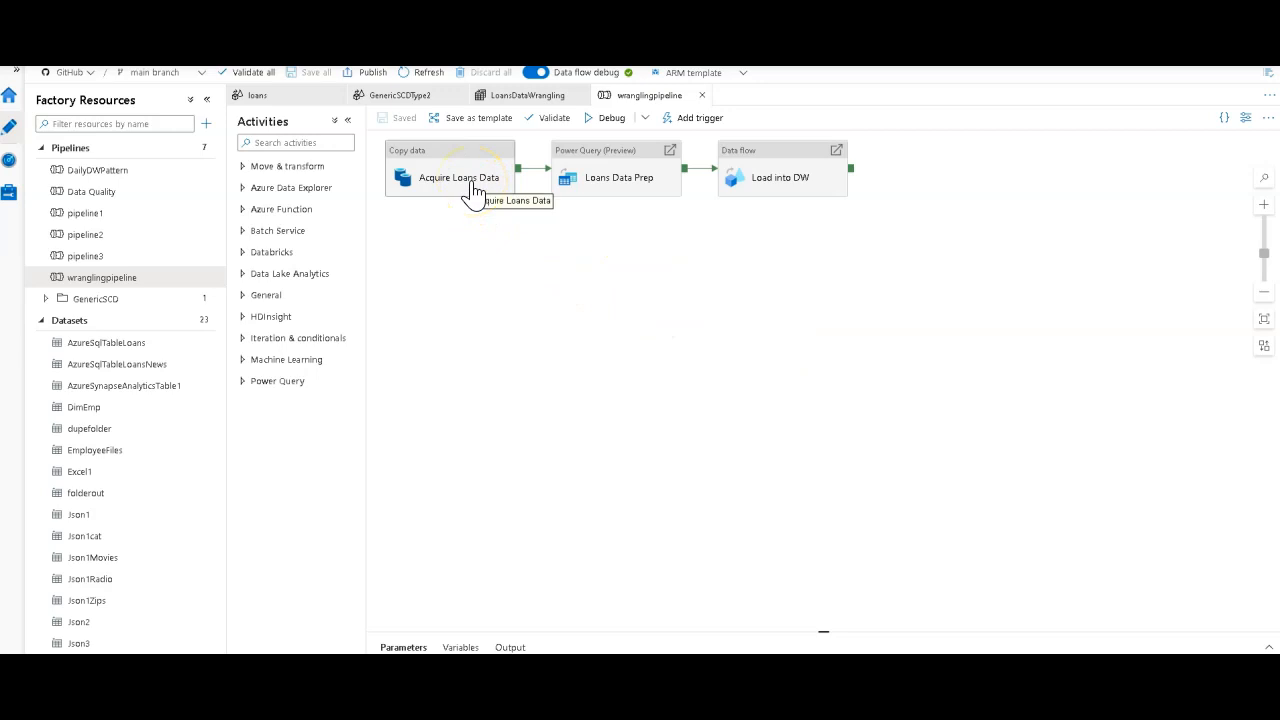
- From the Acquire Loans Data Source tab, start a new dataset and search stores for 'sap'
left_click(459, 185)
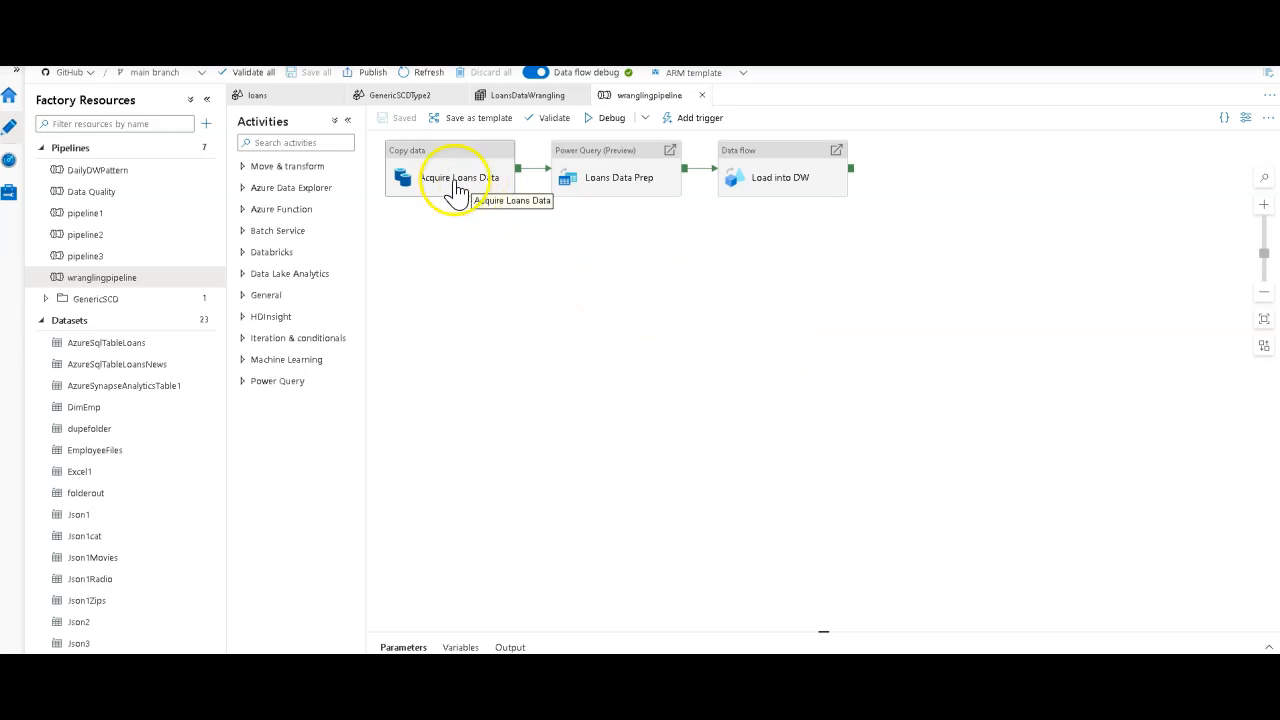
mouse_move(797, 185)
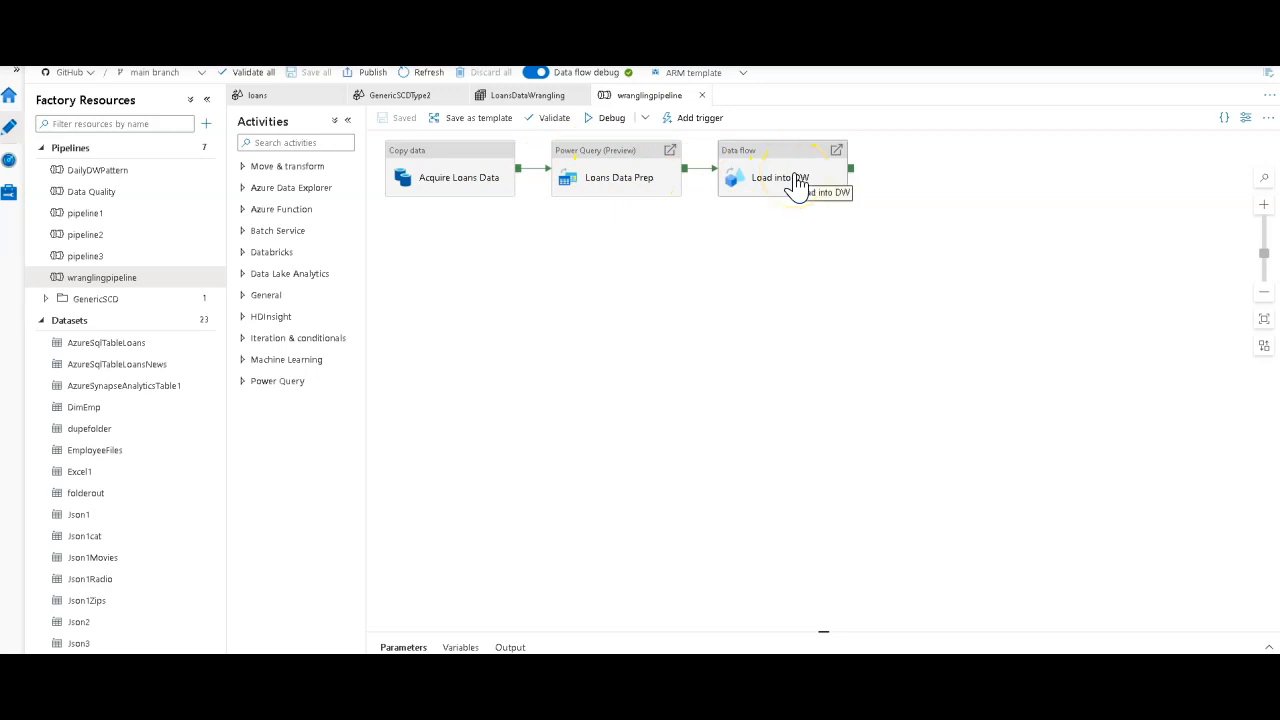
left_click(447, 177)
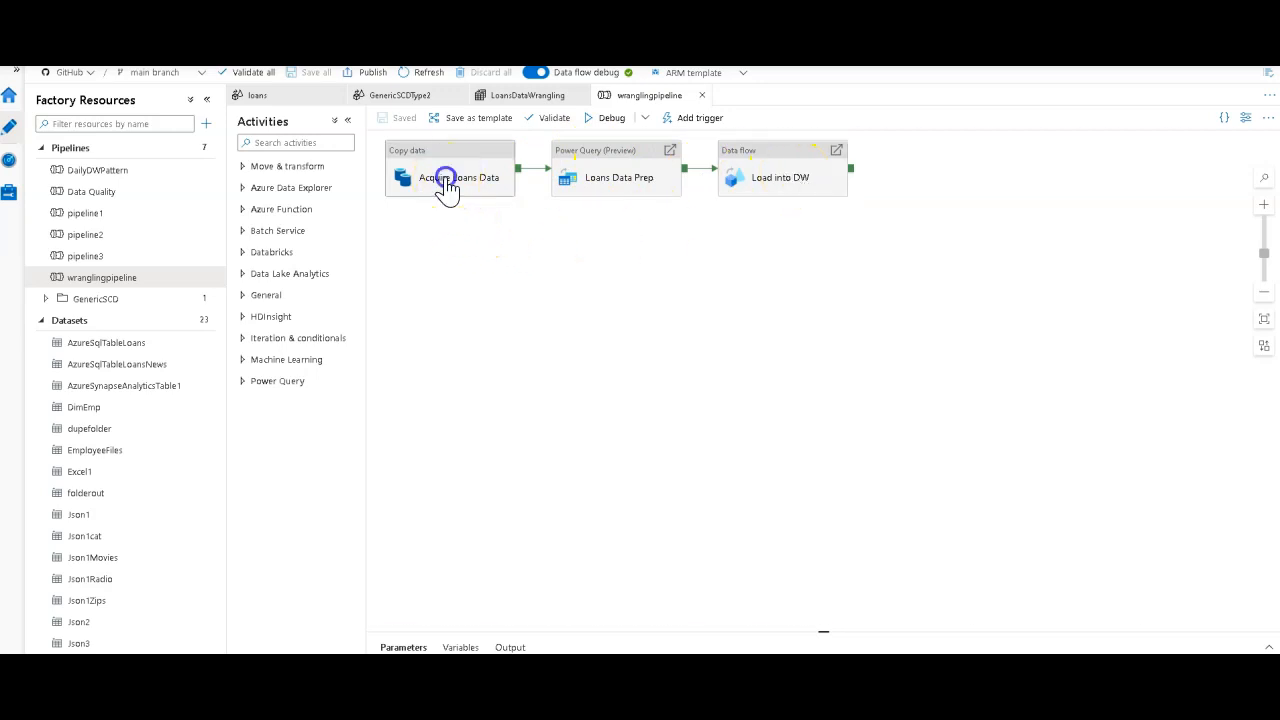
left_click(449, 177)
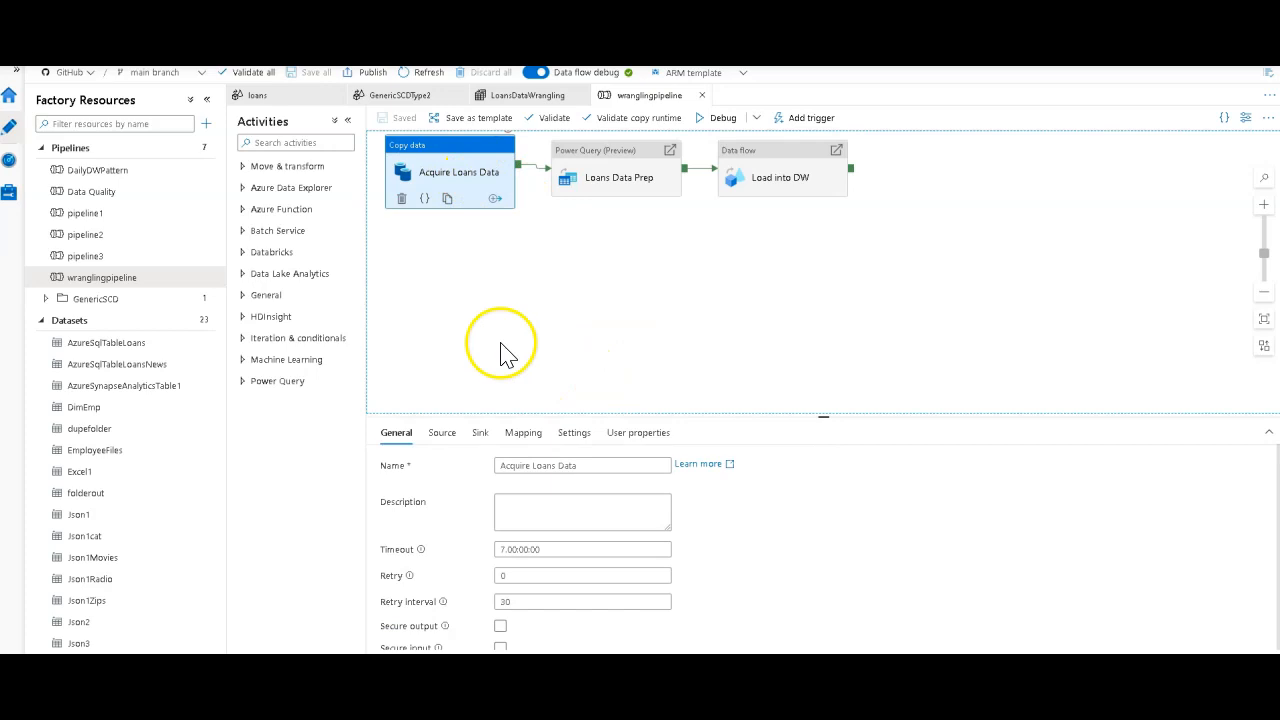
mouse_move(503, 353)
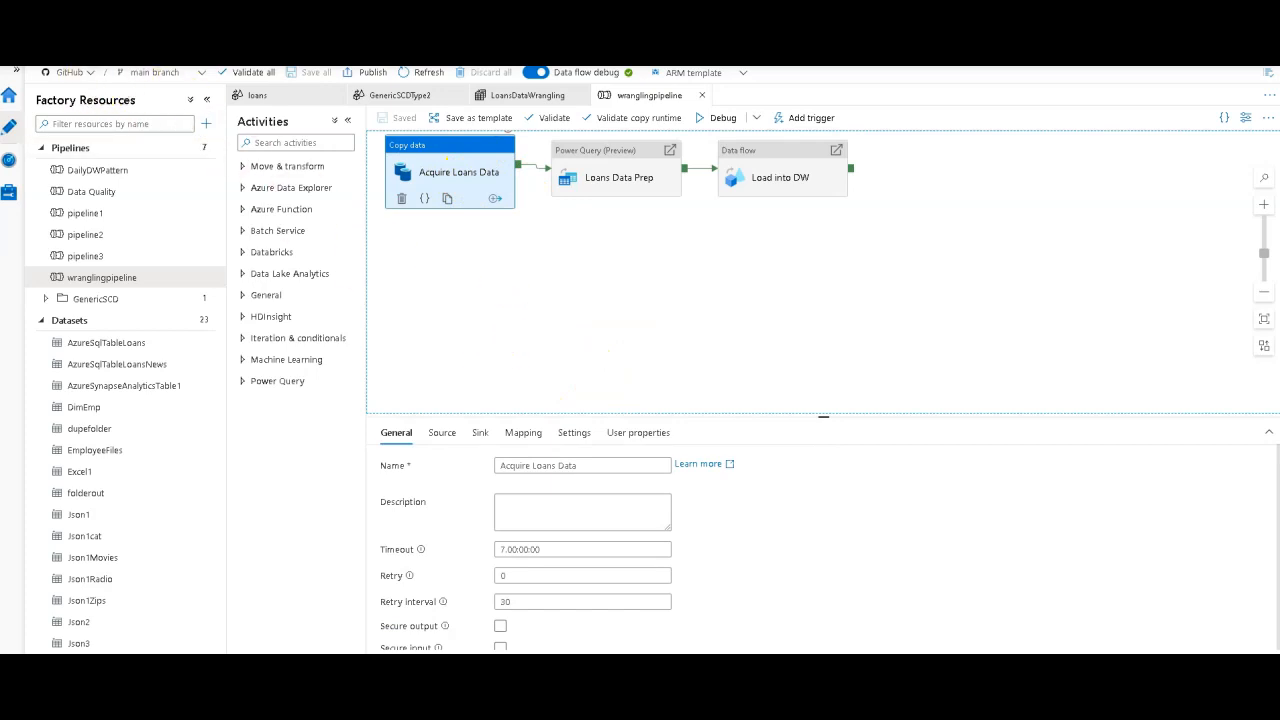
left_click(441, 432)
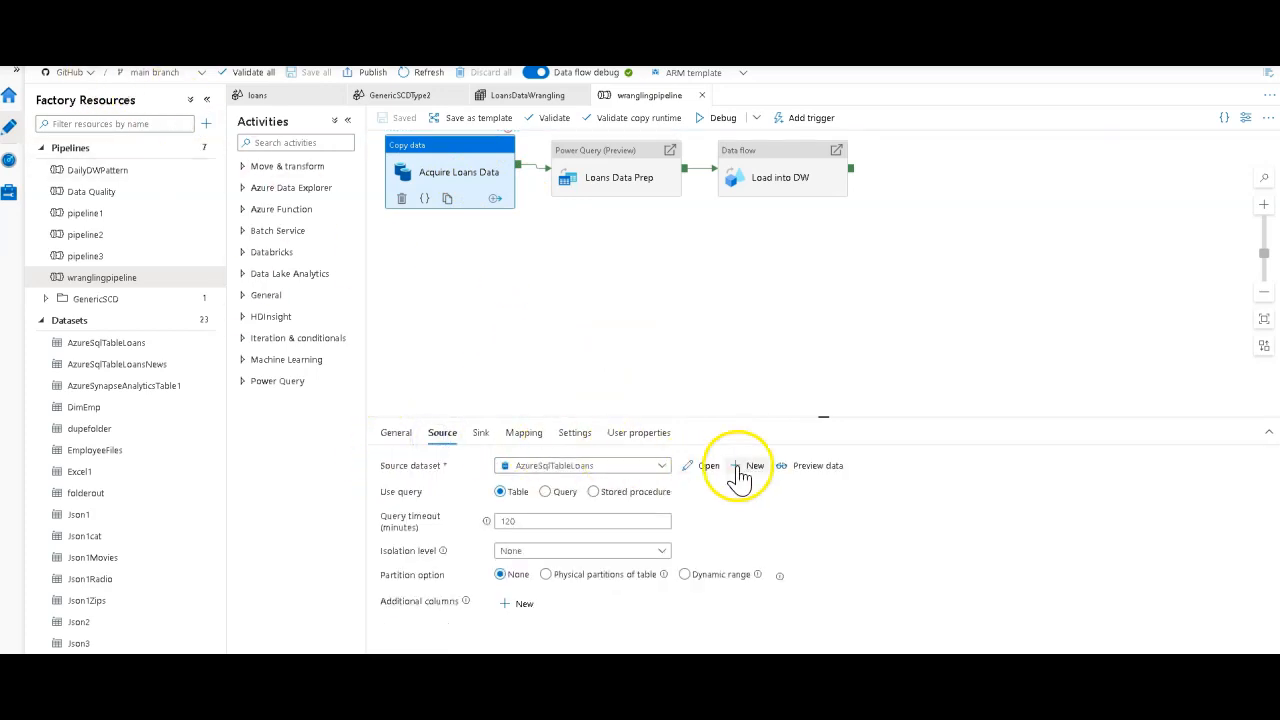
left_click(754, 465)
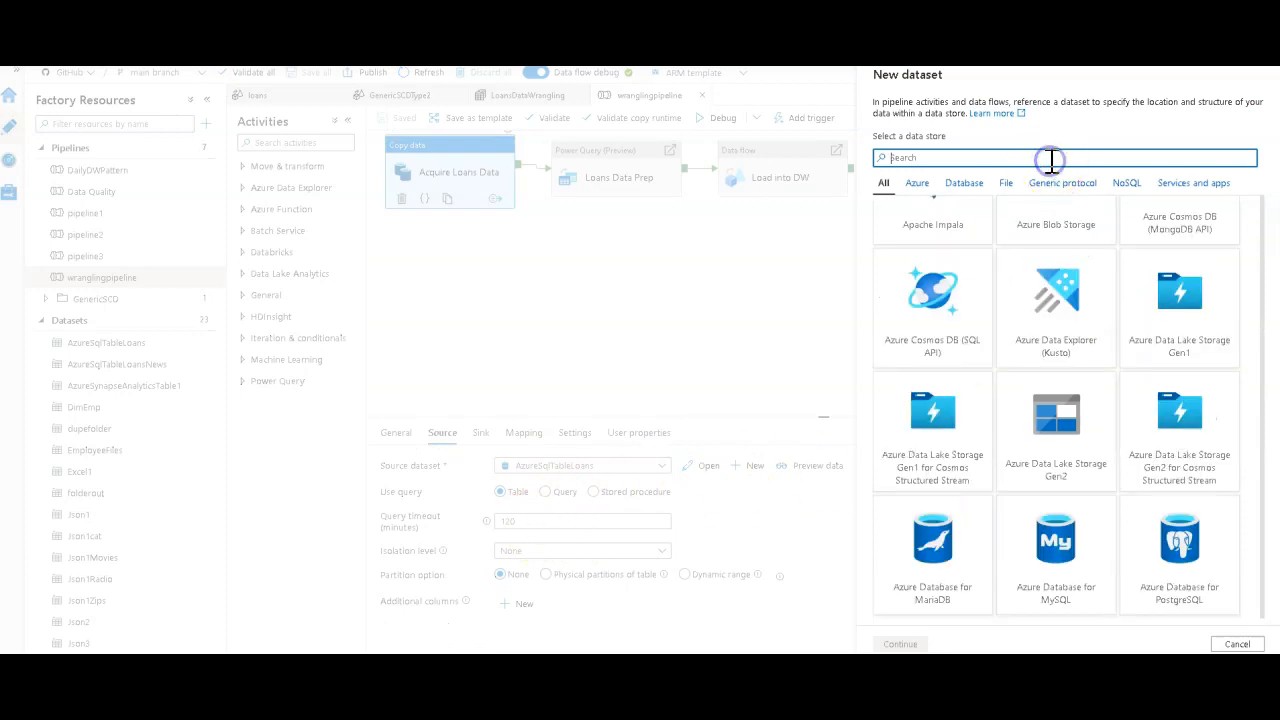
type("sap")
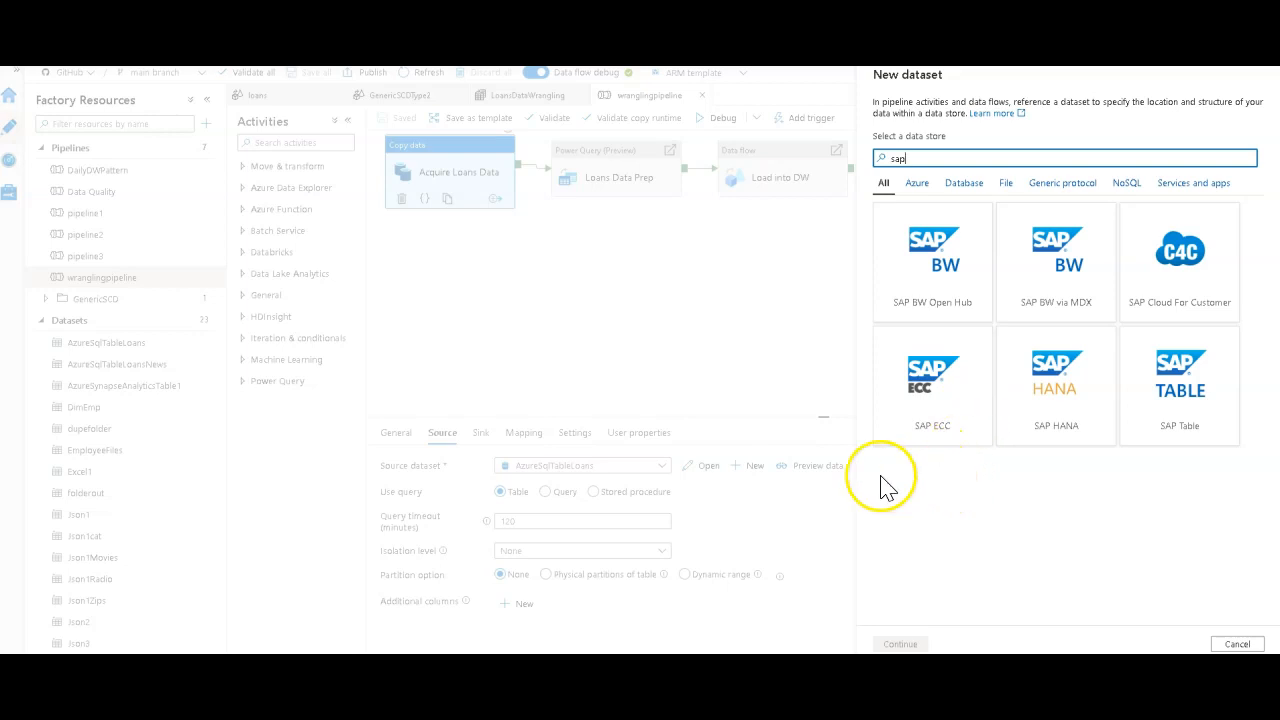
mouse_move(884, 485)
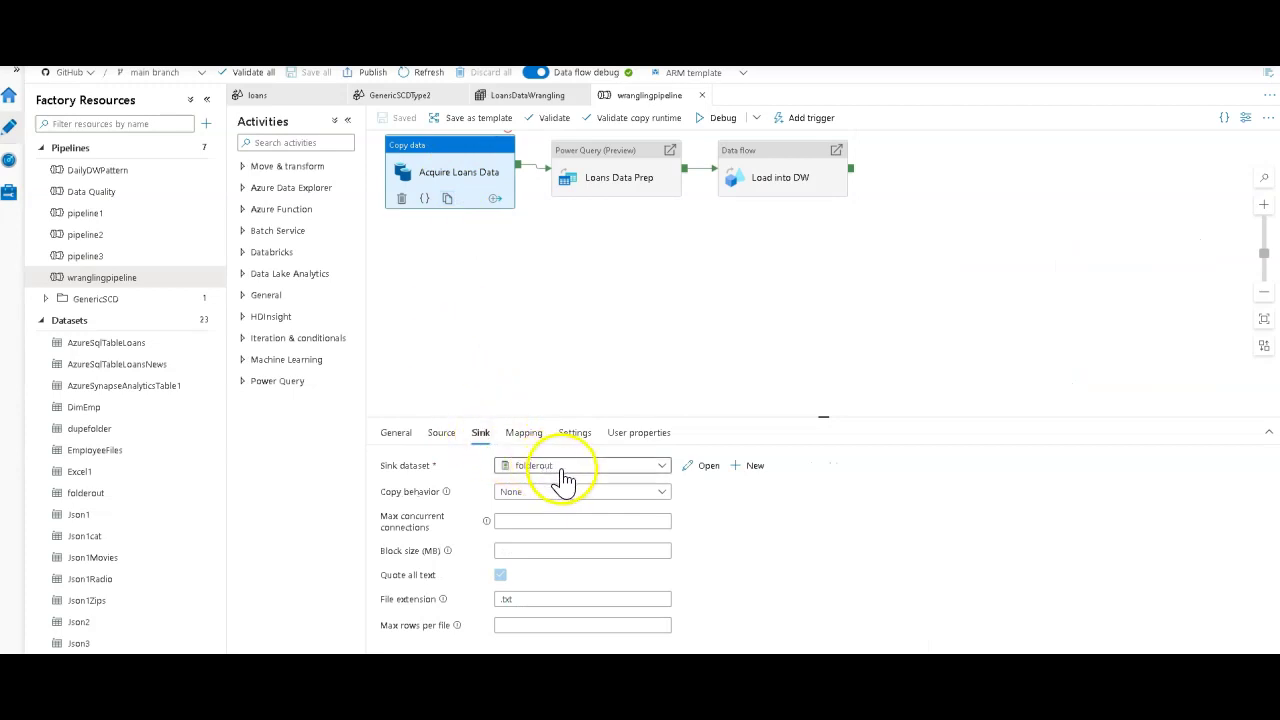
mouse_move(608, 480)
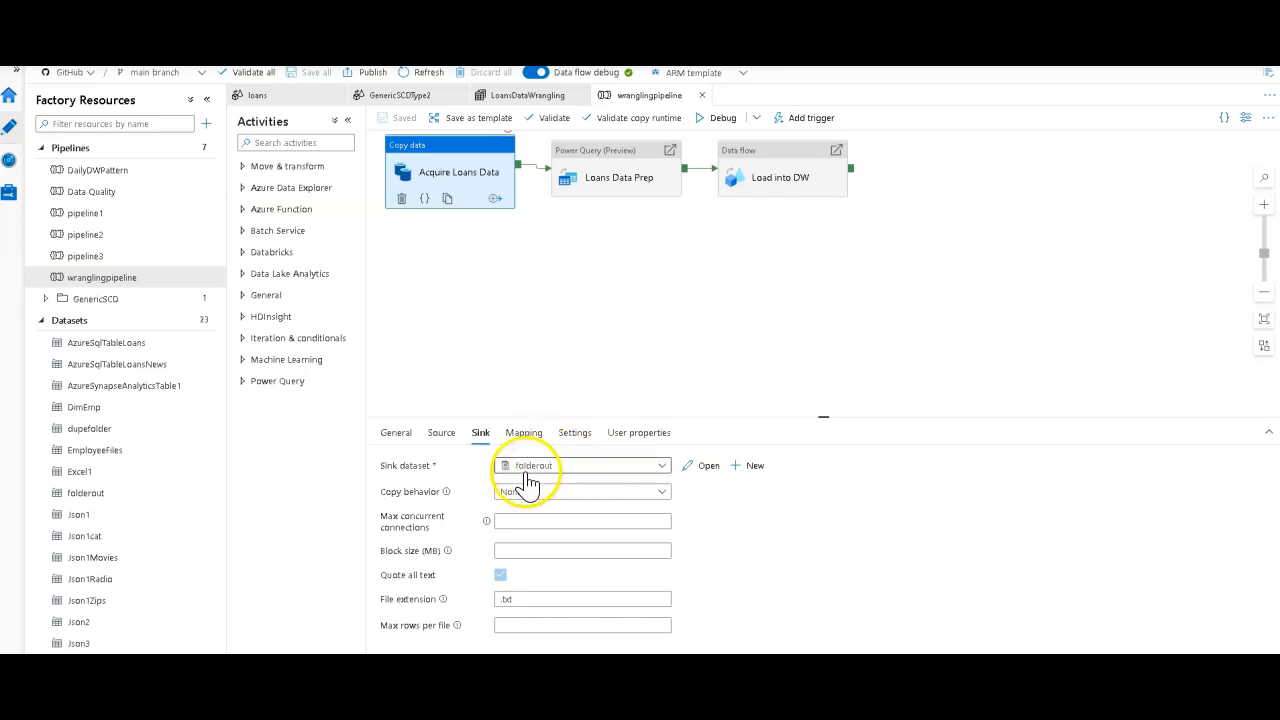
mouse_move(565, 485)
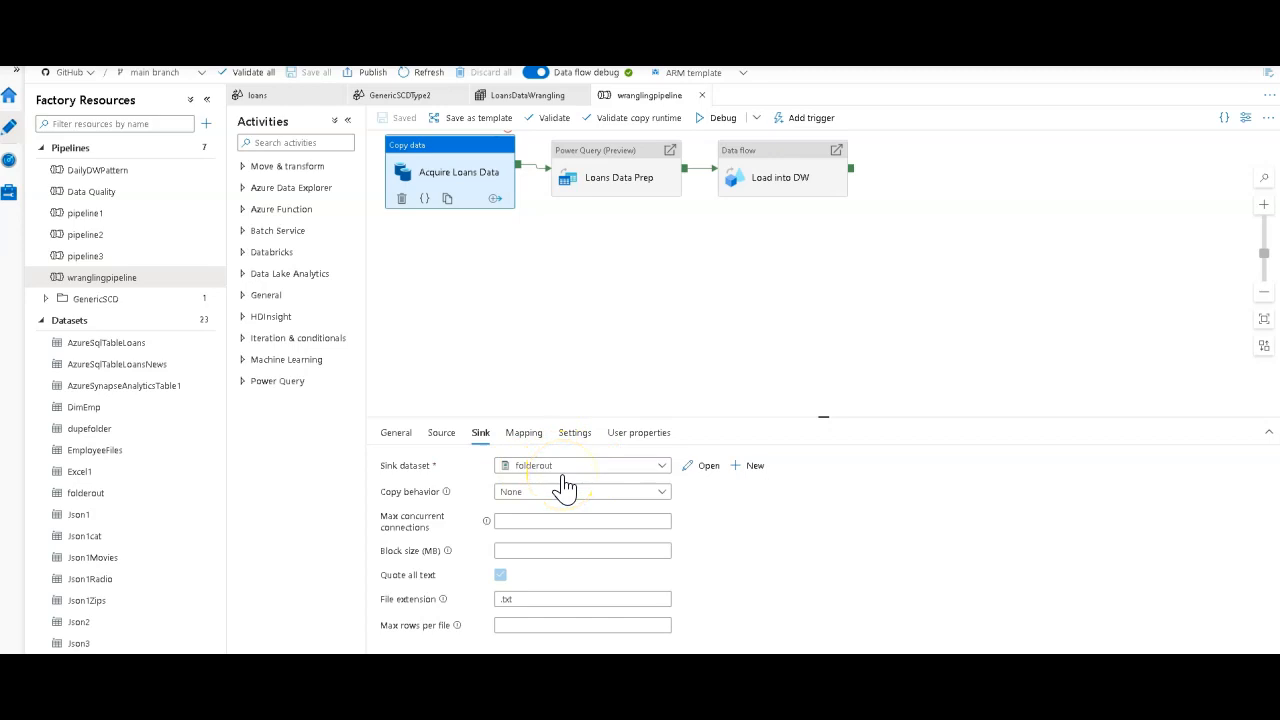
mouse_move(635, 190)
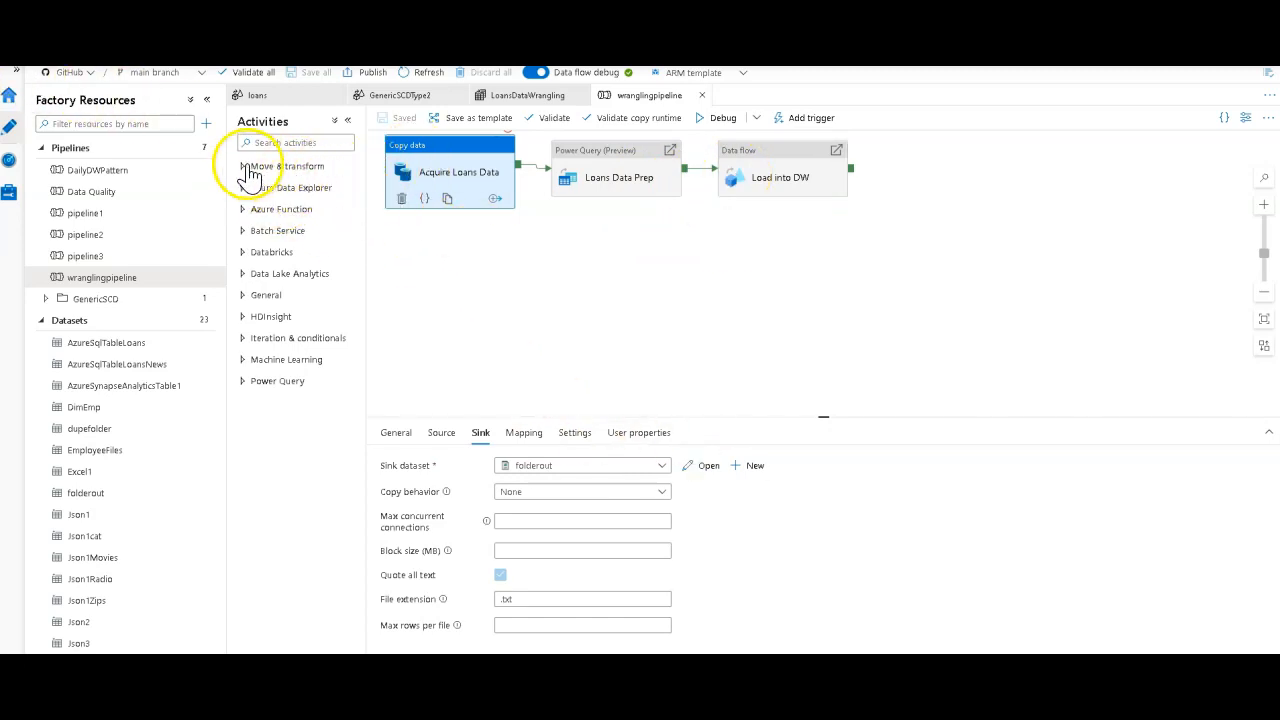
- Drag a Copy data activity from Move & transform onto the canvas, then remove it
left_click(285, 166)
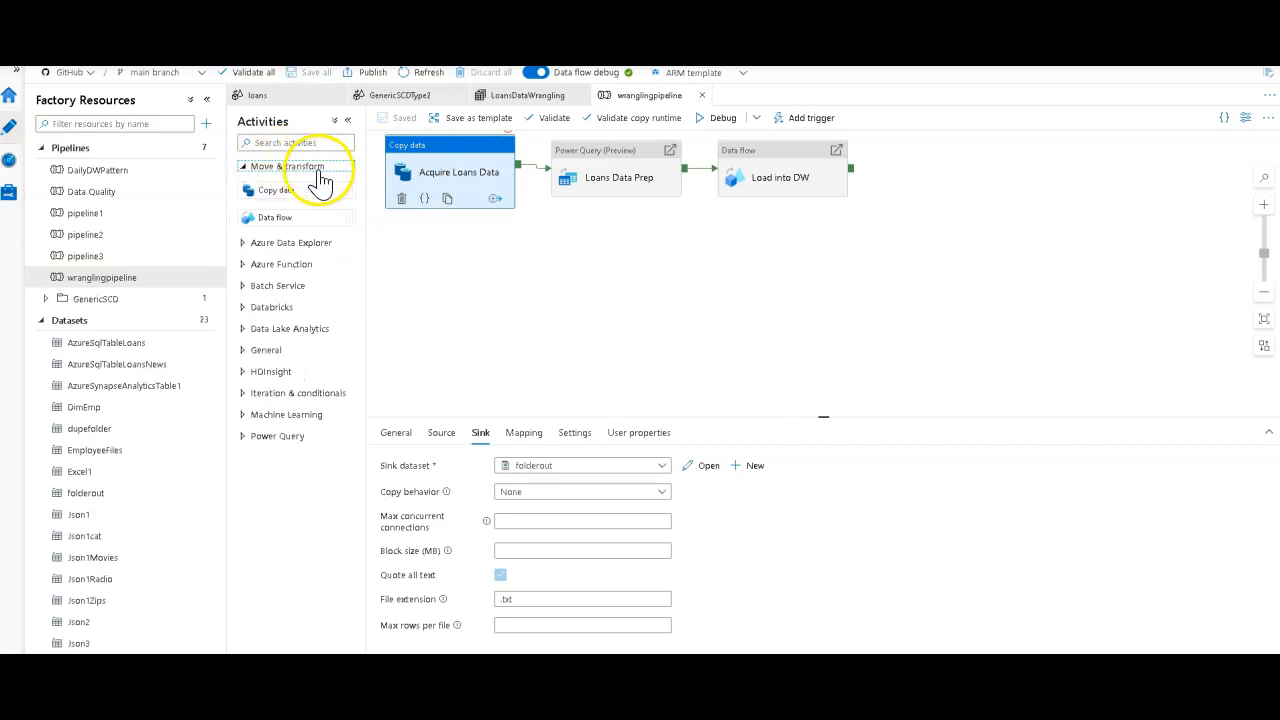
left_click_drag(277, 190, 460, 280)
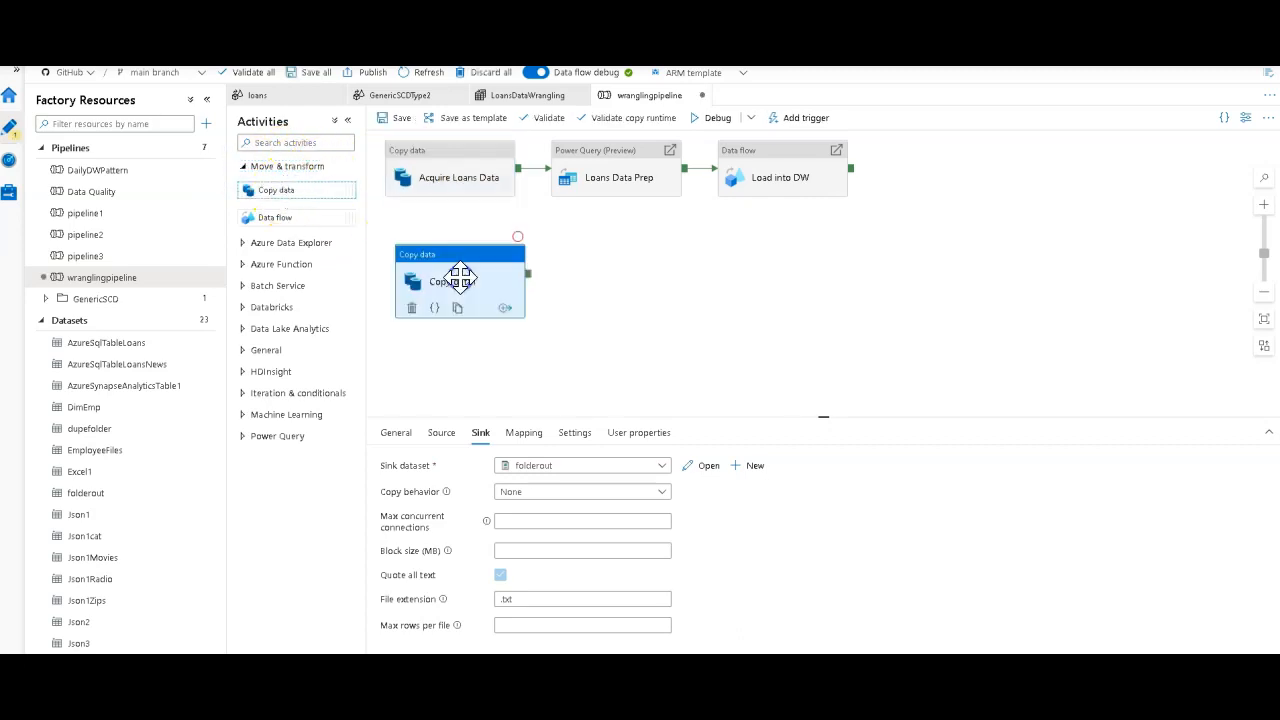
left_click(395, 432)
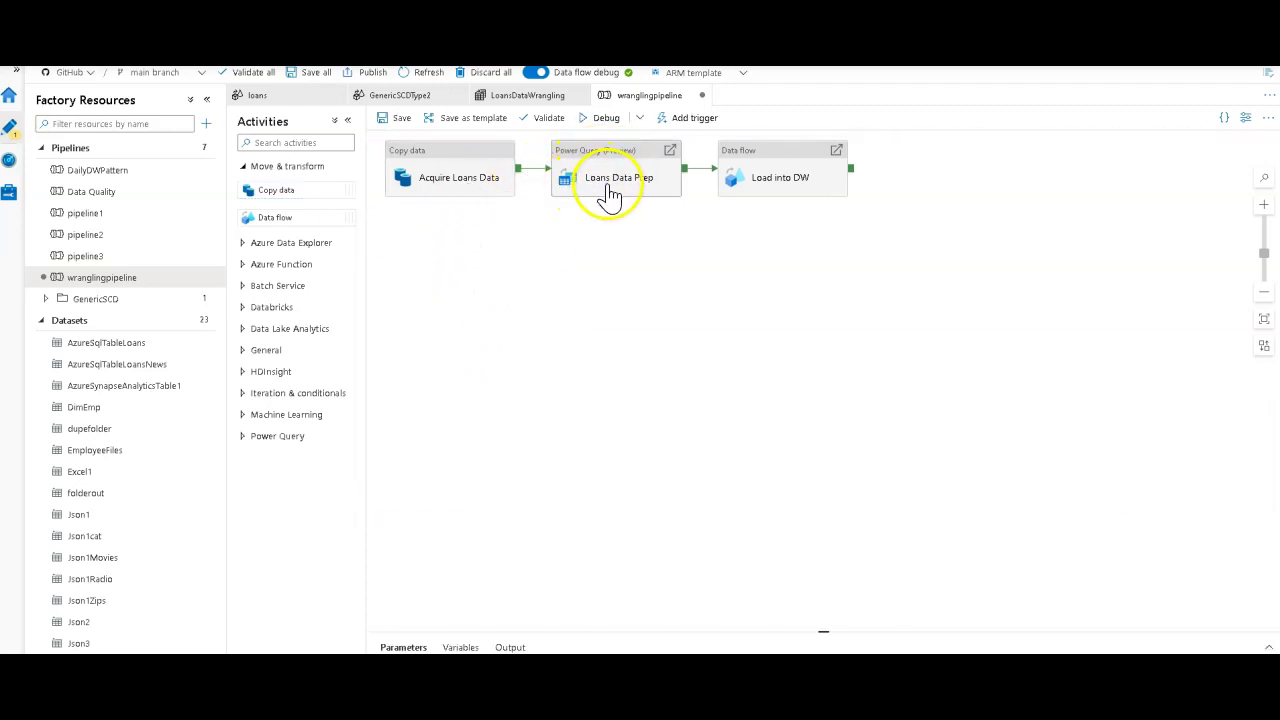
mouse_move(612, 192)
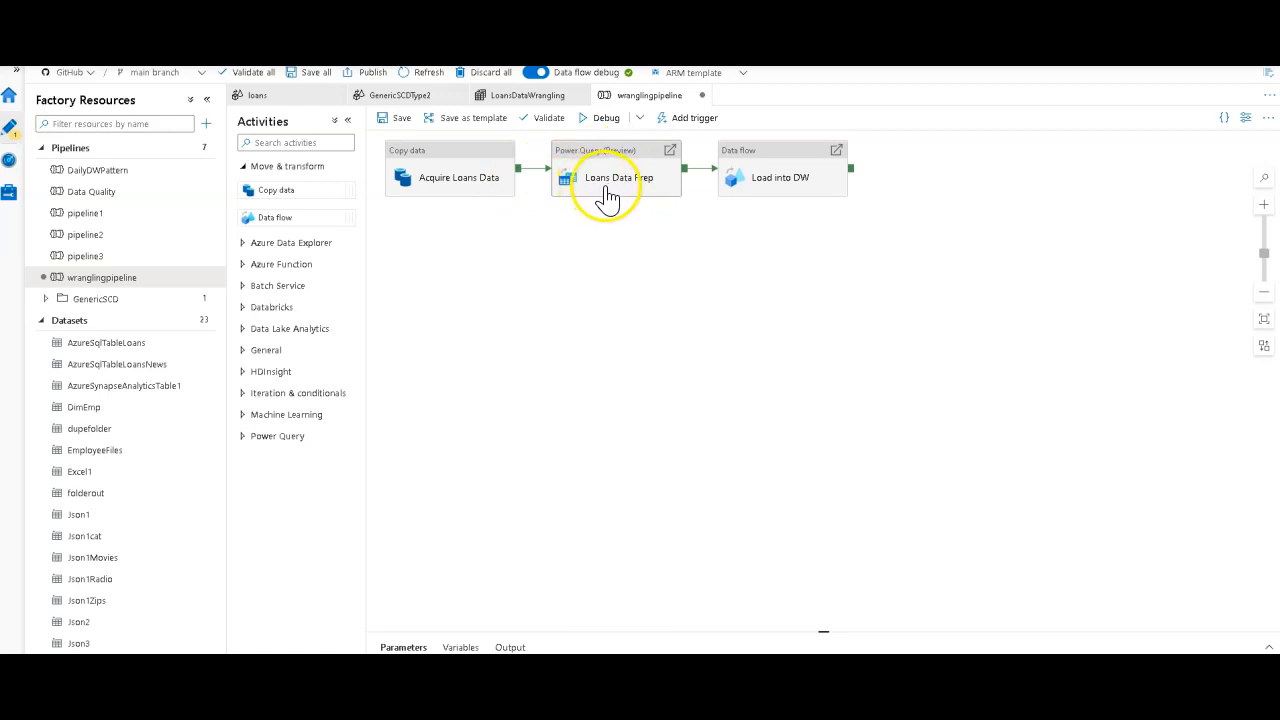
mouse_move(220, 325)
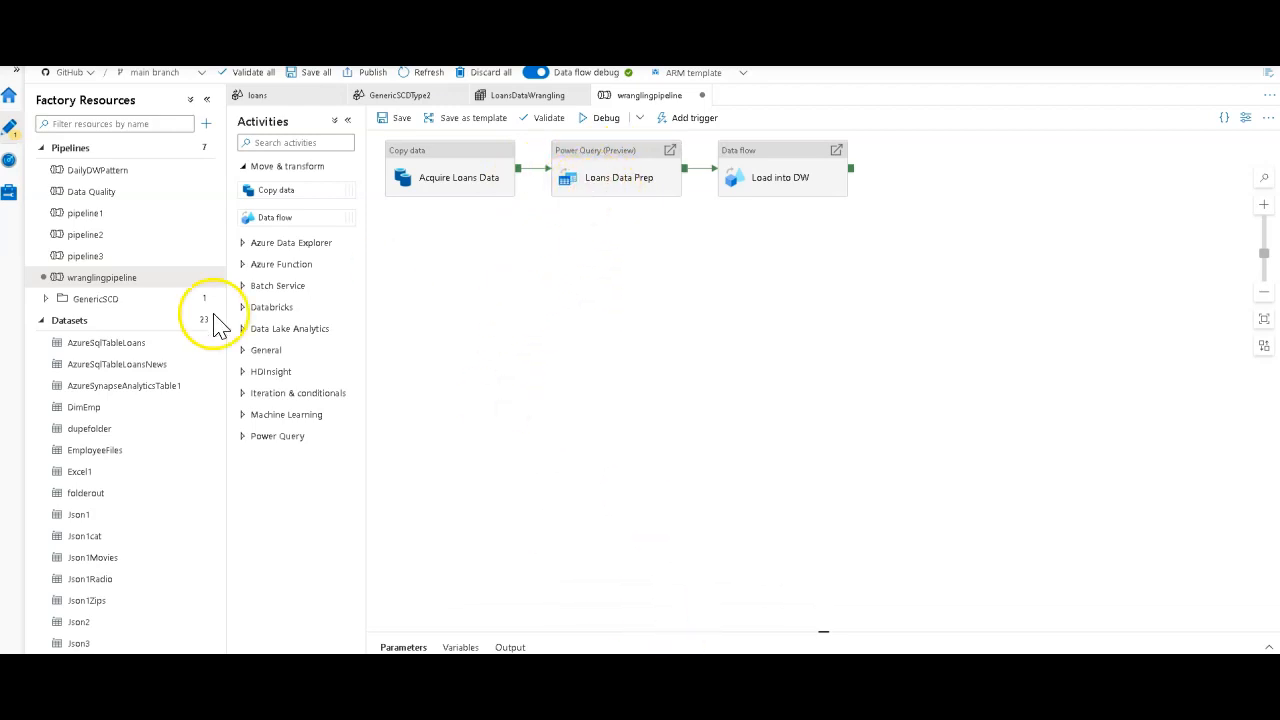
- Collapse the datasets and pipelines lists and switch to the LoansDataWrangling mashup tab
left_click(41, 320)
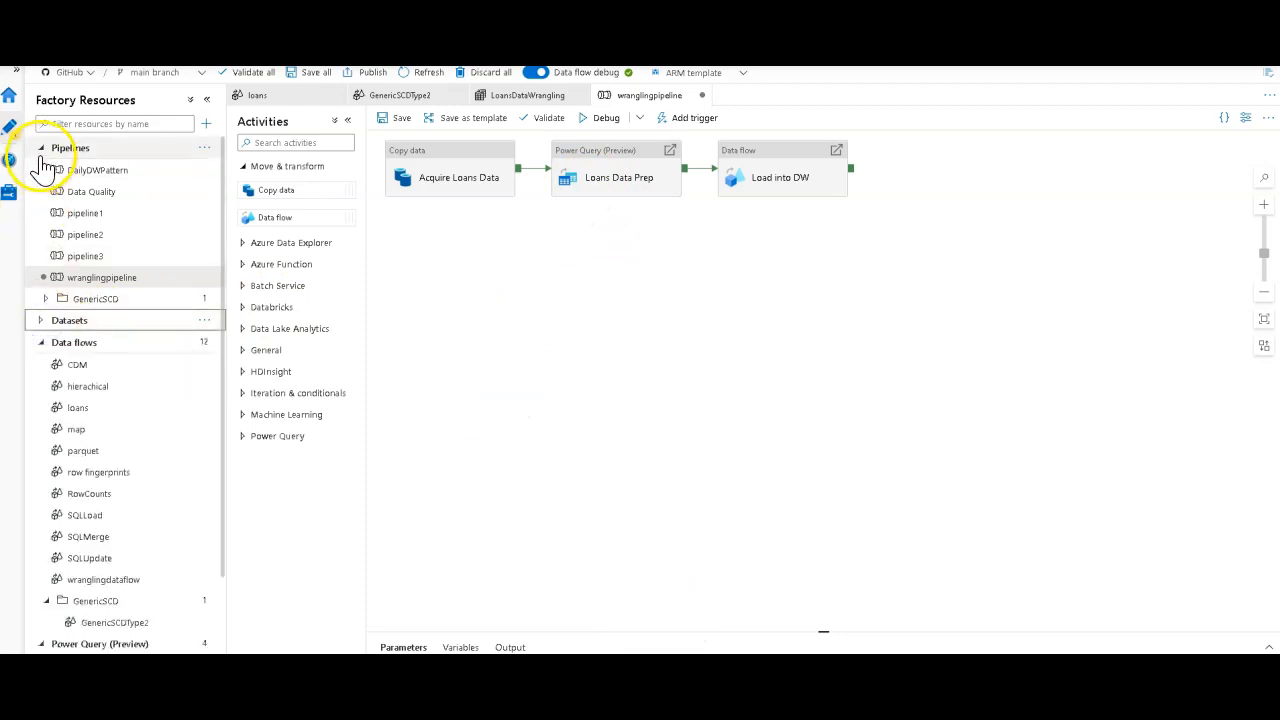
left_click(40, 148)
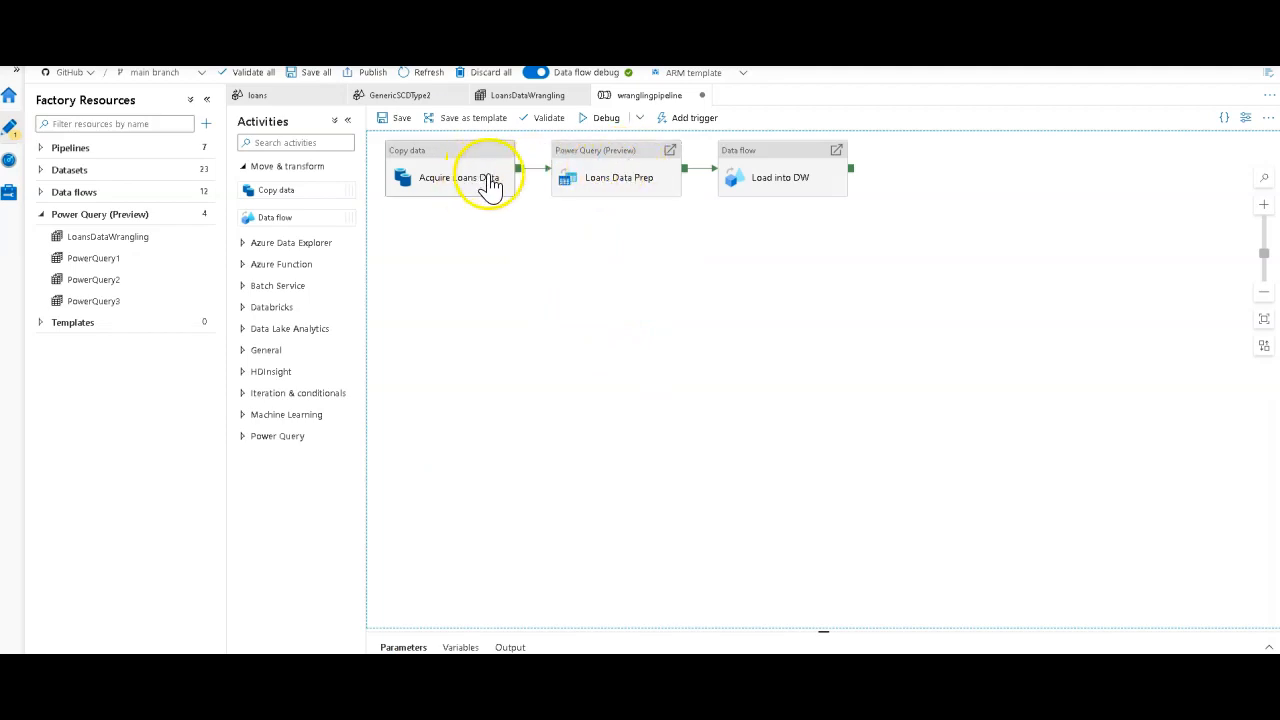
left_click(526, 95)
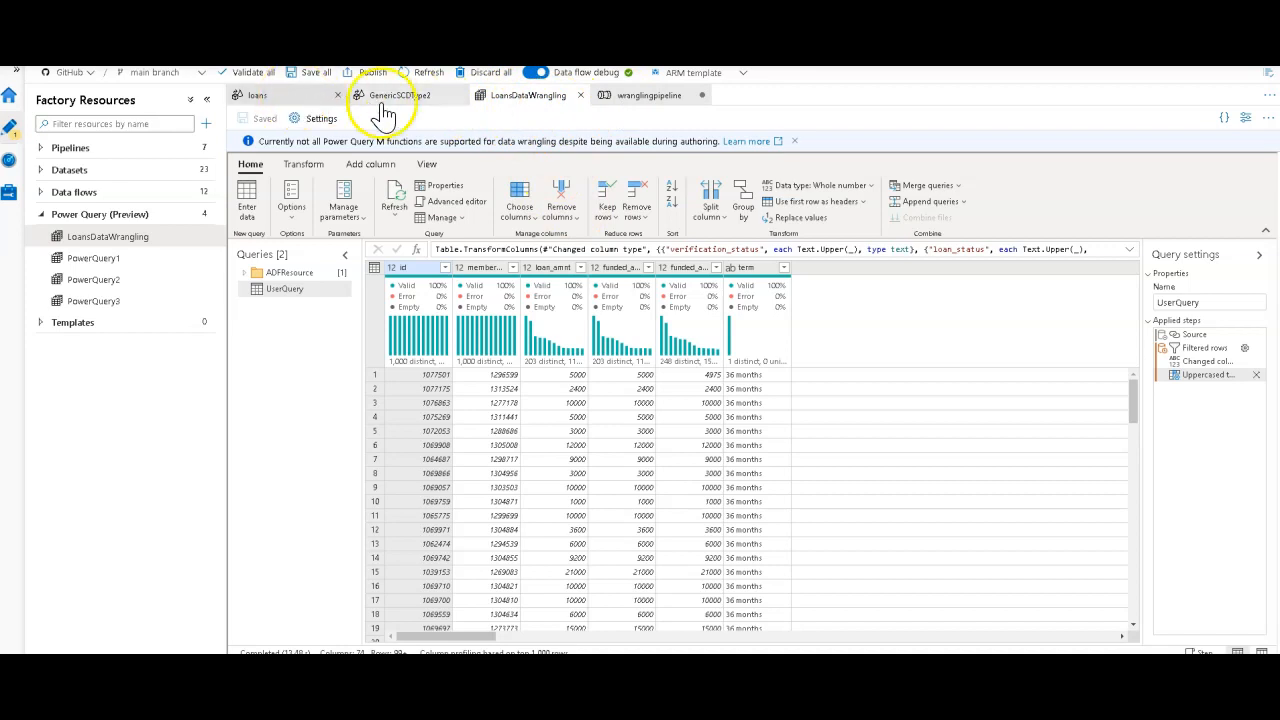
- On wranglingpipeline, select Loans Data Prep to view its name, timeout and retry values
left_click(640, 95)
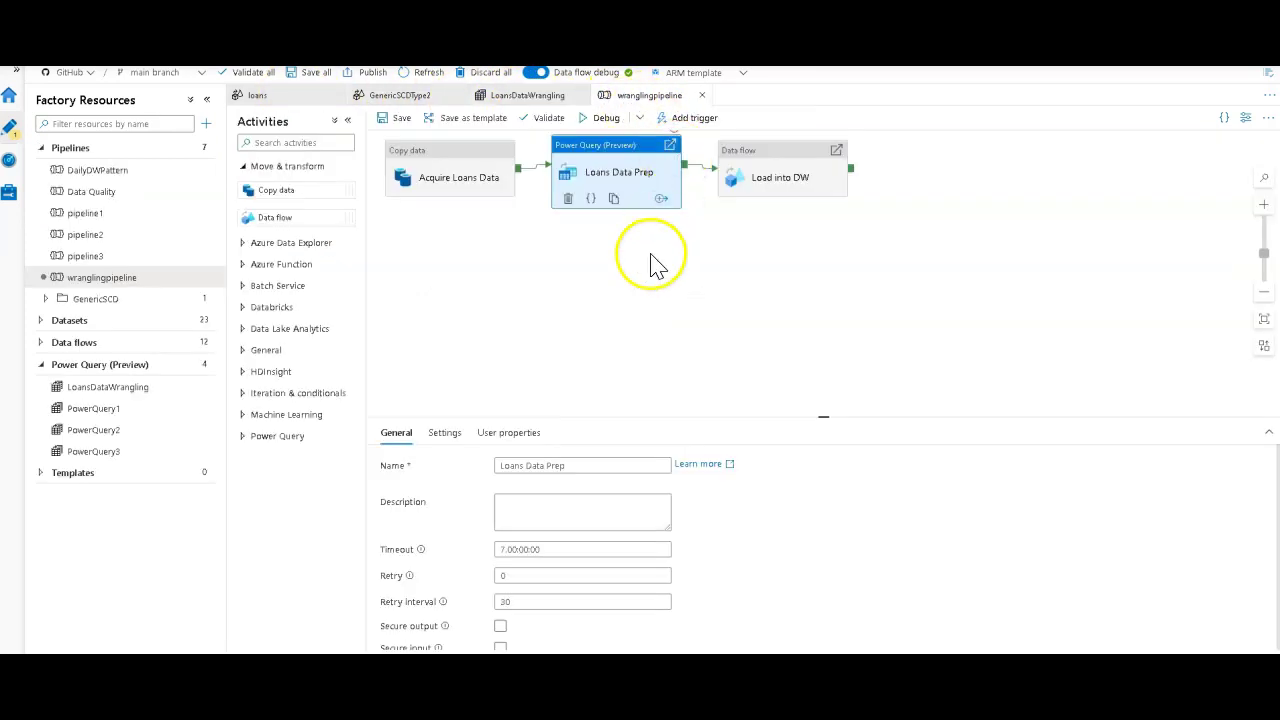
left_click(598, 465)
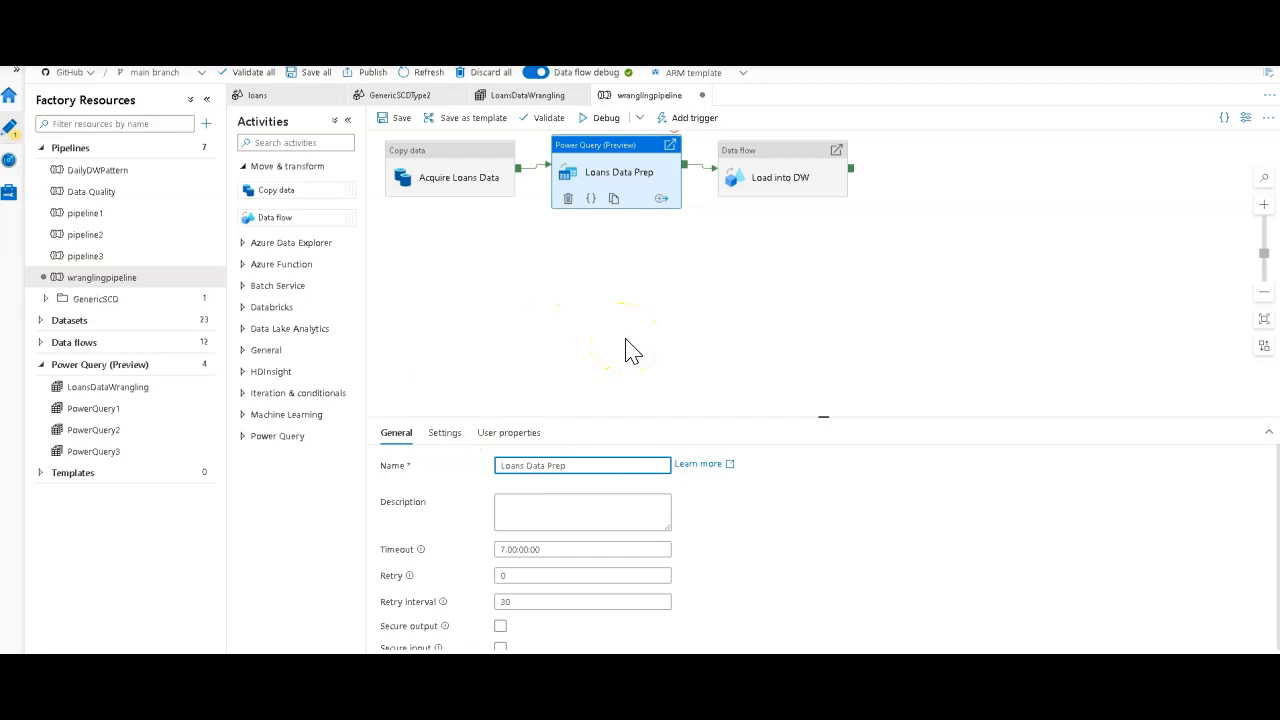
mouse_move(452, 190)
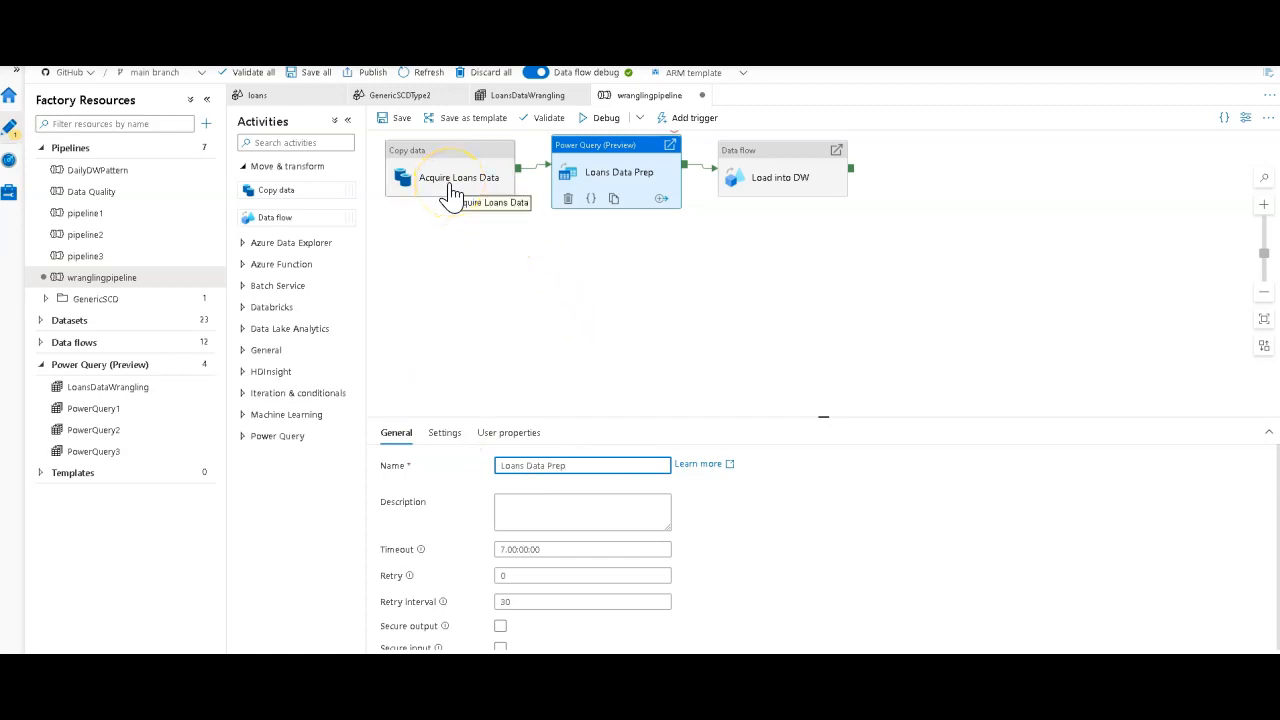
mouse_move(595, 280)
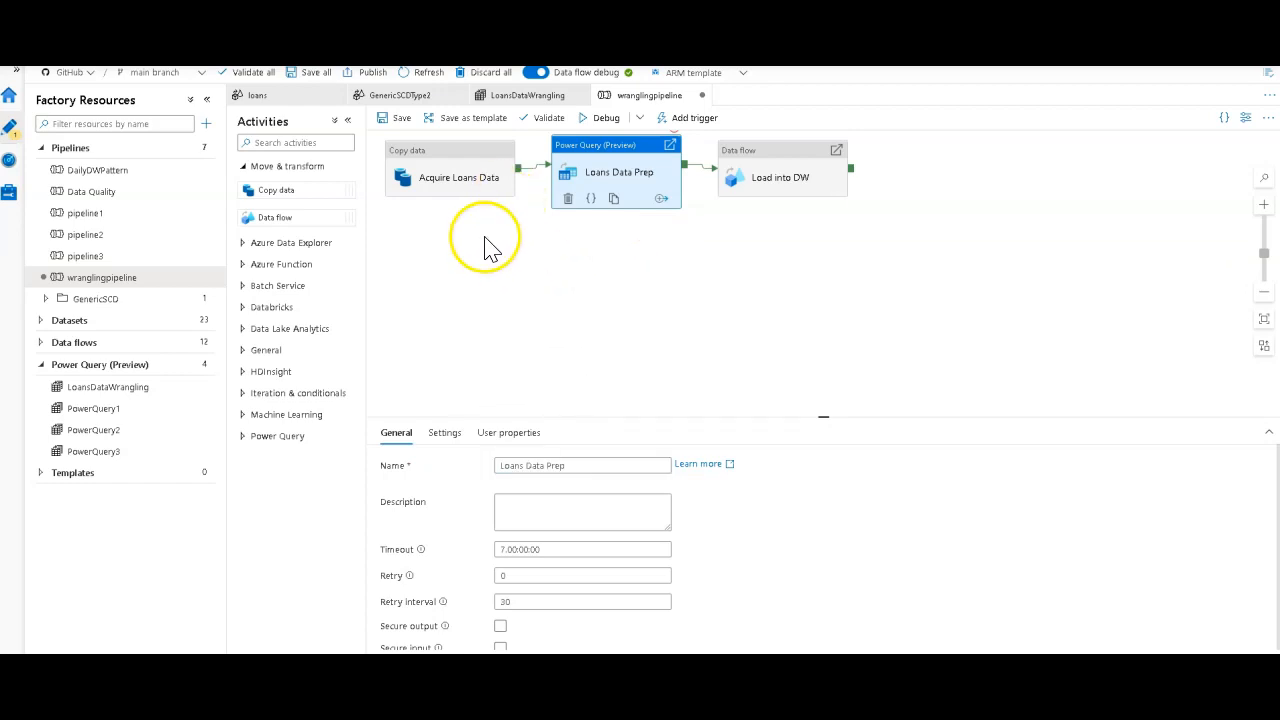
mouse_move(332, 195)
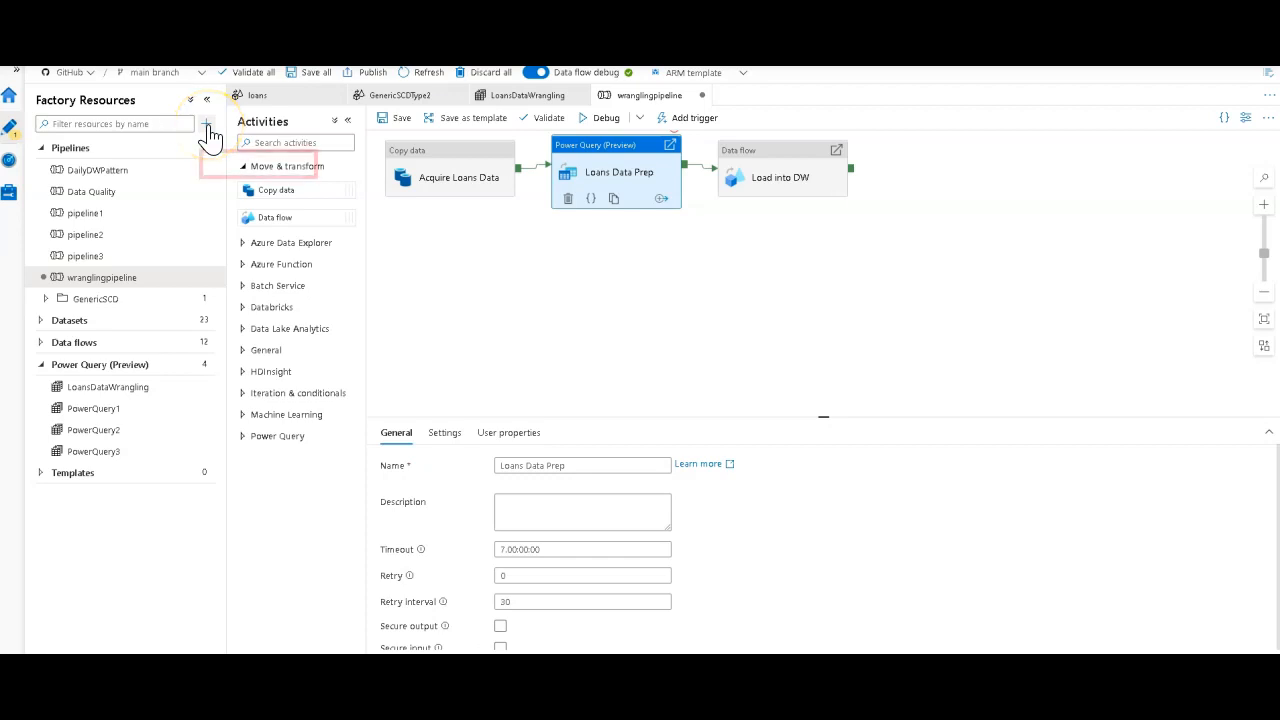
- Start a new pipeline from template and search the gallery for 'increm'
left_click(206, 123)
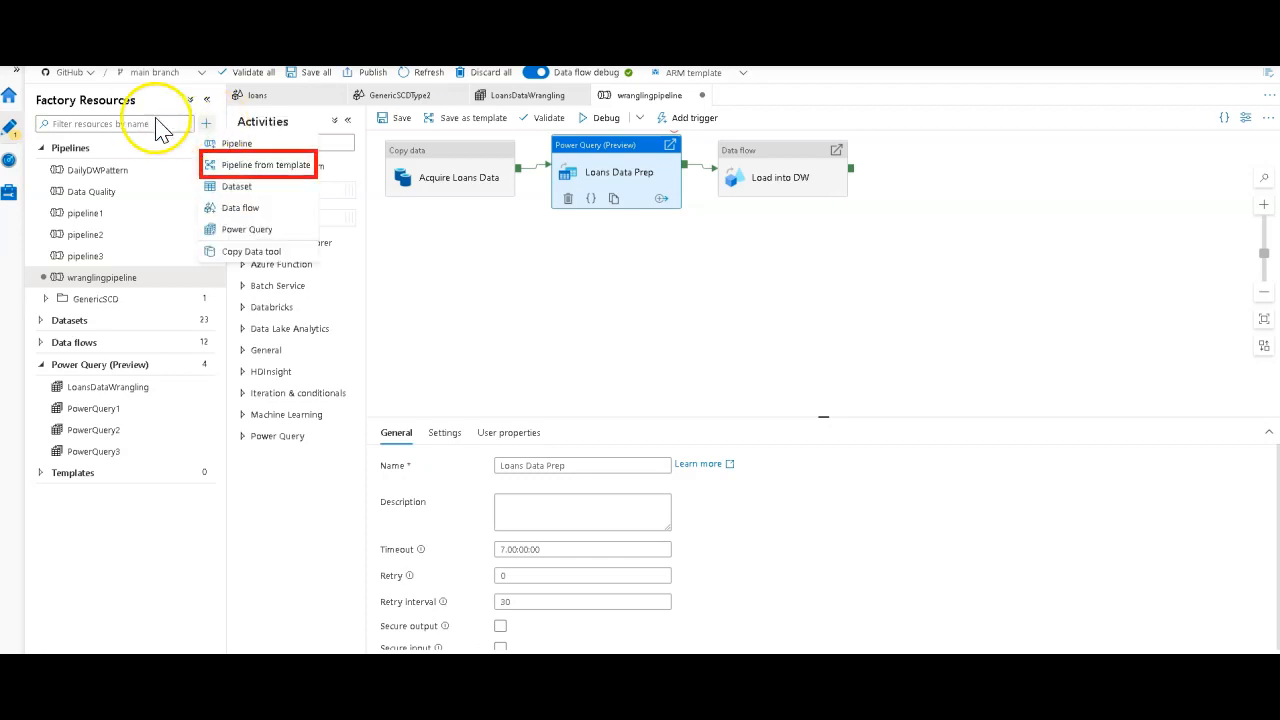
mouse_move(305, 190)
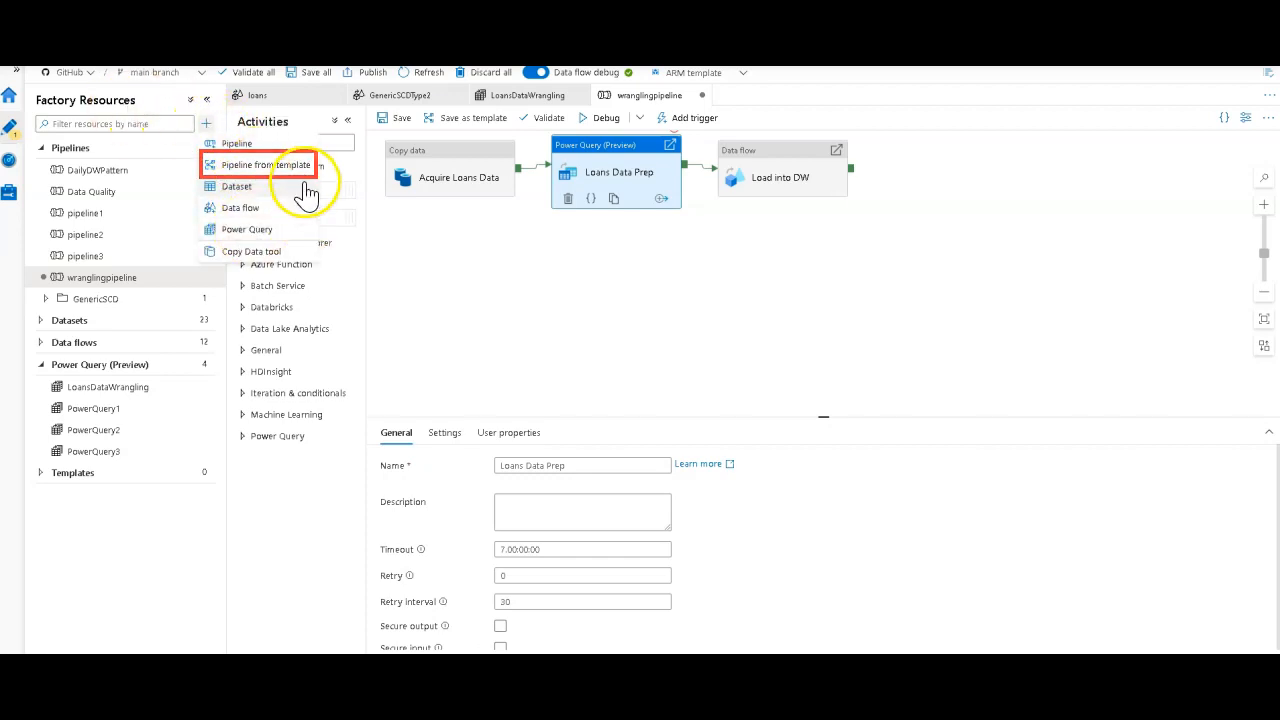
left_click(258, 165)
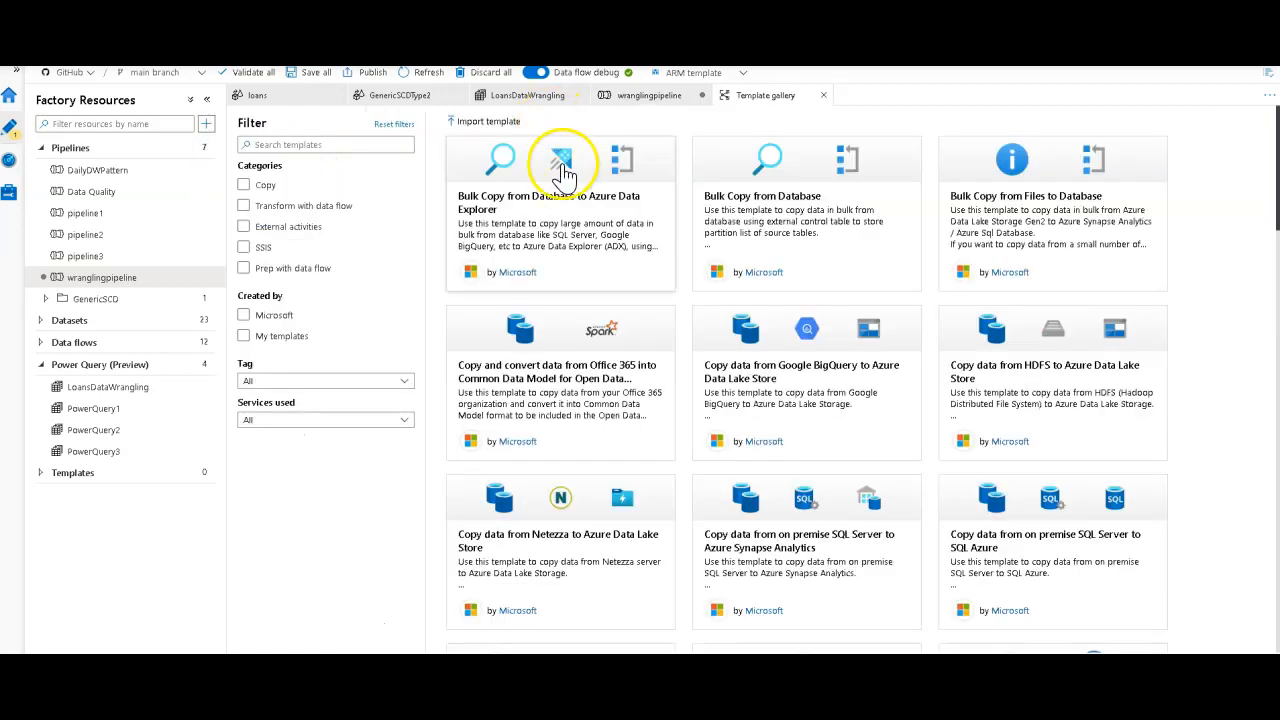
left_click(324, 145)
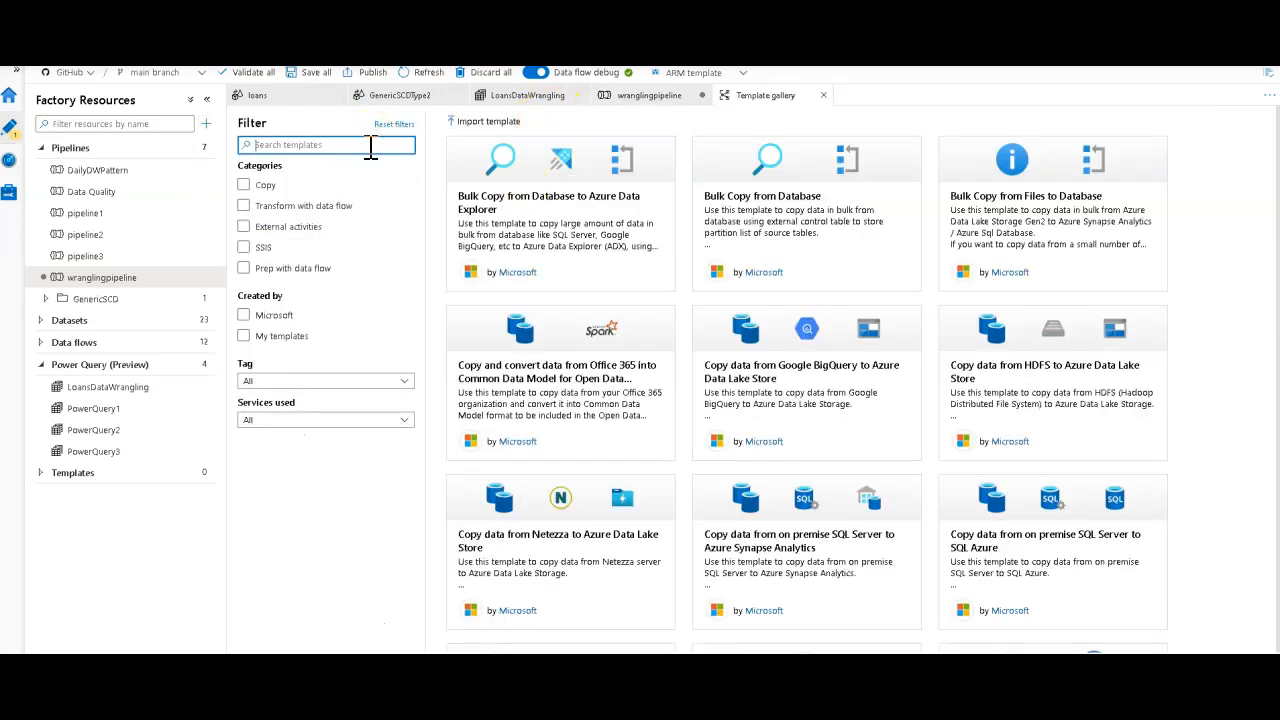
type("increm")
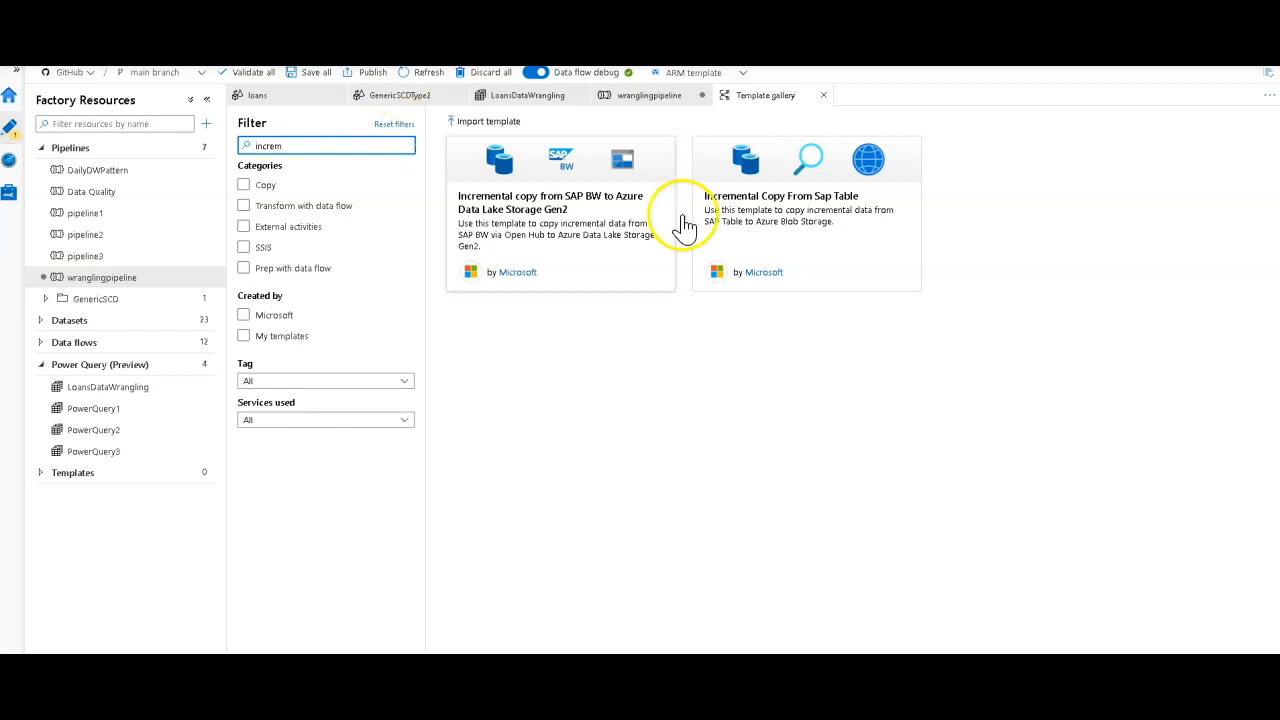
- Open the Incremental Copy From Sap Table template card to preview its Lookup, Copy Data and Web steps
left_click(806, 220)
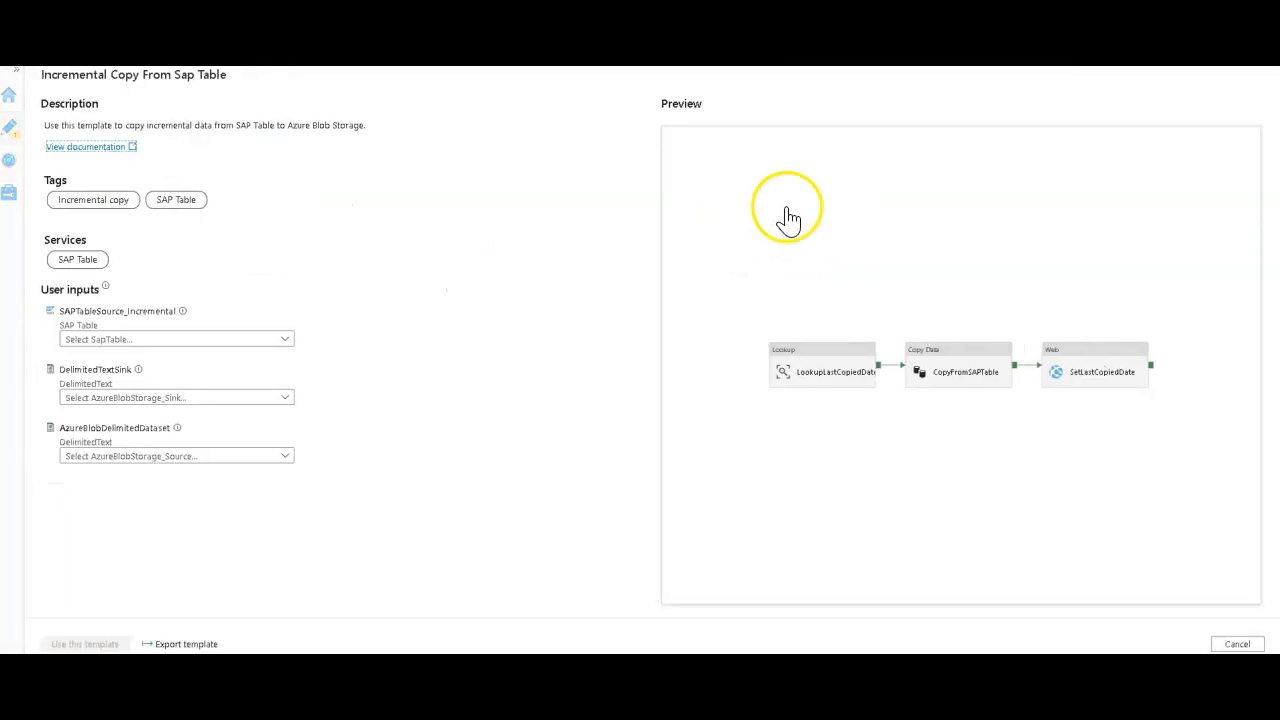
mouse_move(315, 362)
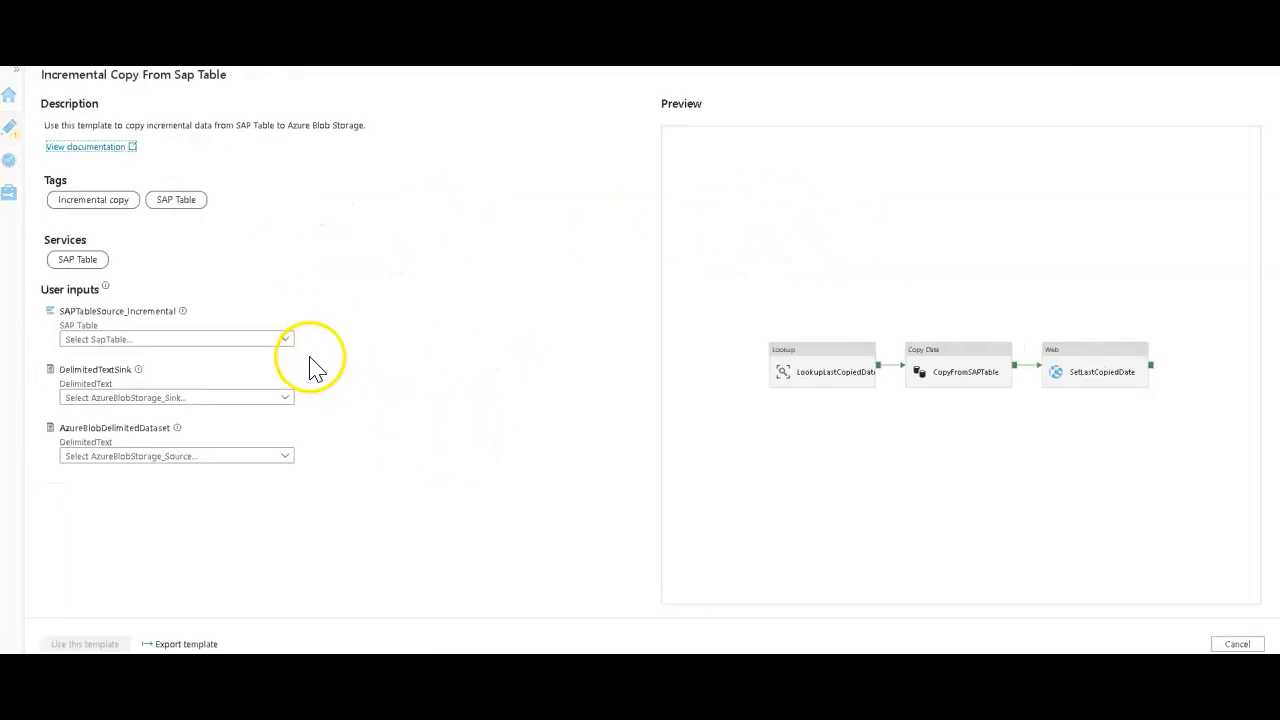
mouse_move(225, 355)
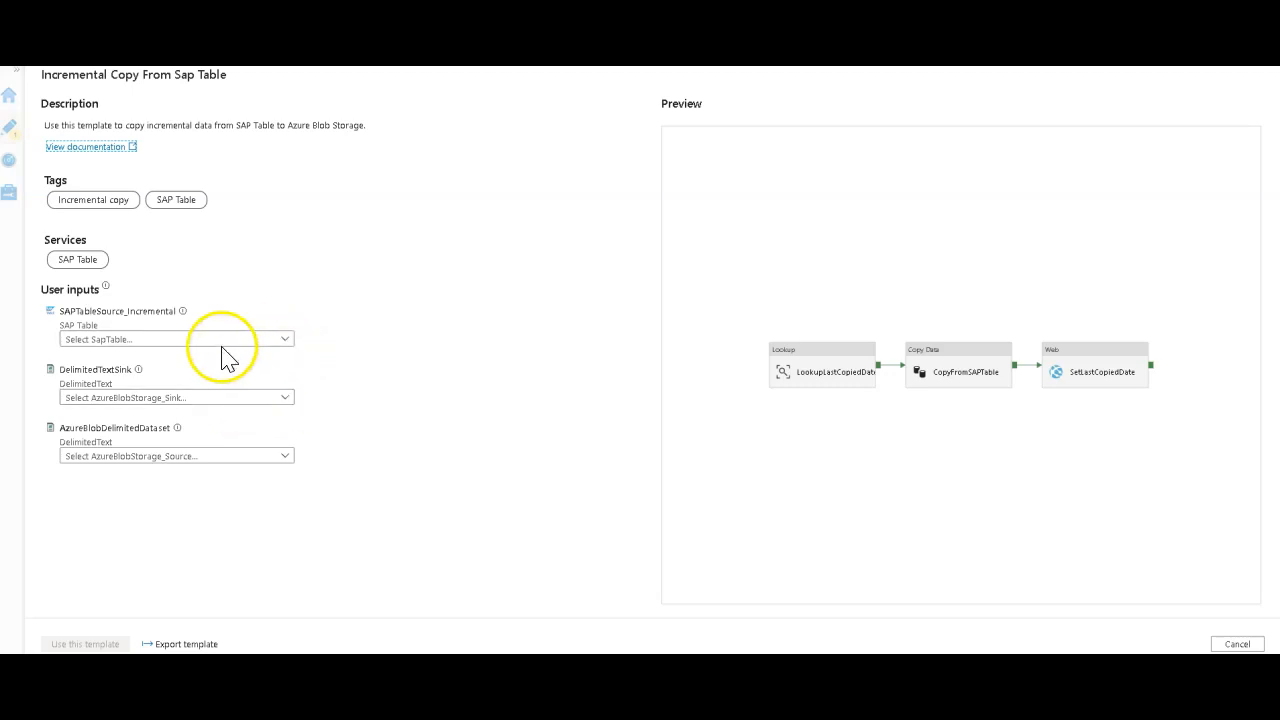
mouse_move(240, 428)
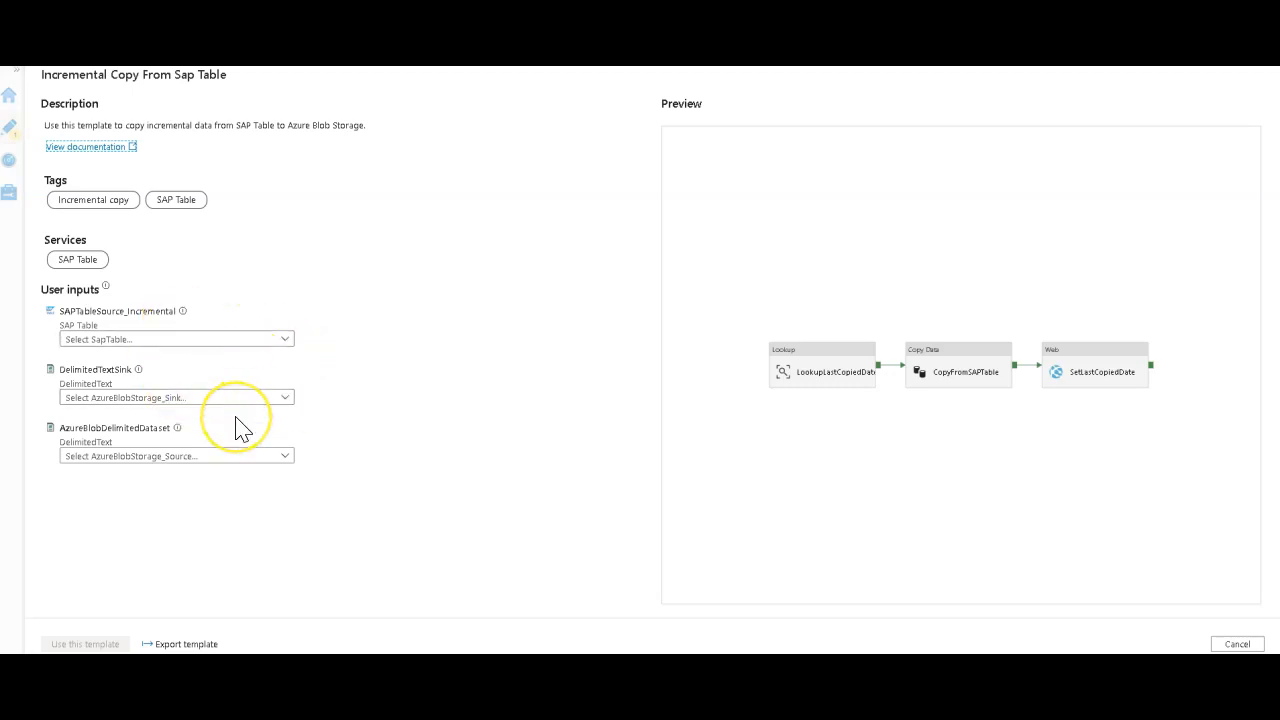
mouse_move(707, 632)
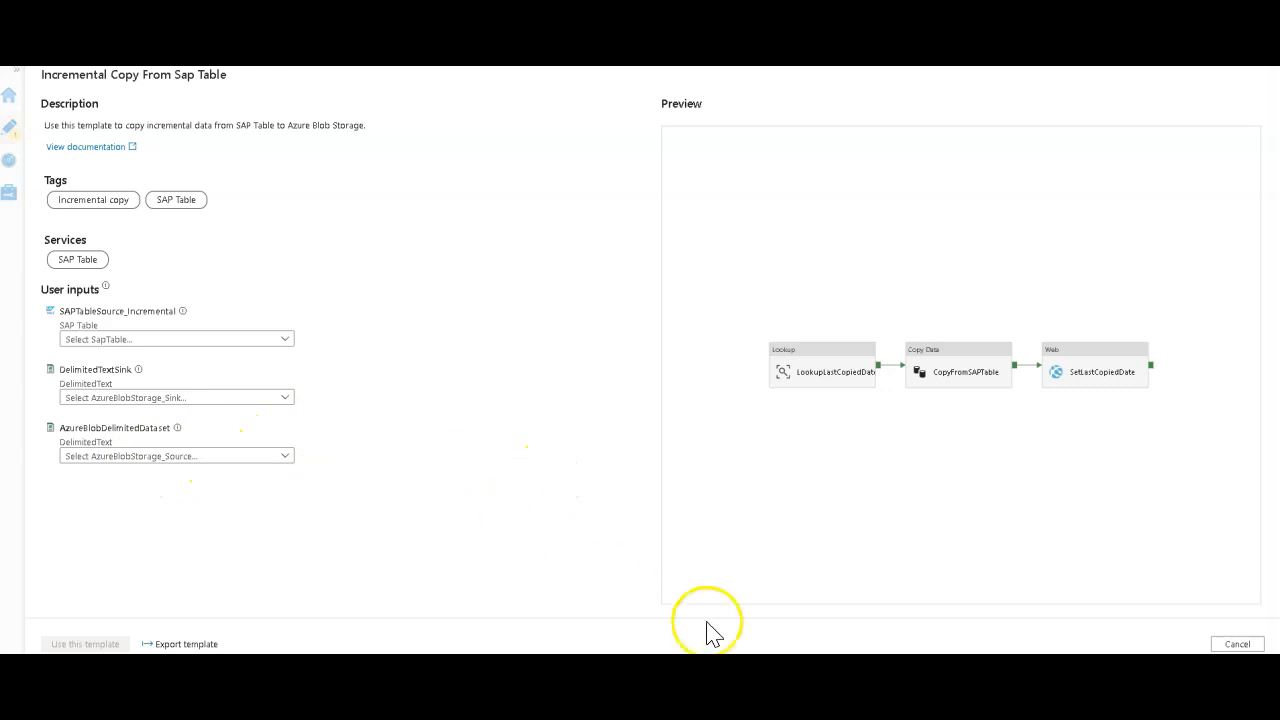
mouse_move(845, 400)
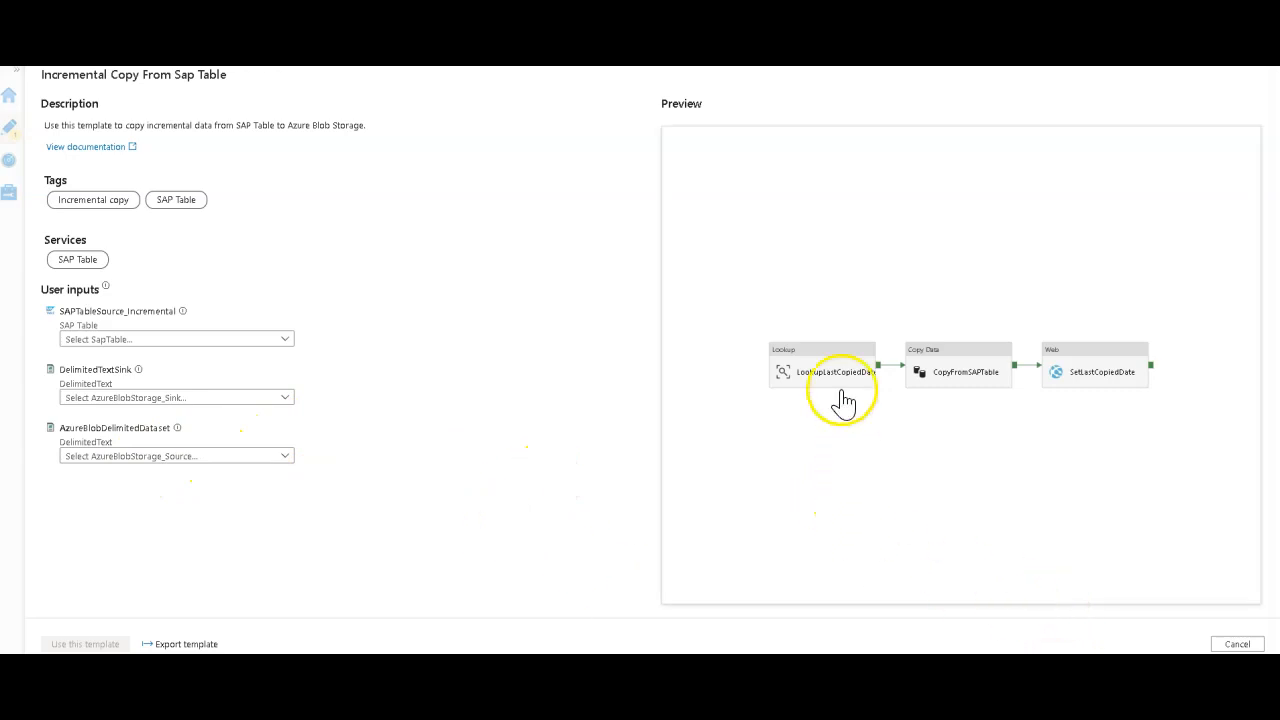
mouse_move(1228, 540)
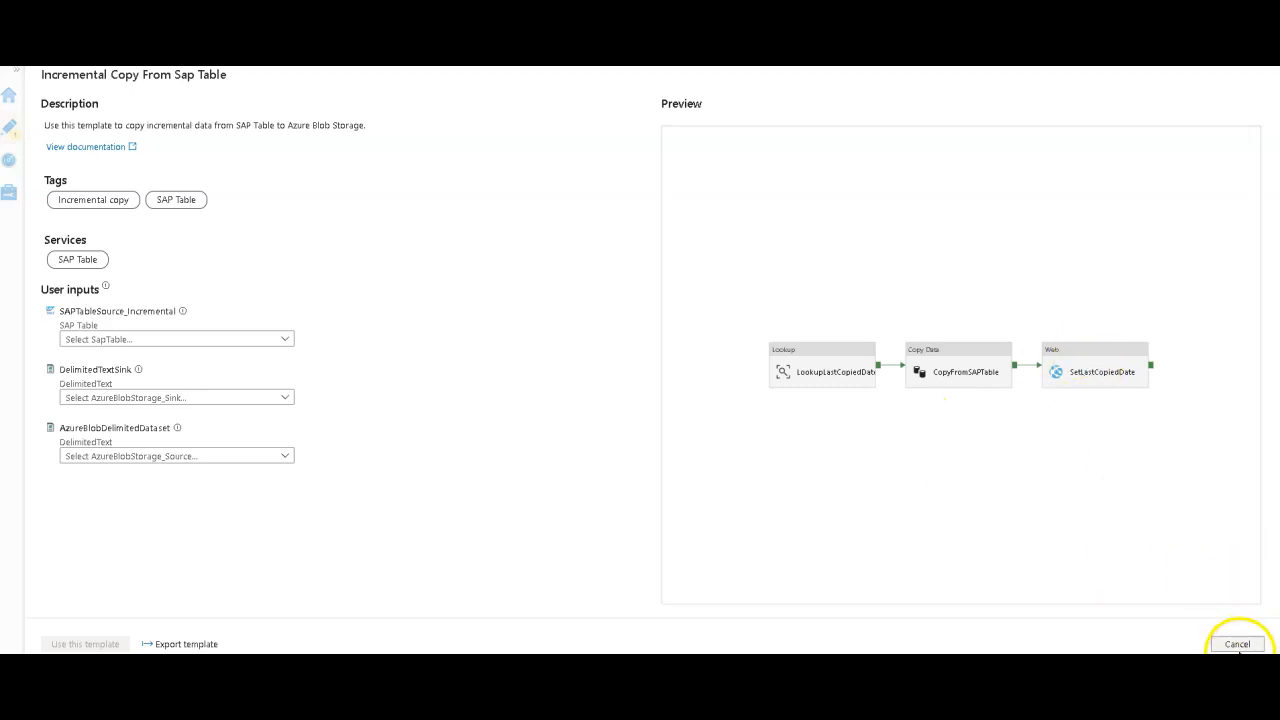
- Cancel the template, add a temporary Lookup activity, then reopen the Loans Data Prep query
left_click(1238, 643)
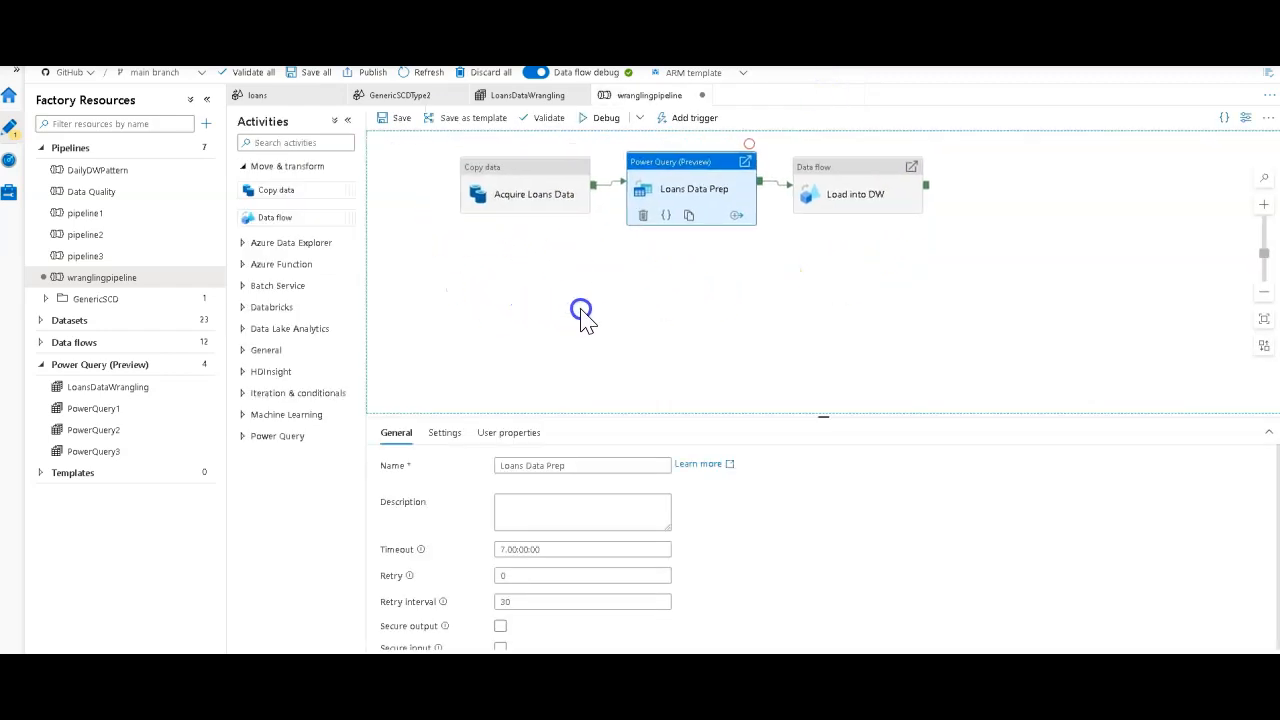
type("loo")
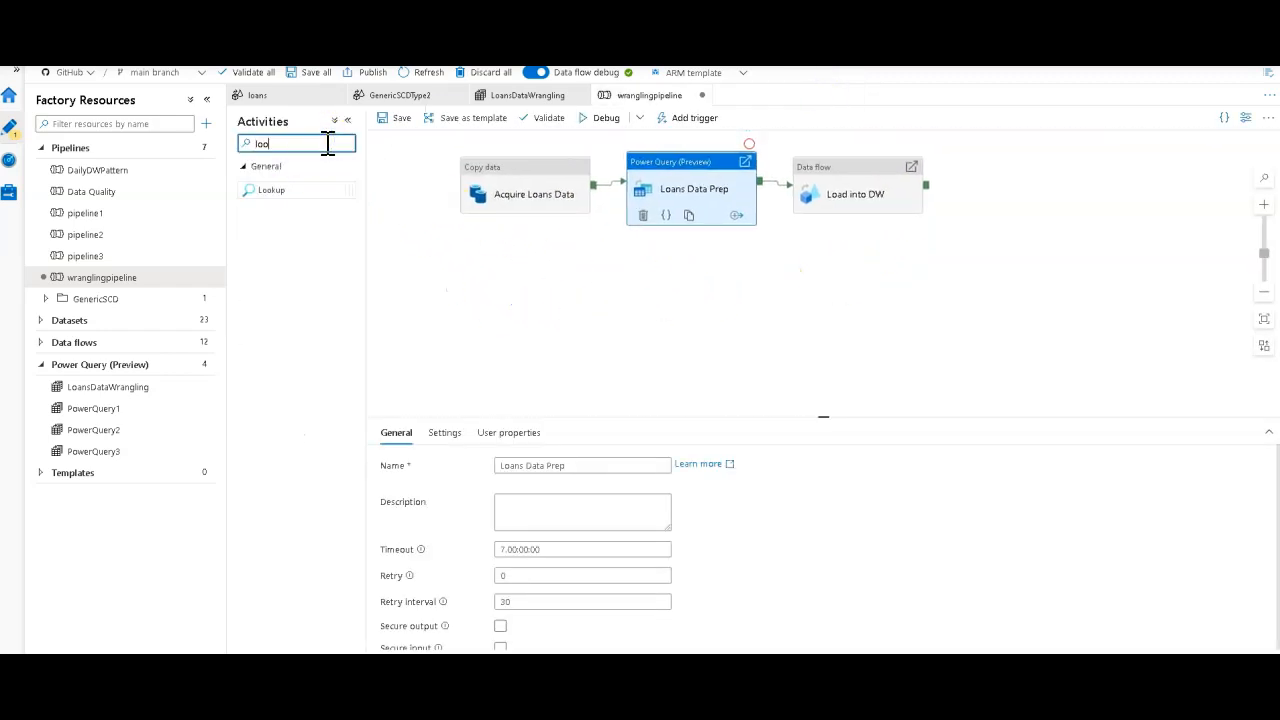
type("kup")
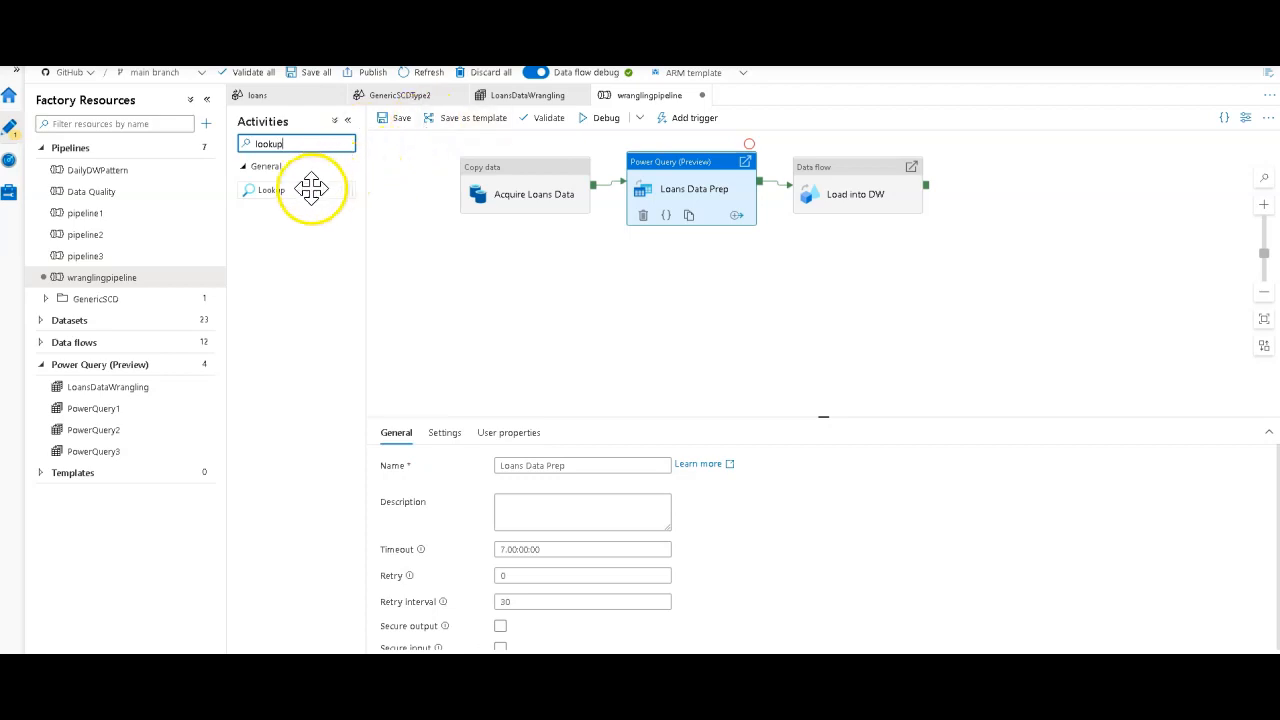
left_click_drag(271, 189, 520, 295)
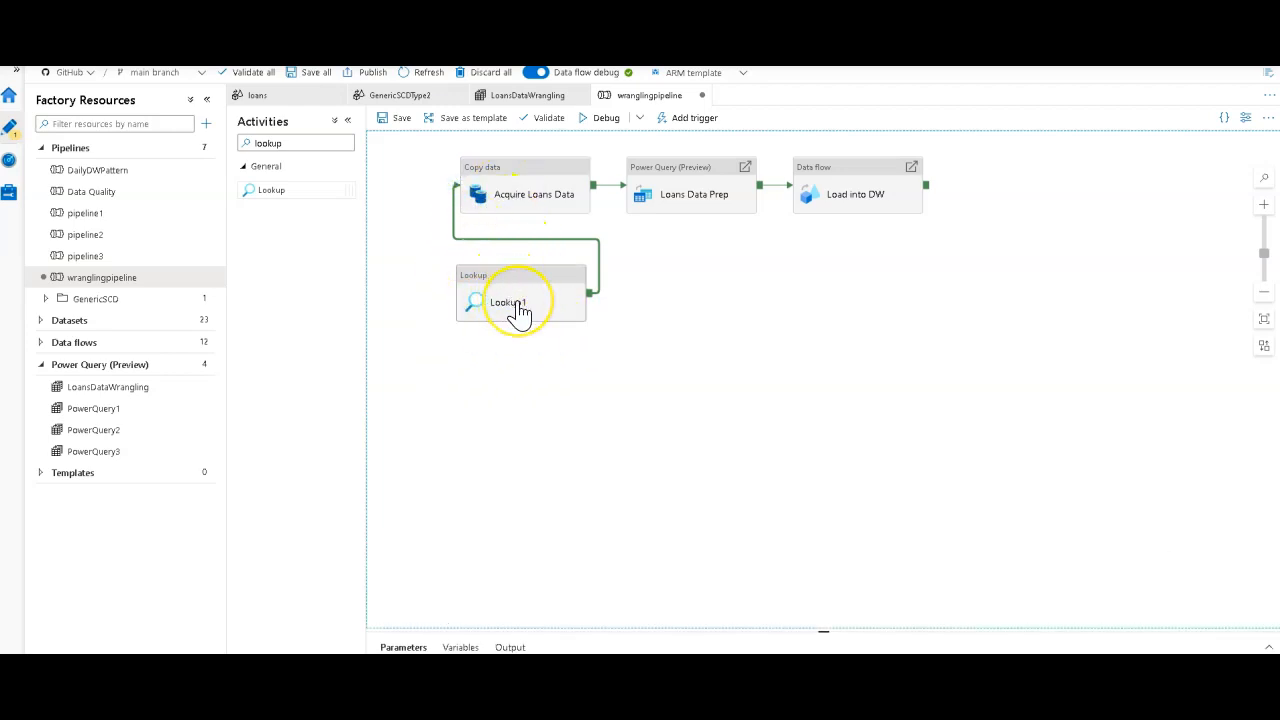
mouse_move(520, 305)
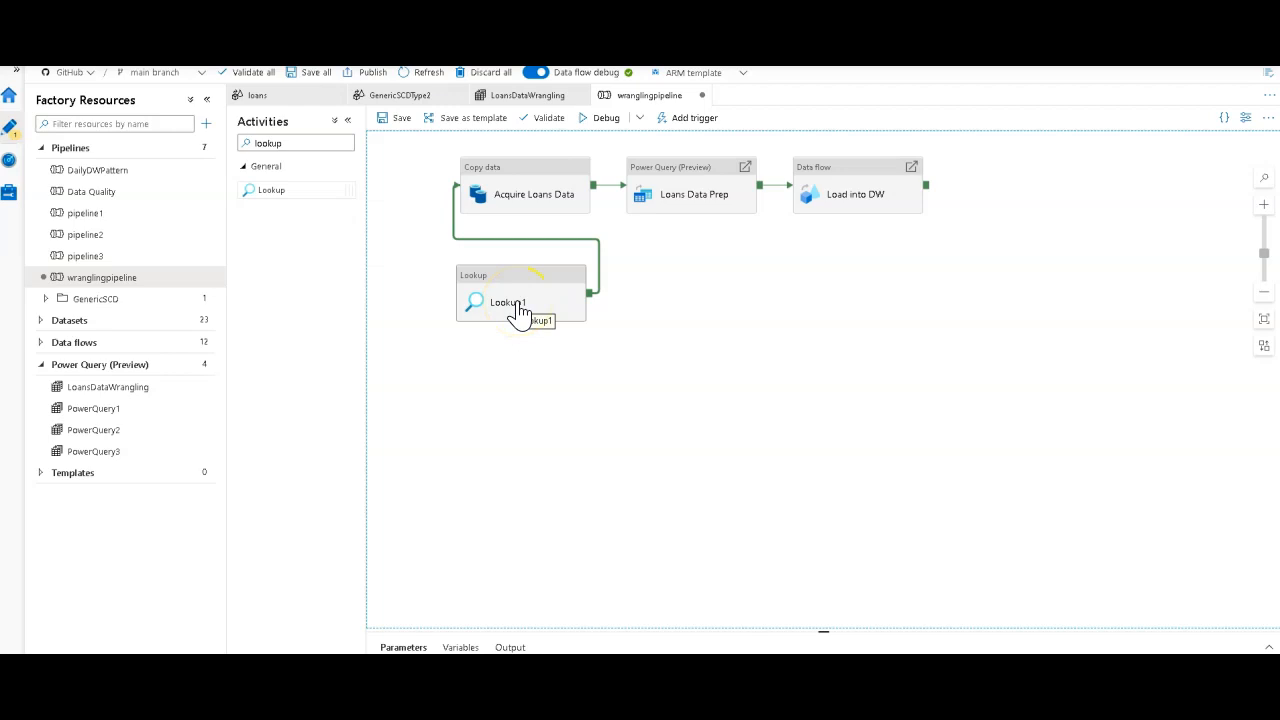
left_click(515, 300)
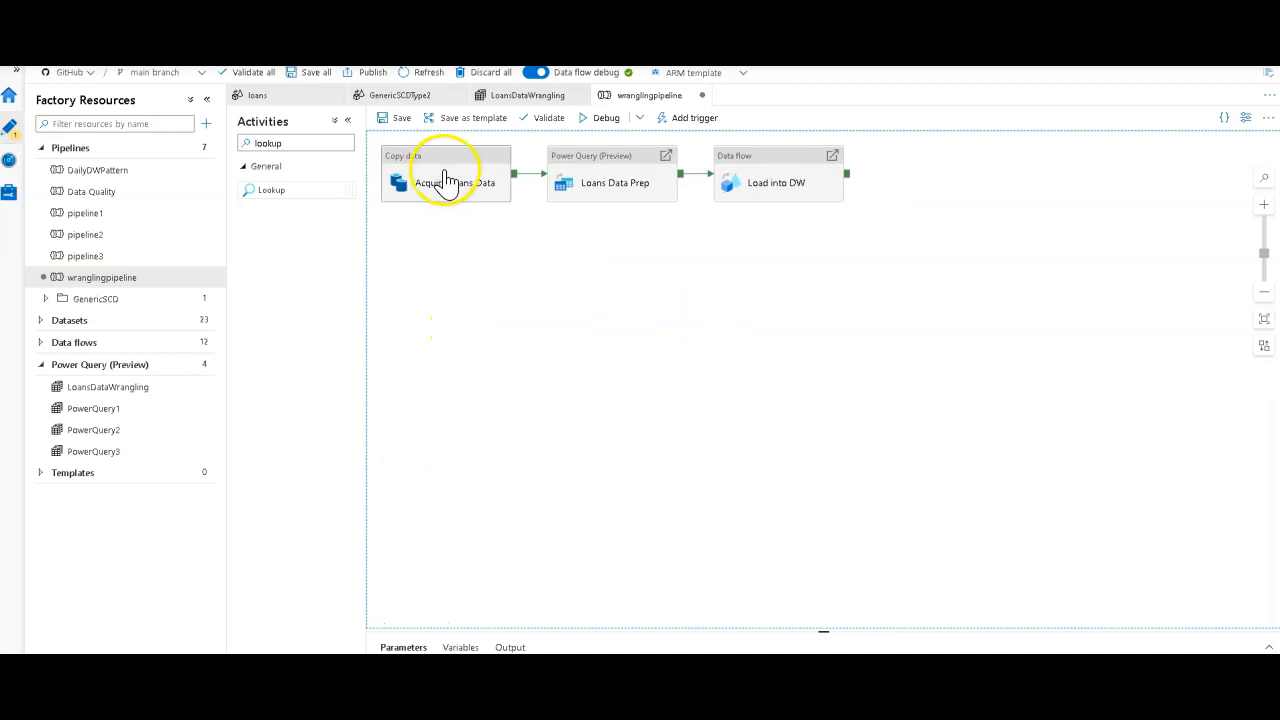
mouse_move(532, 197)
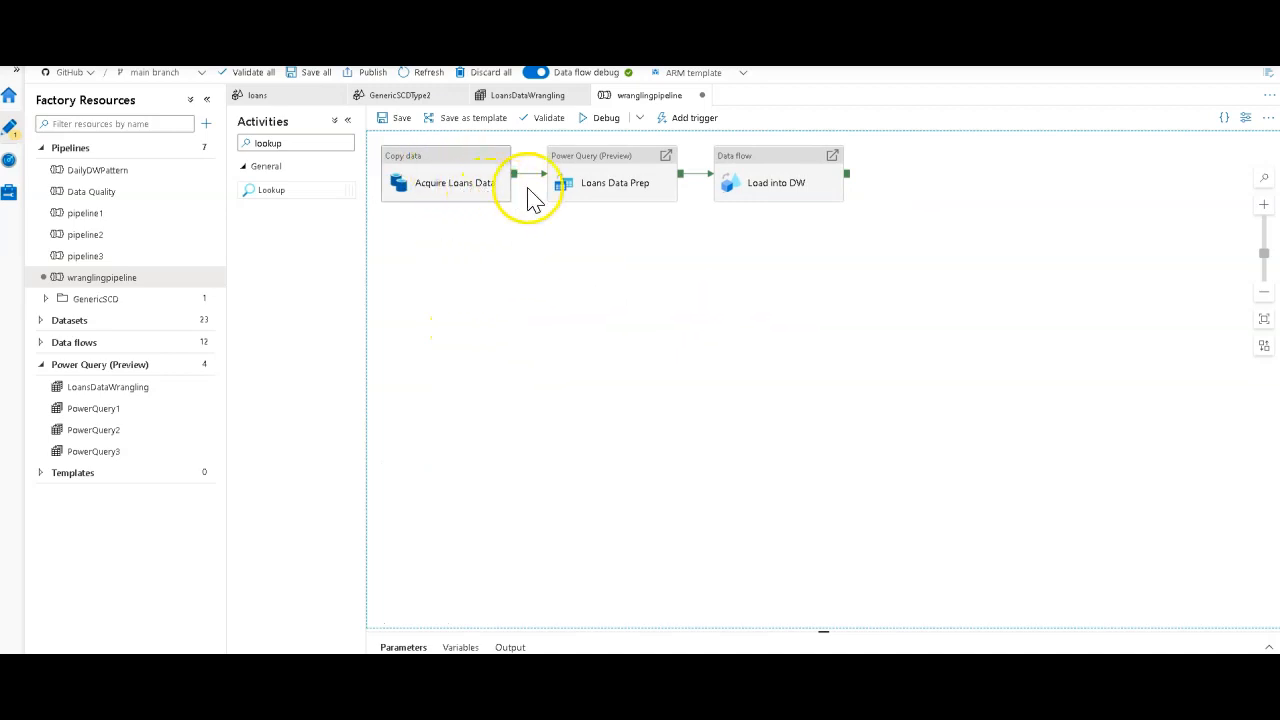
left_click(614, 182)
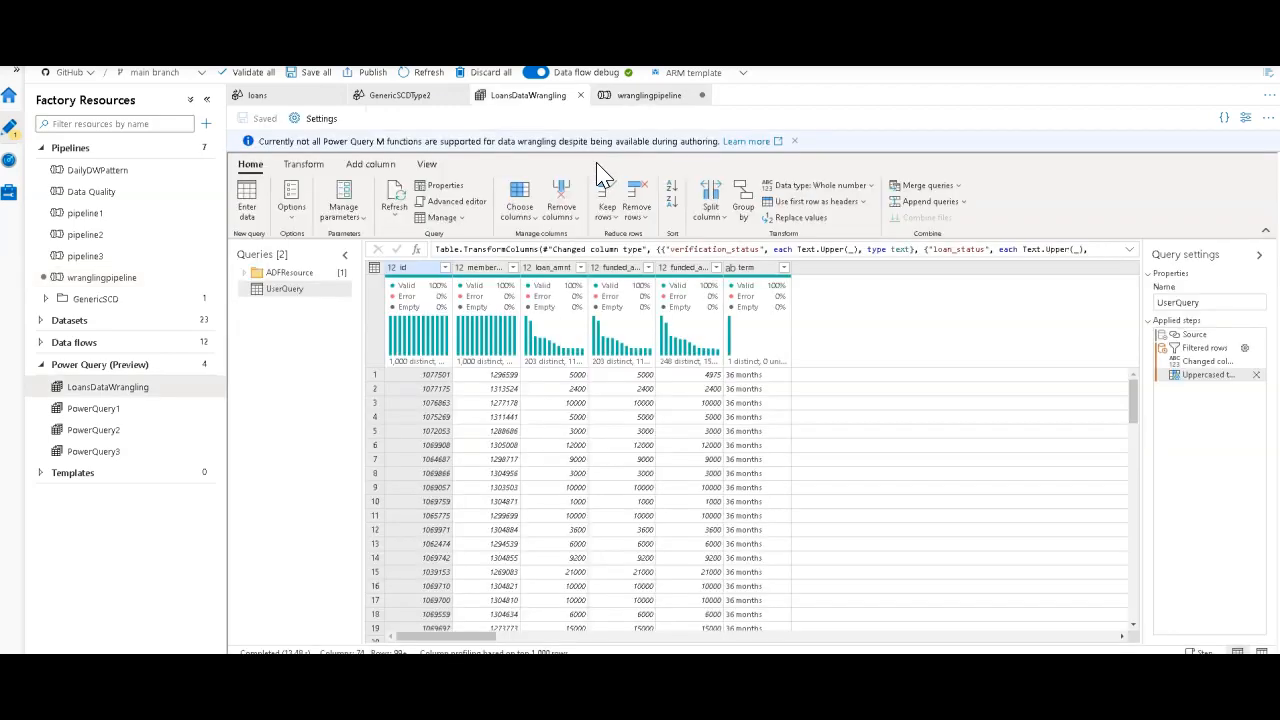
mouse_move(800, 425)
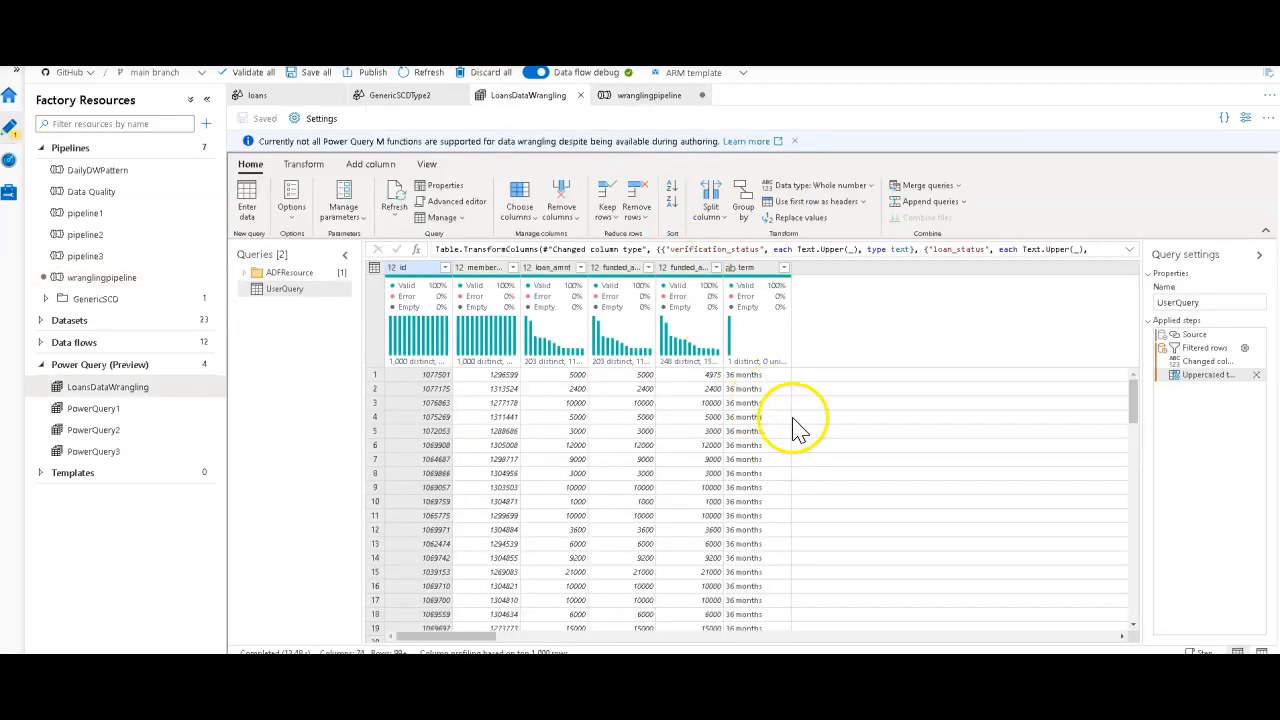
mouse_move(1210, 348)
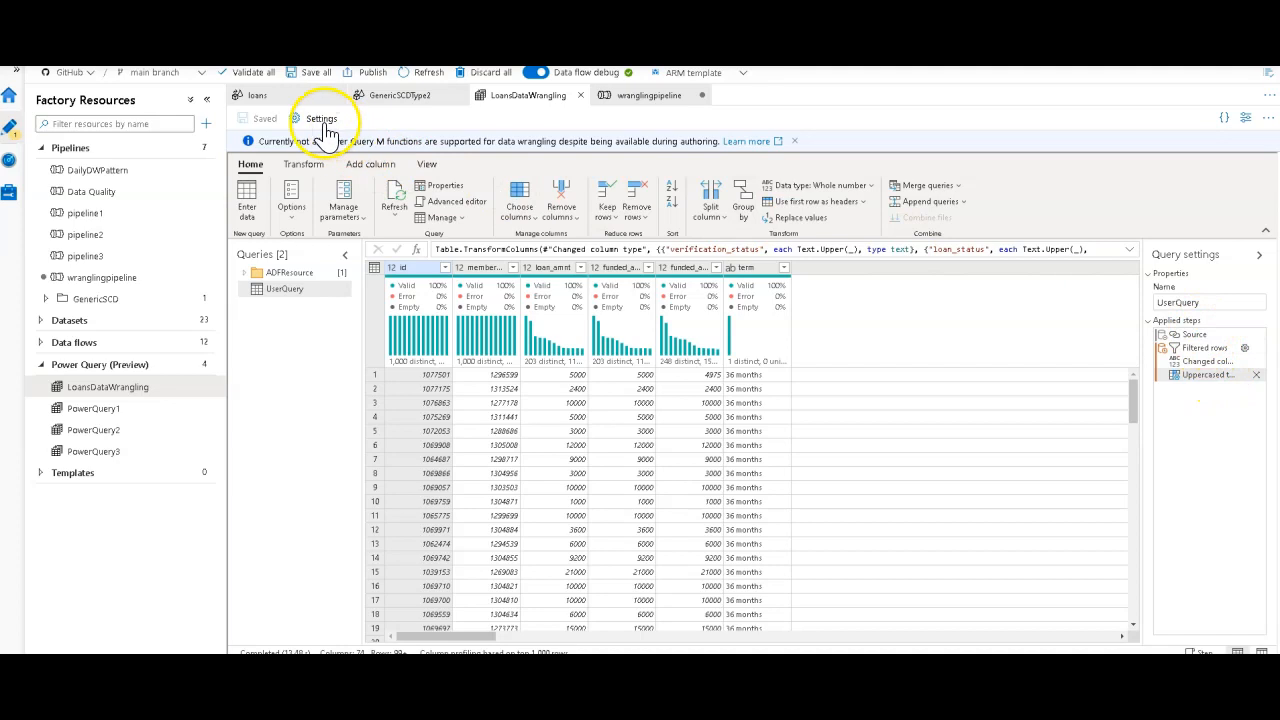
left_click(321, 118)
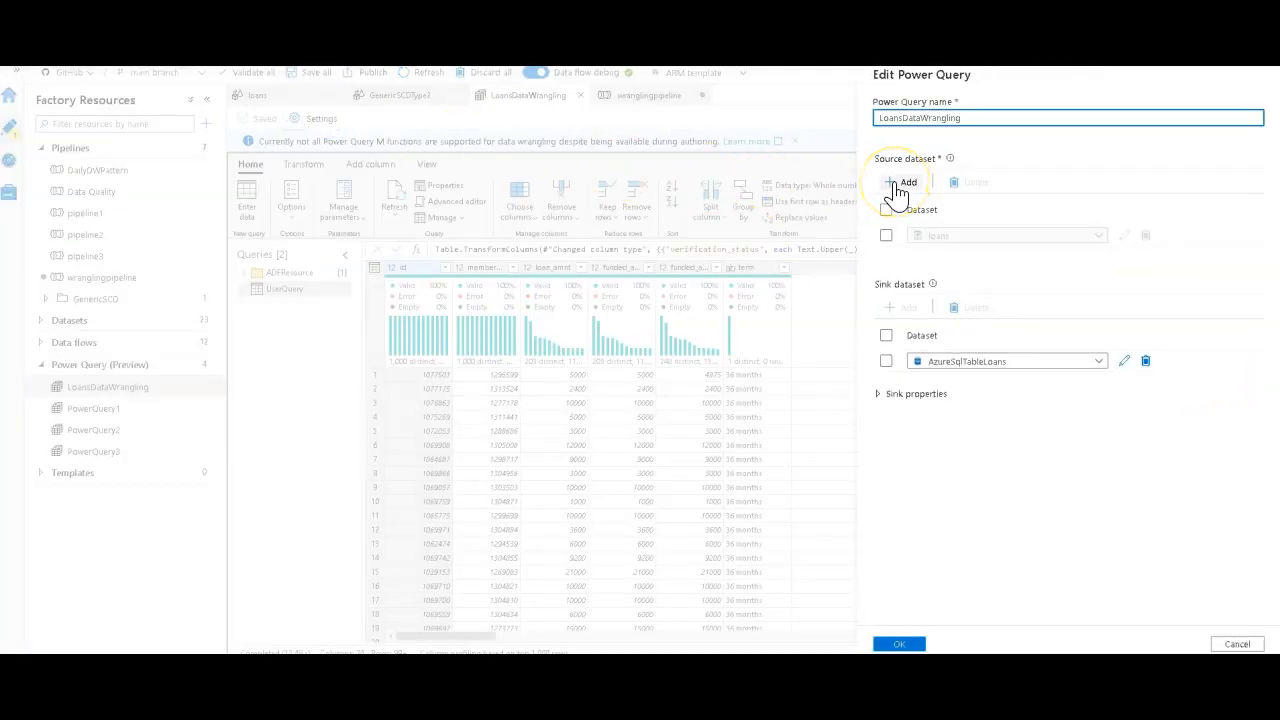
left_click(900, 181)
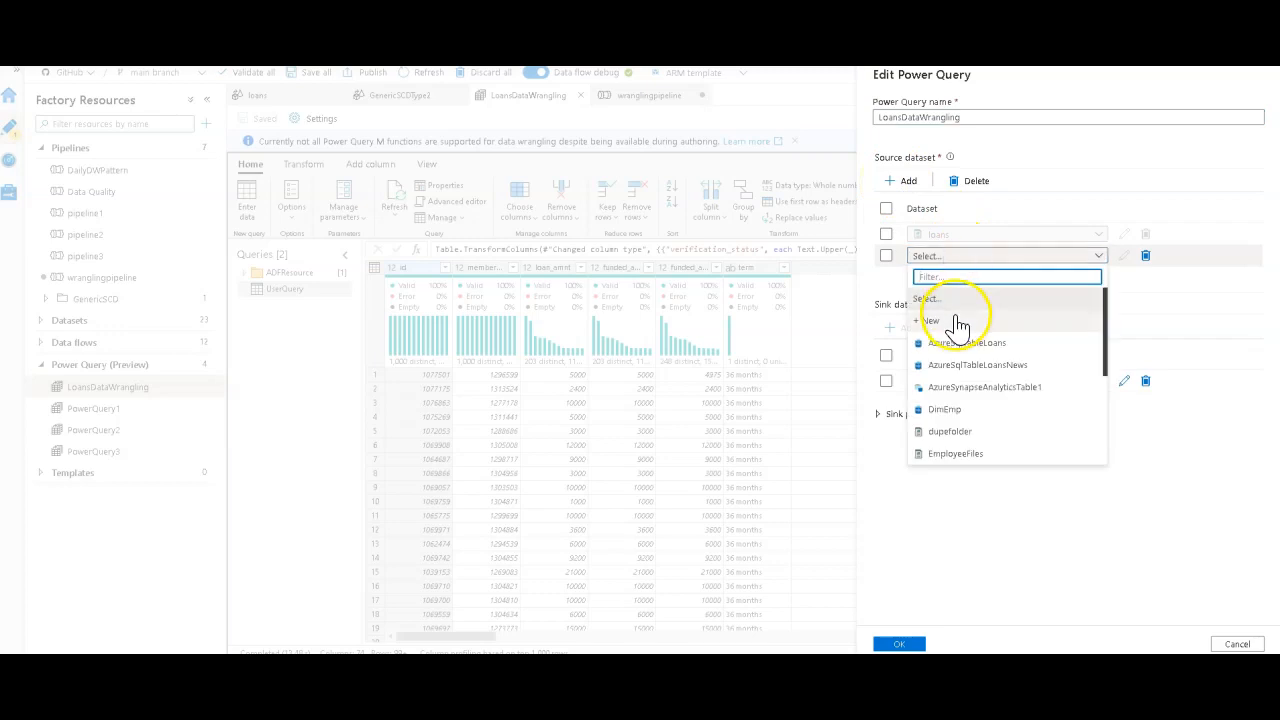
left_click(931, 320)
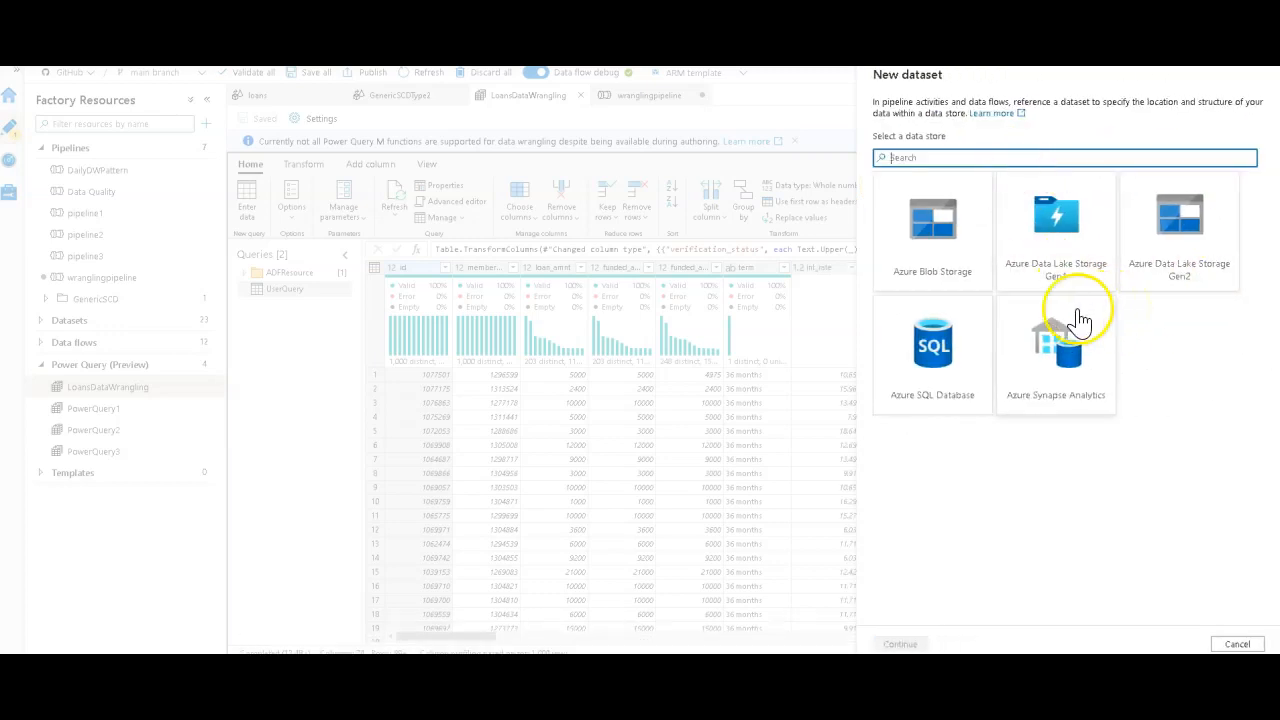
mouse_move(1080, 320)
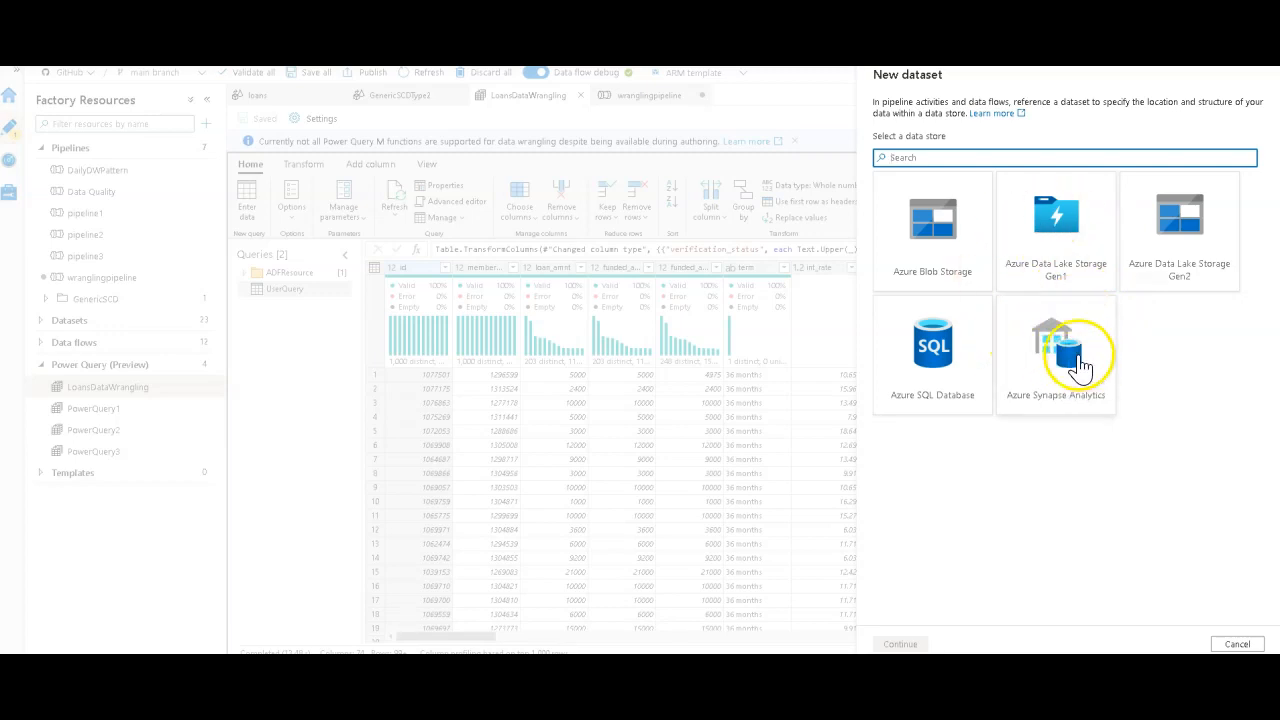
mouse_move(1018, 360)
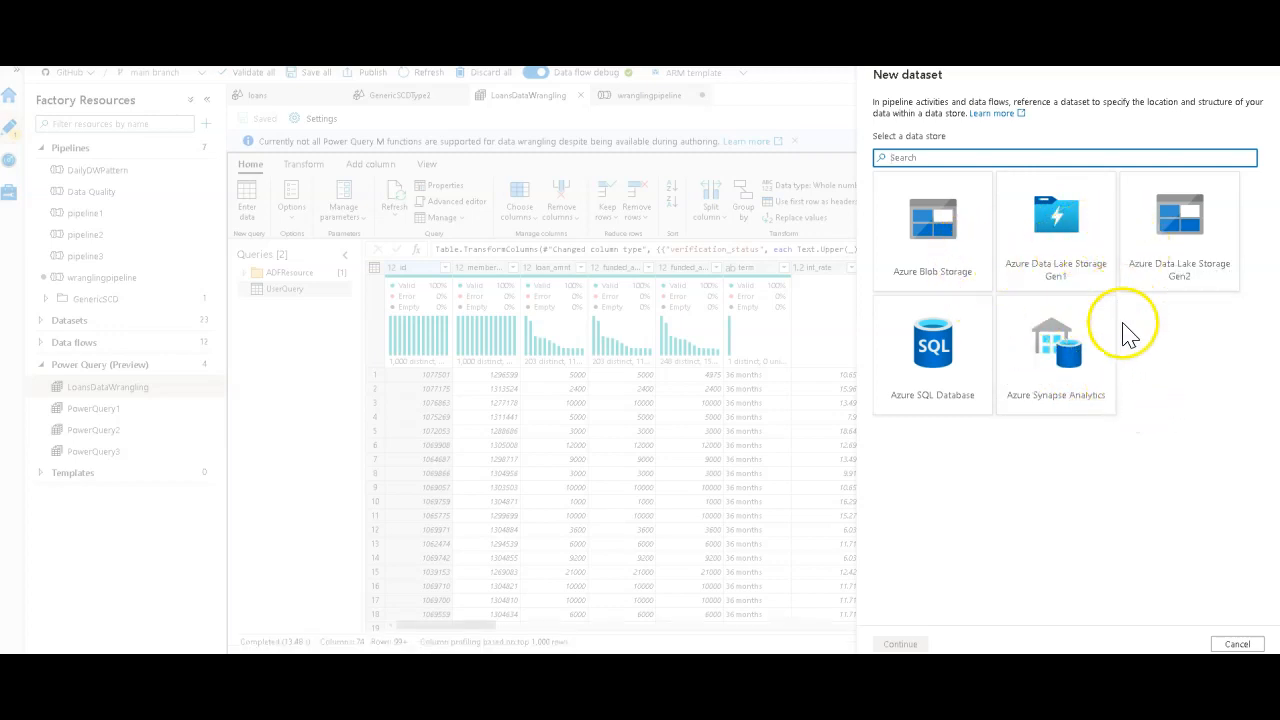
mouse_move(1100, 430)
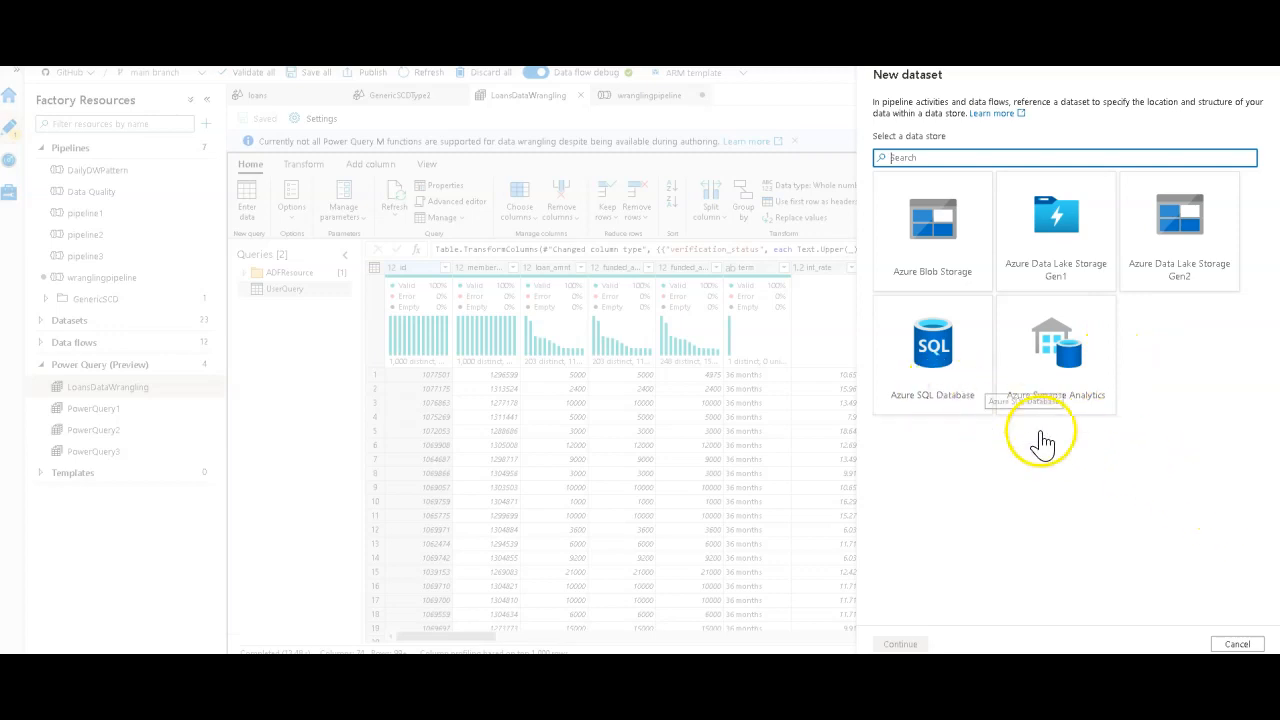
mouse_move(1115, 567)
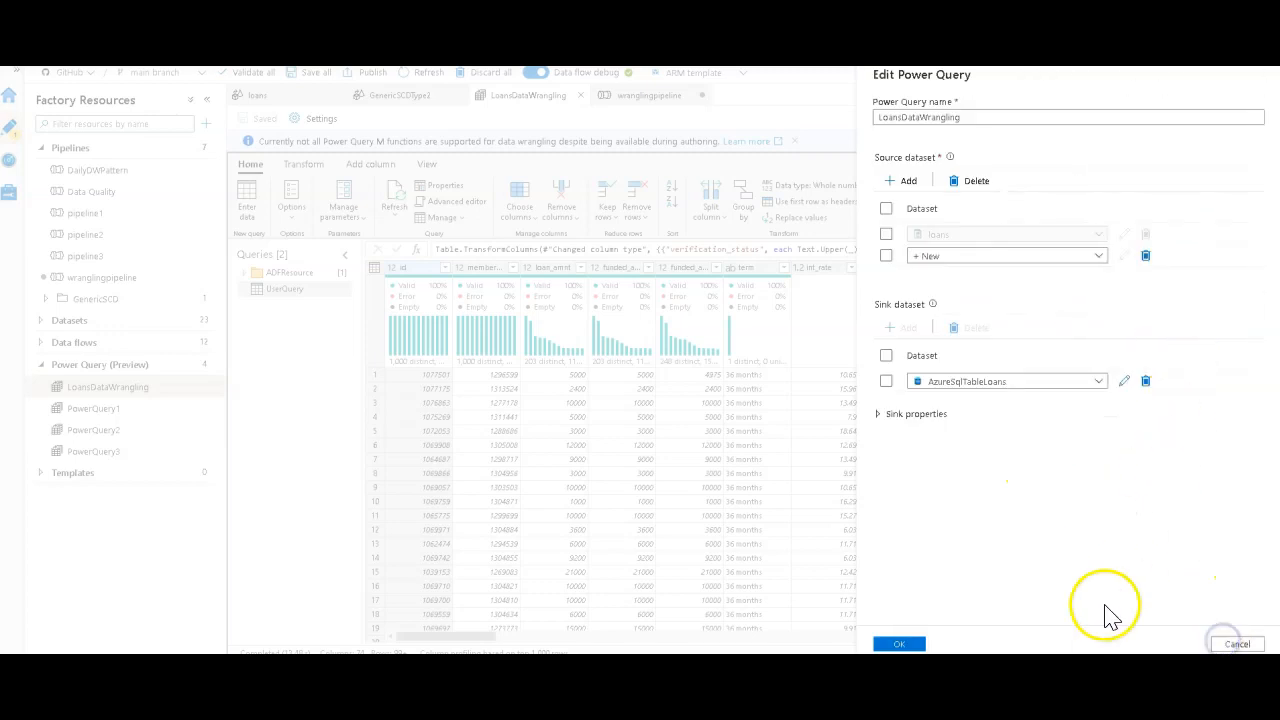
left_click(897, 643)
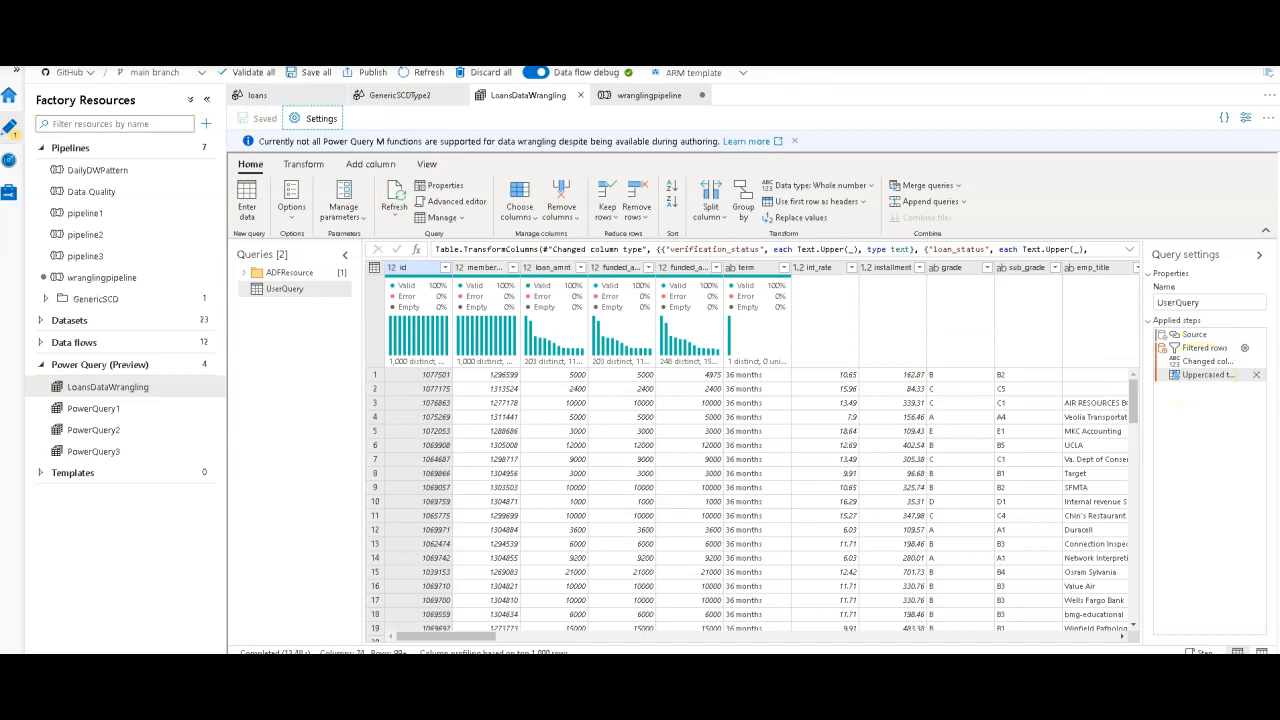
mouse_move(645, 335)
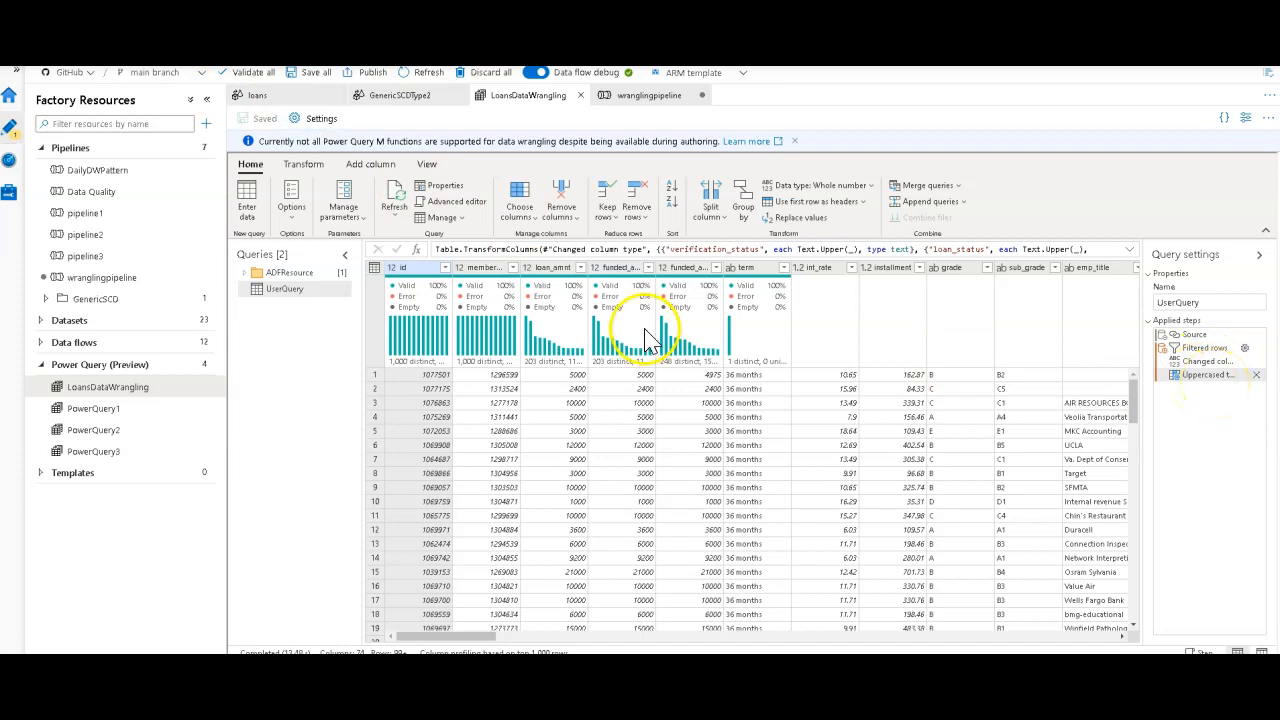
mouse_move(880, 130)
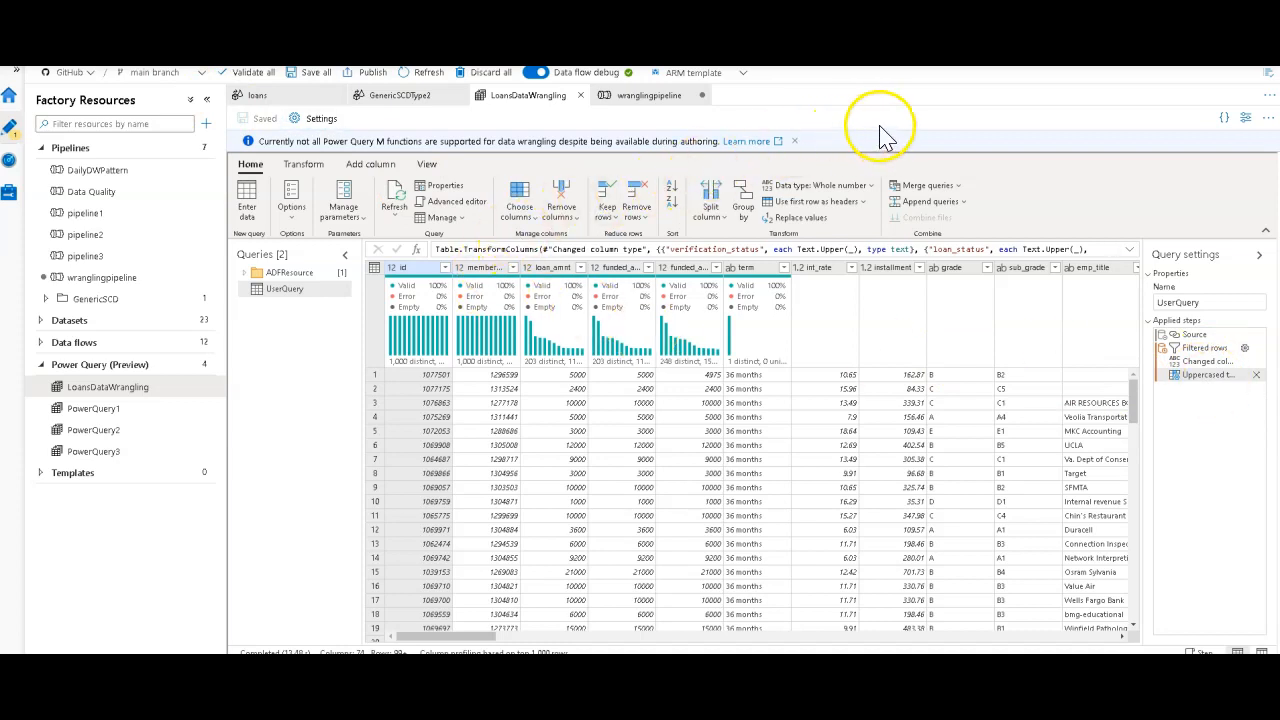
mouse_move(887, 137)
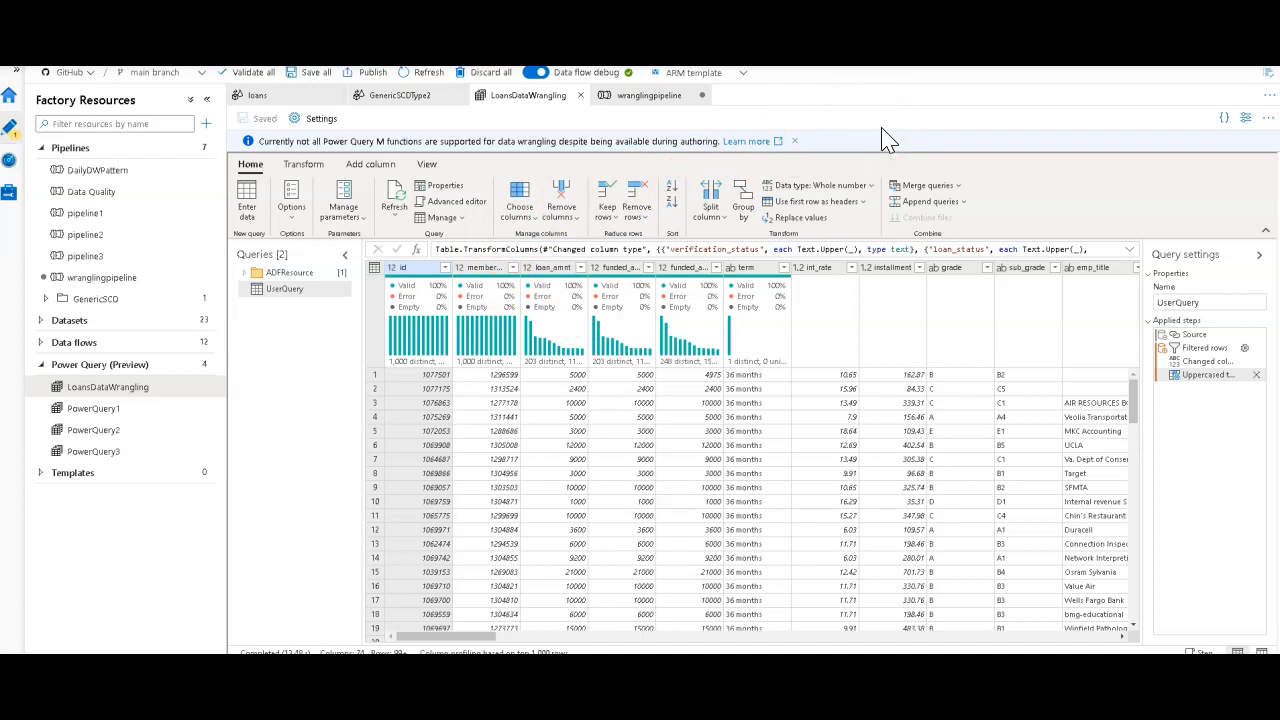
mouse_move(700, 225)
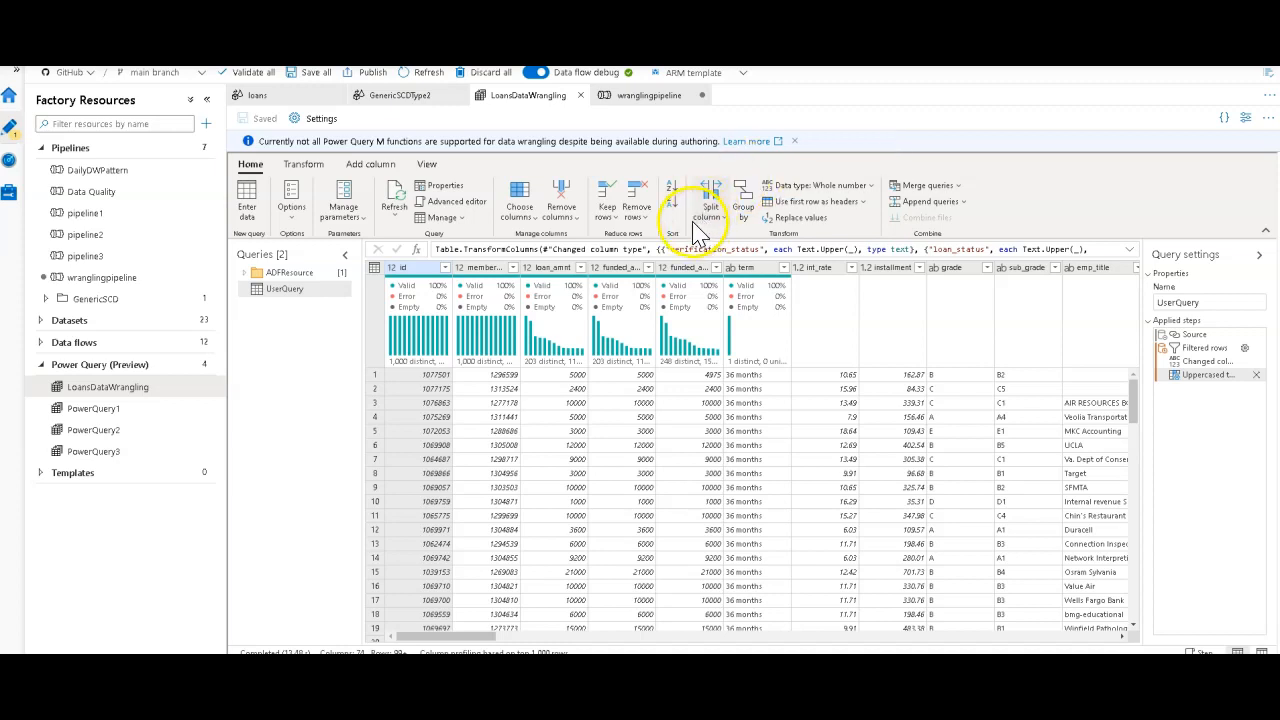
mouse_move(478, 281)
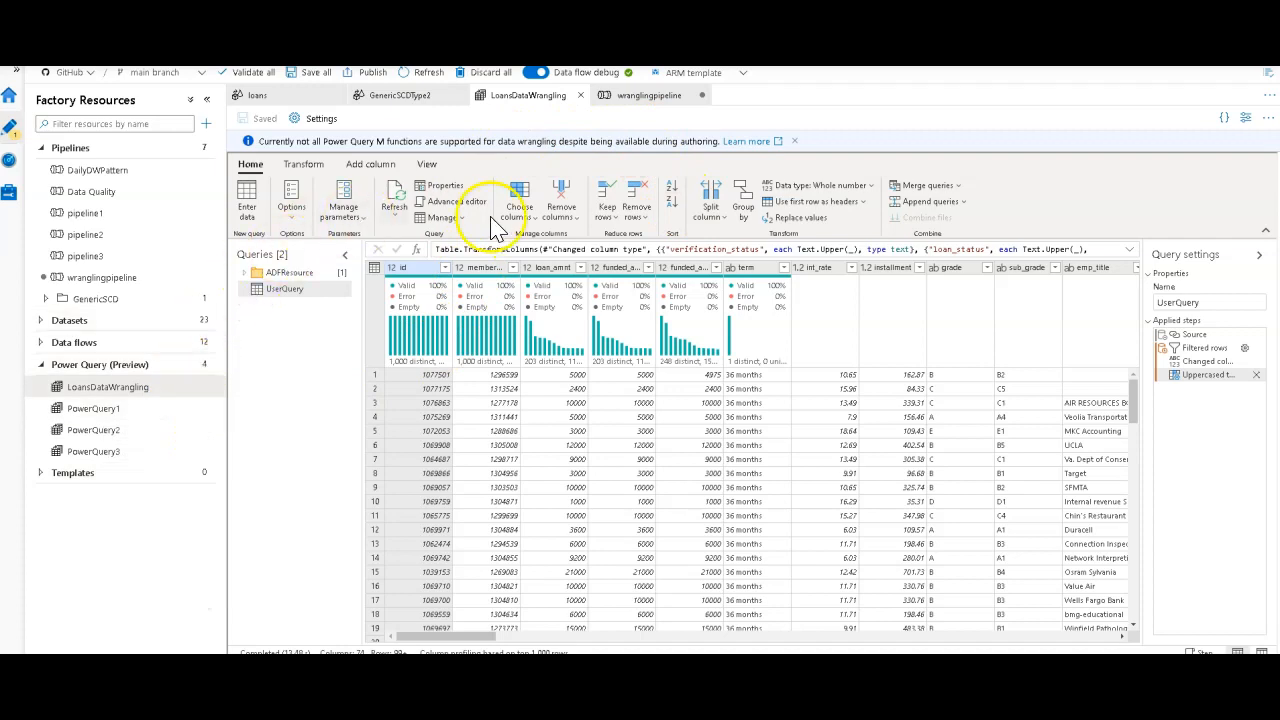
mouse_move(770, 512)
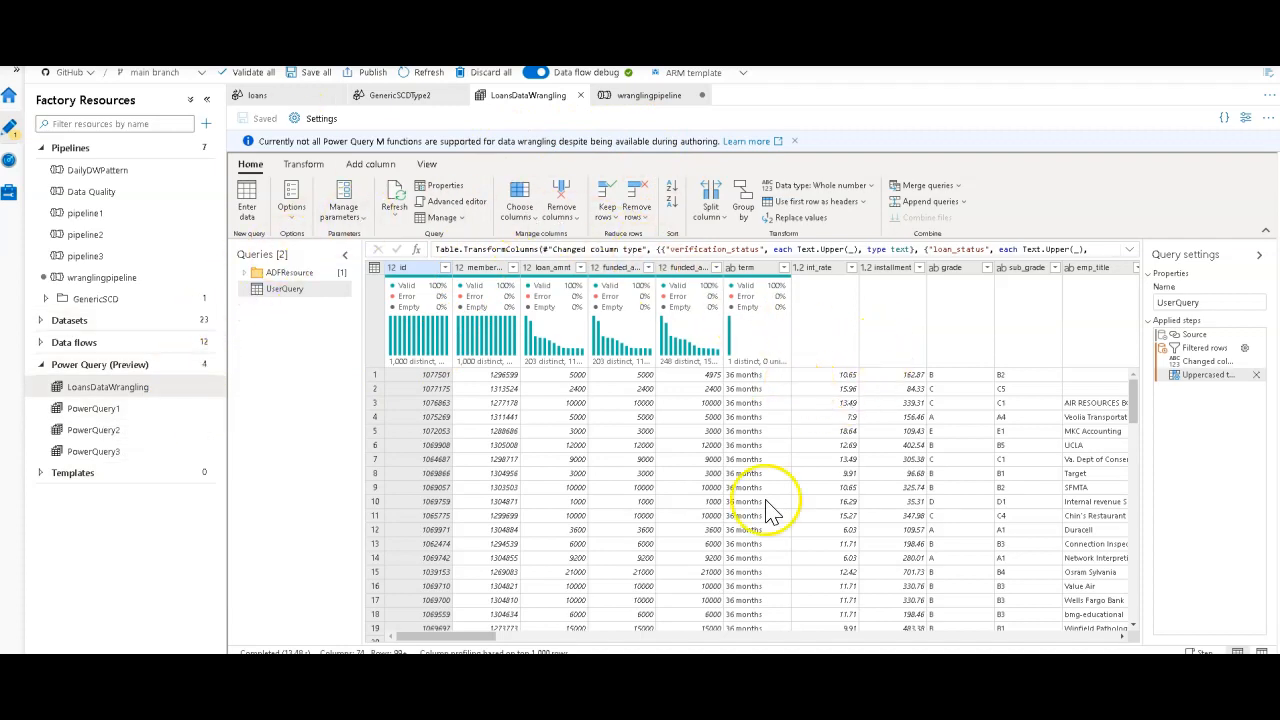
mouse_move(910, 457)
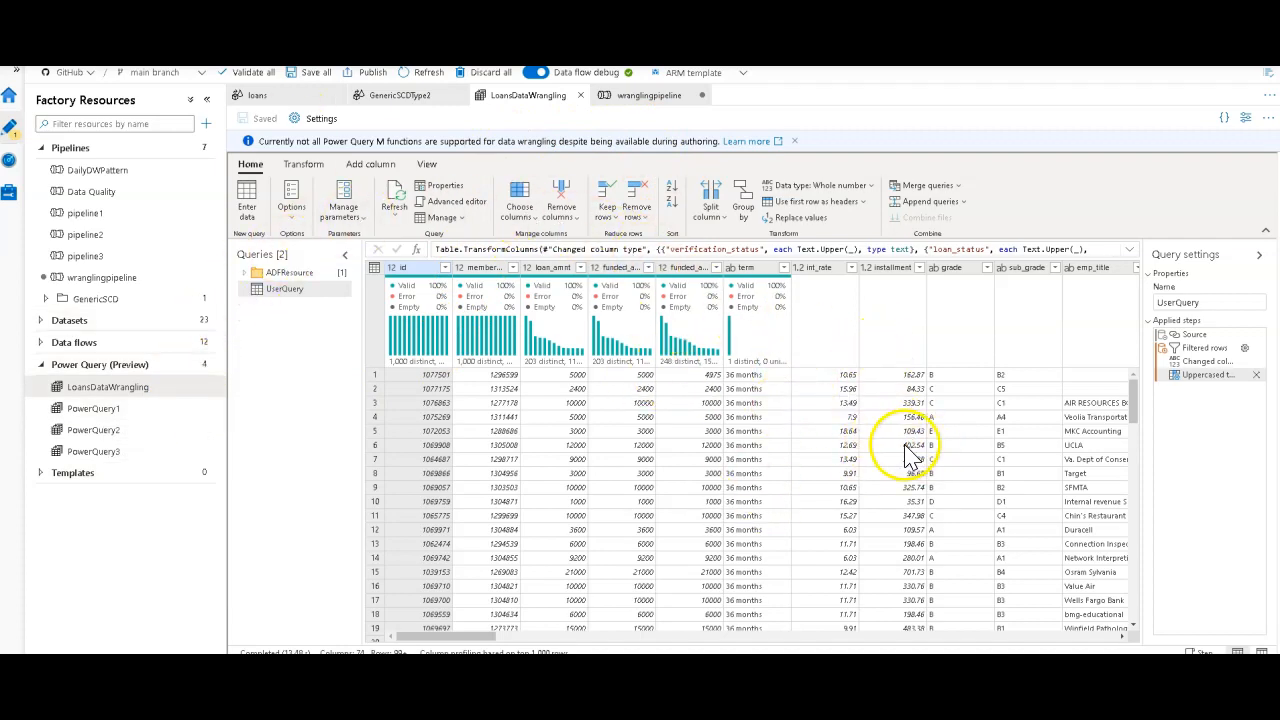
mouse_move(765, 470)
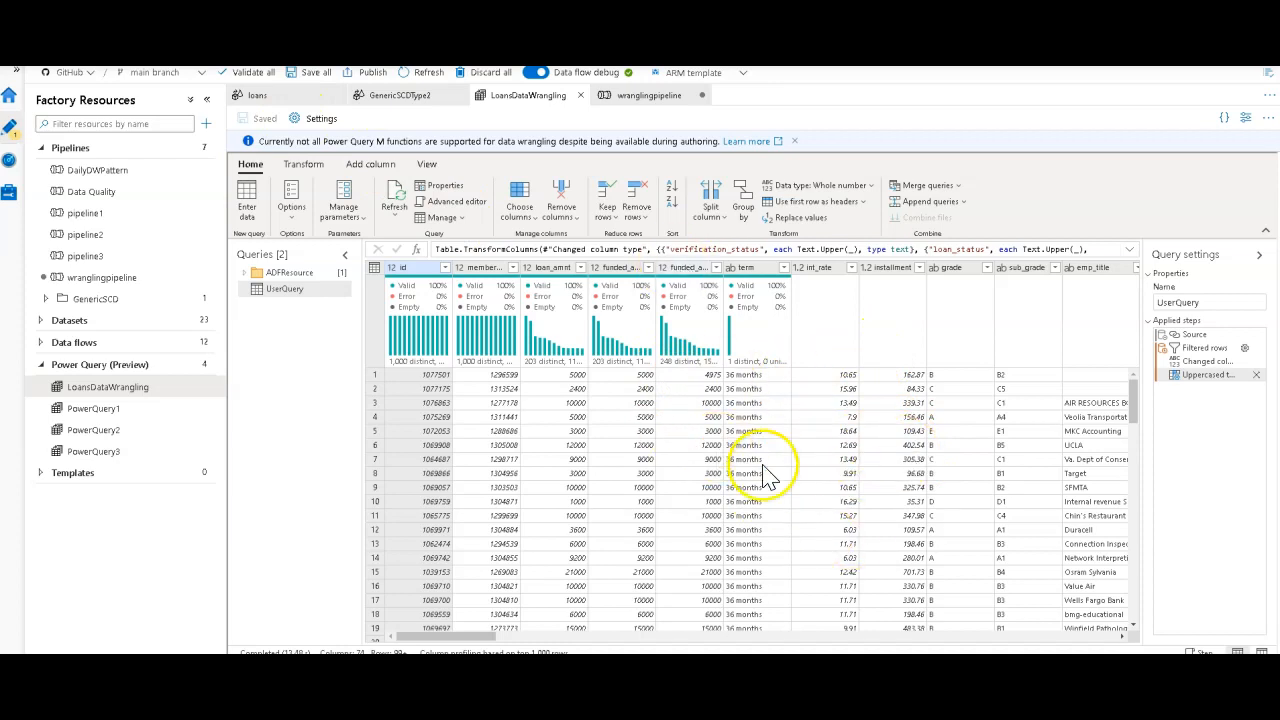
mouse_move(895, 463)
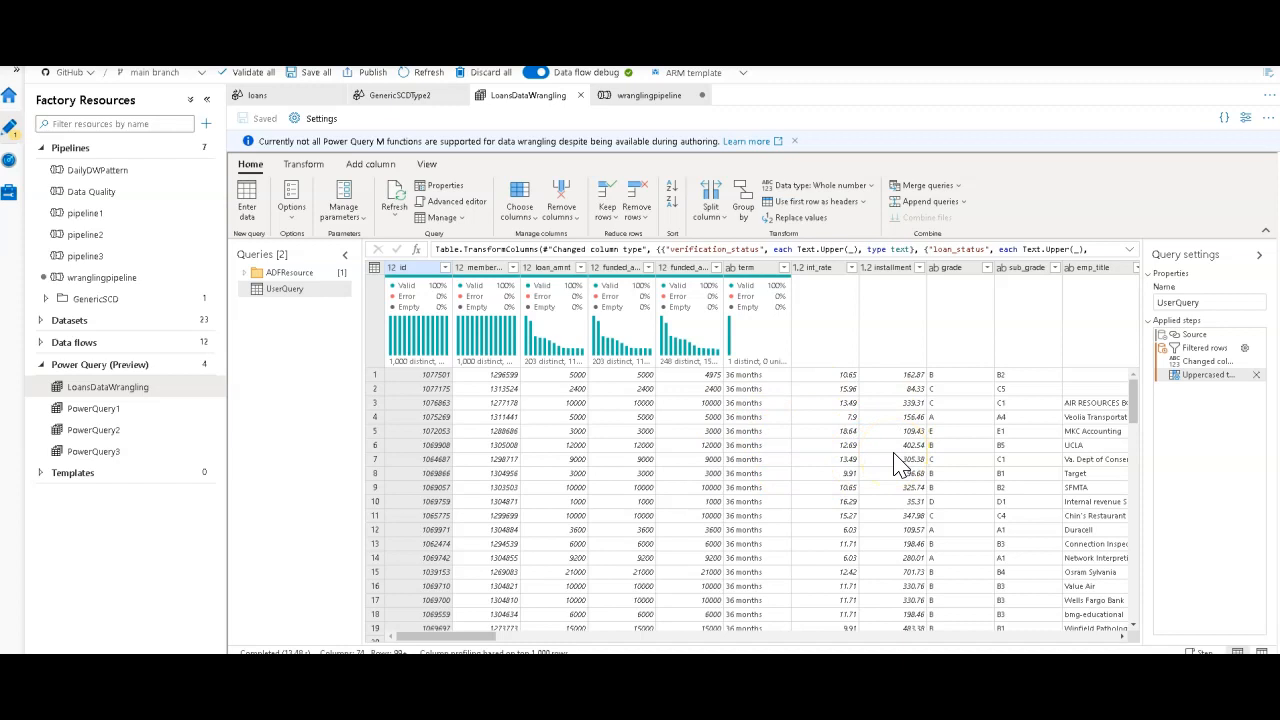
mouse_move(830, 460)
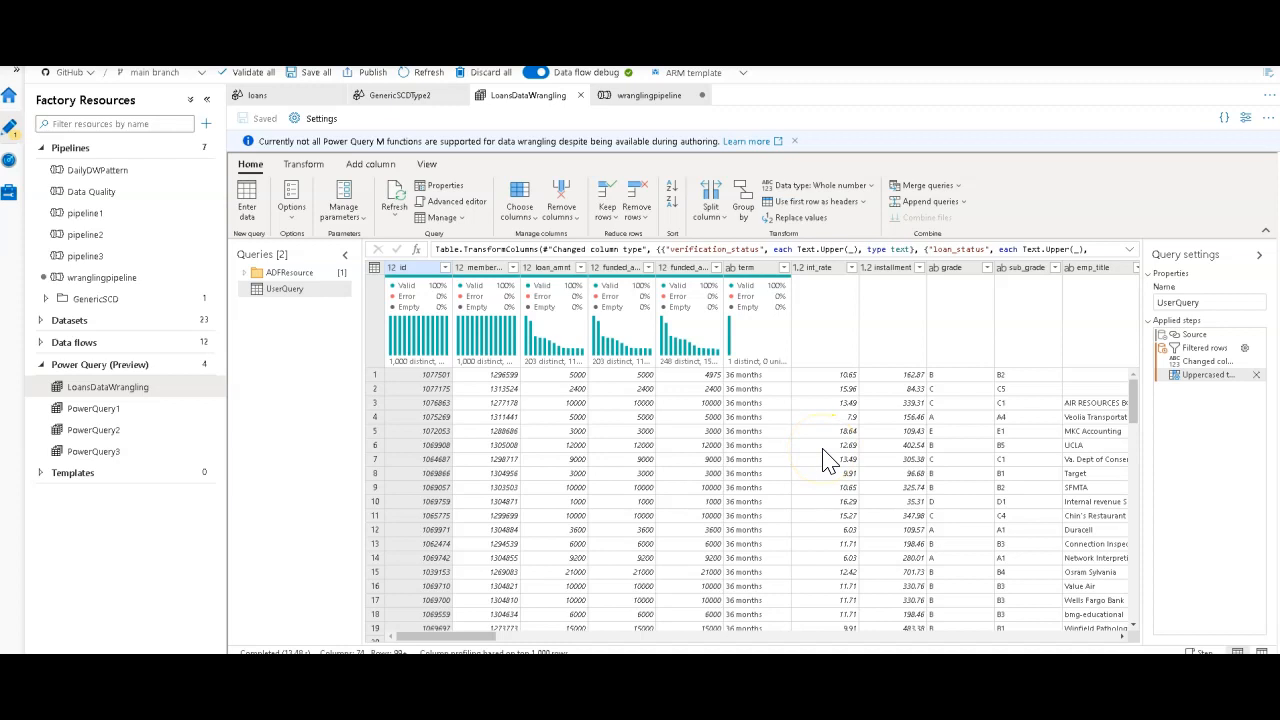
left_click(316, 118)
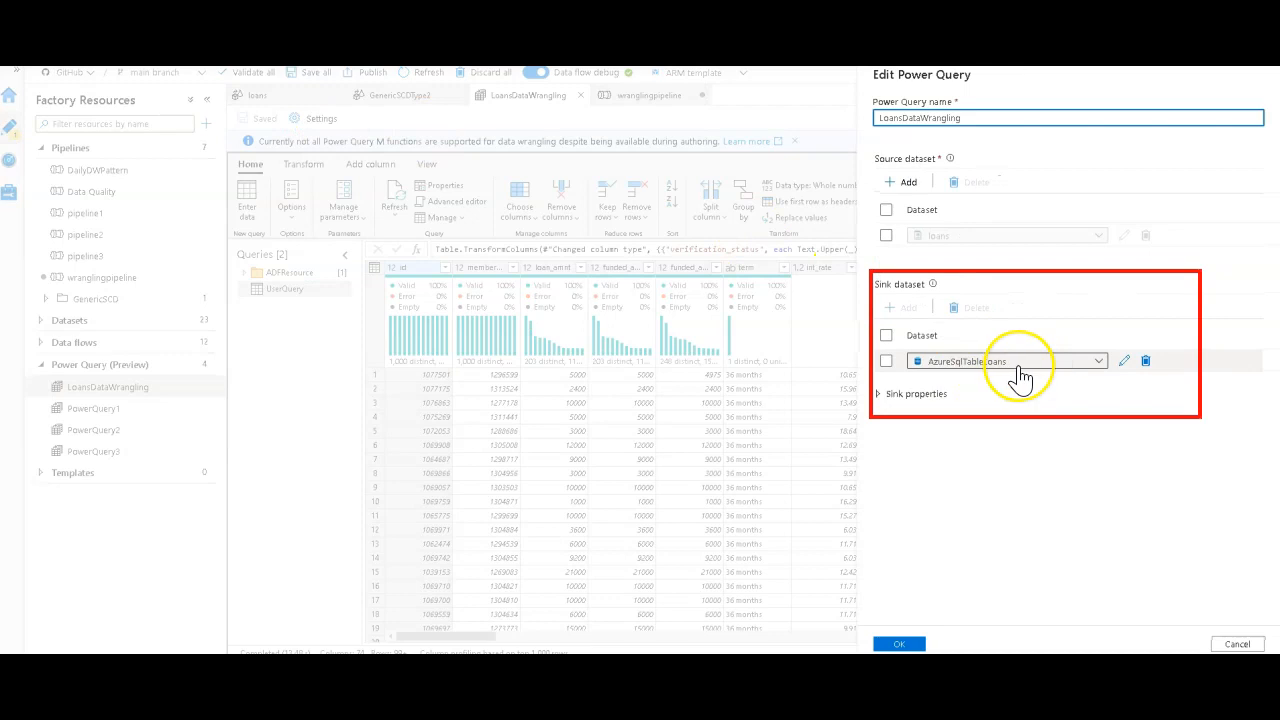
mouse_move(1005, 361)
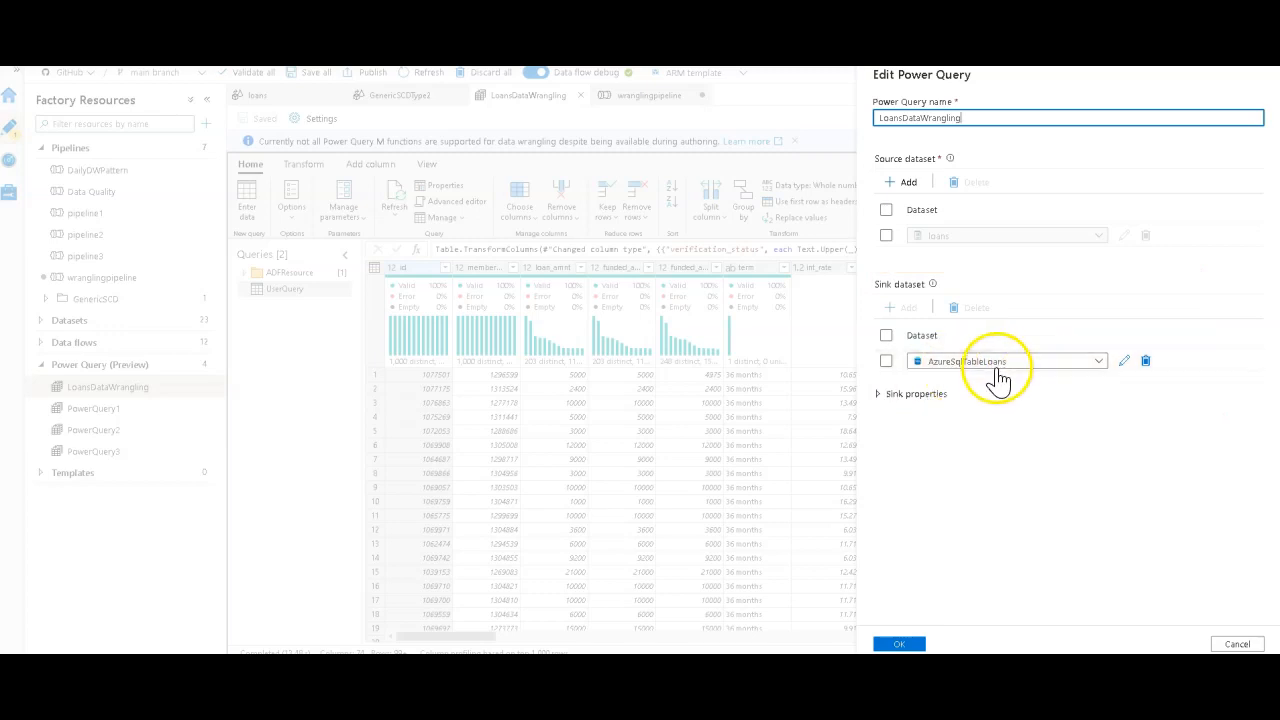
left_click(898, 643)
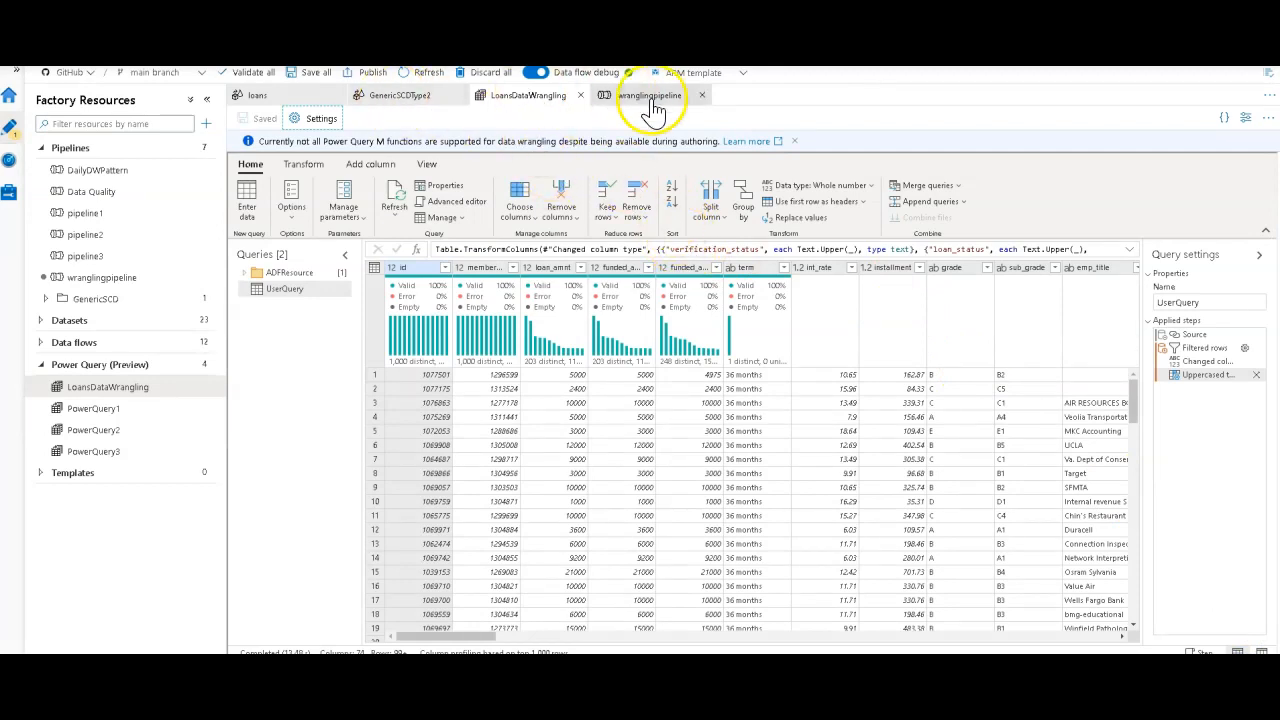
- Switch the Load into DW activity's data flow setting from SQLLoad to GenericSCDType2
left_click(648, 94)
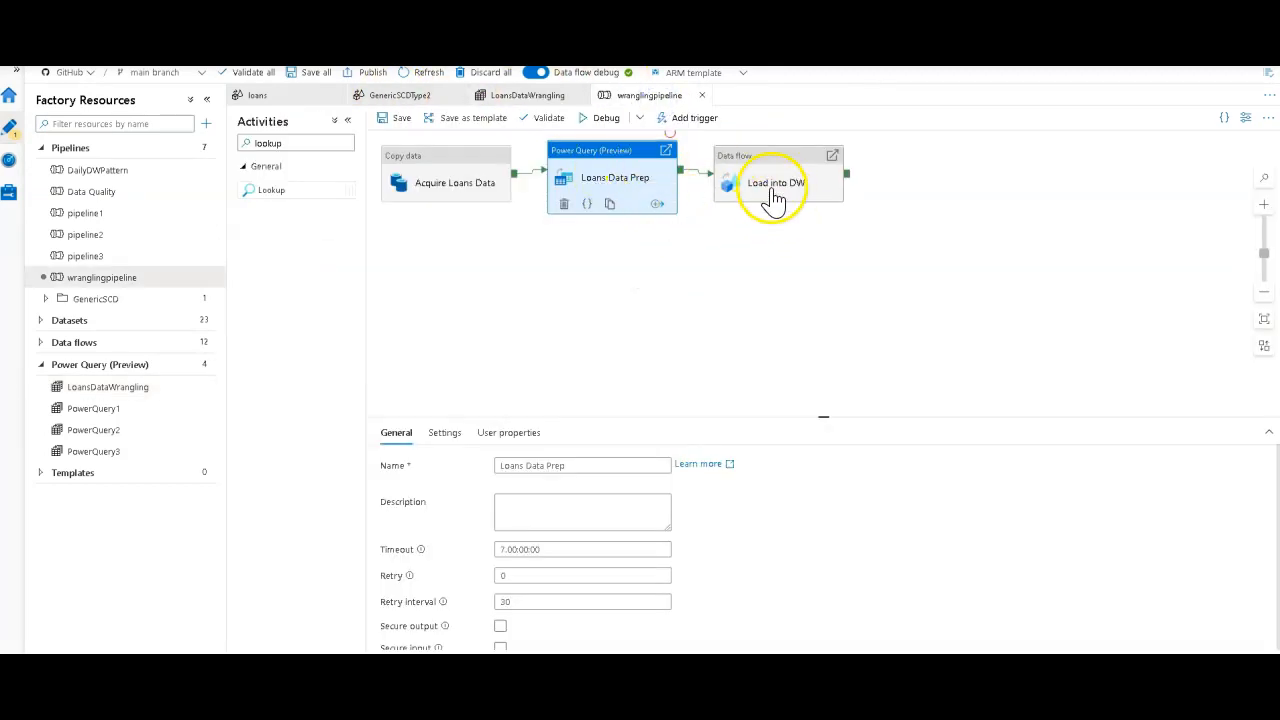
left_click(777, 178)
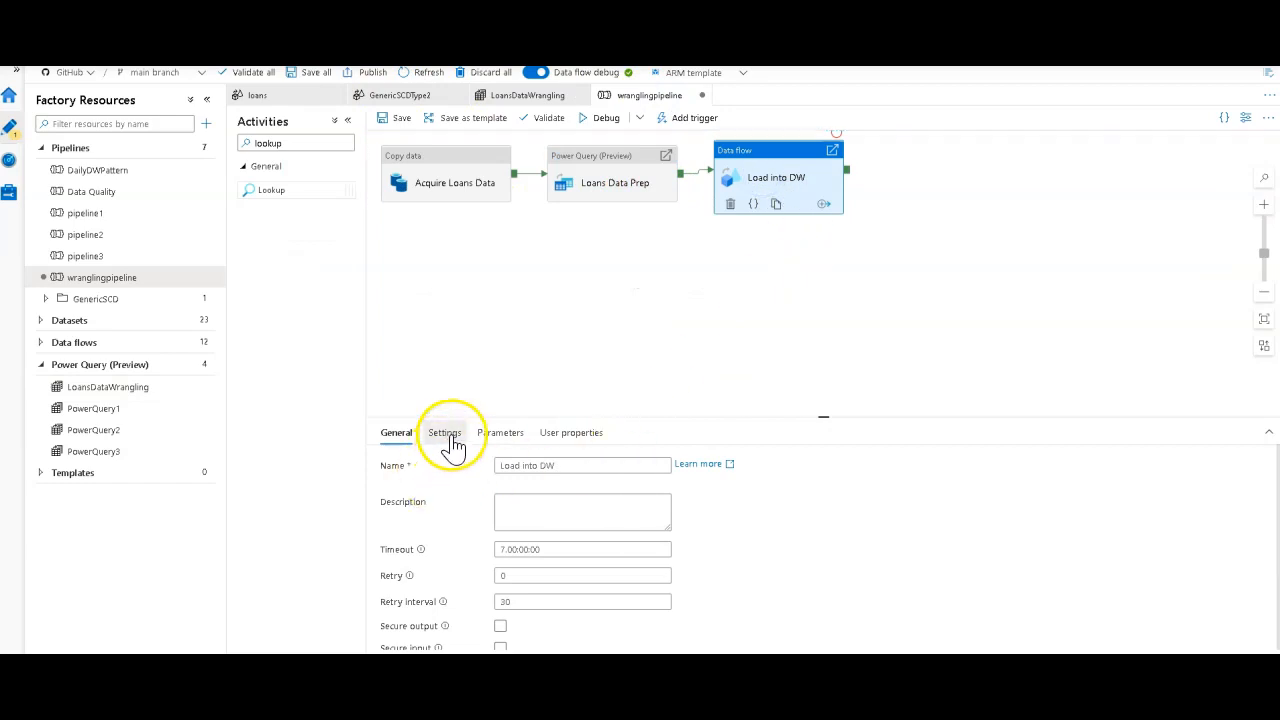
left_click(444, 432)
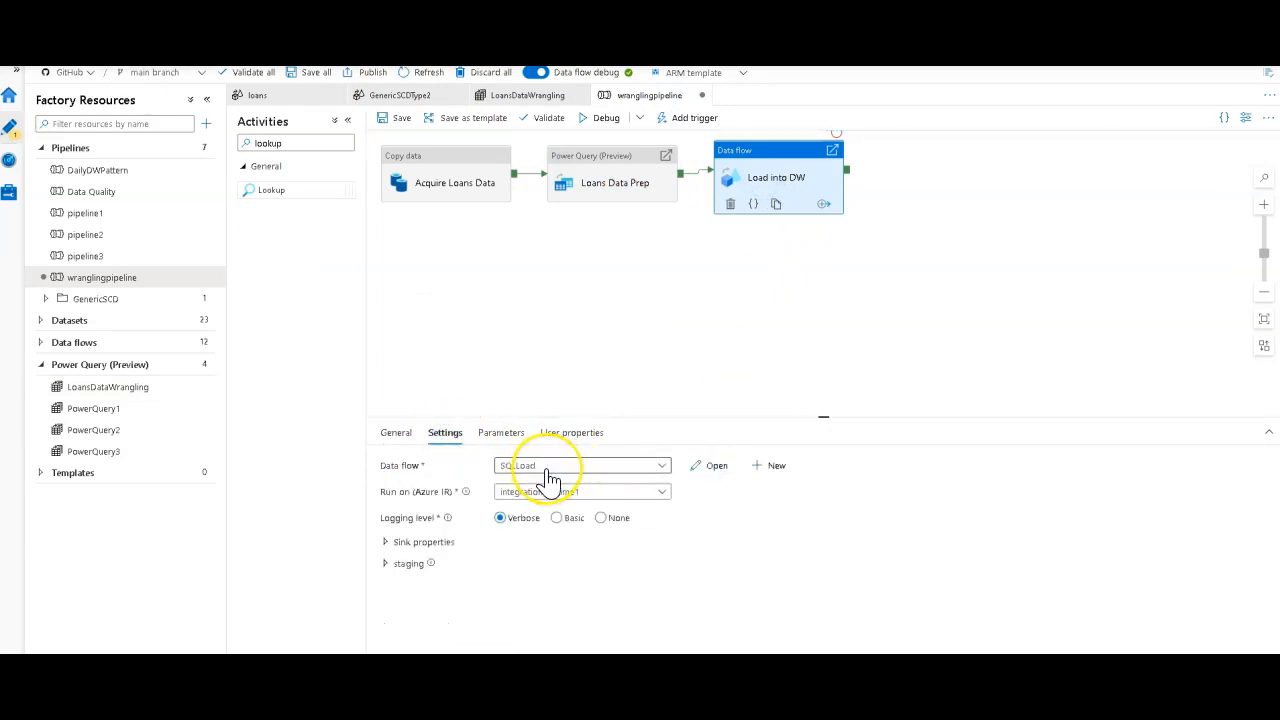
left_click(581, 465)
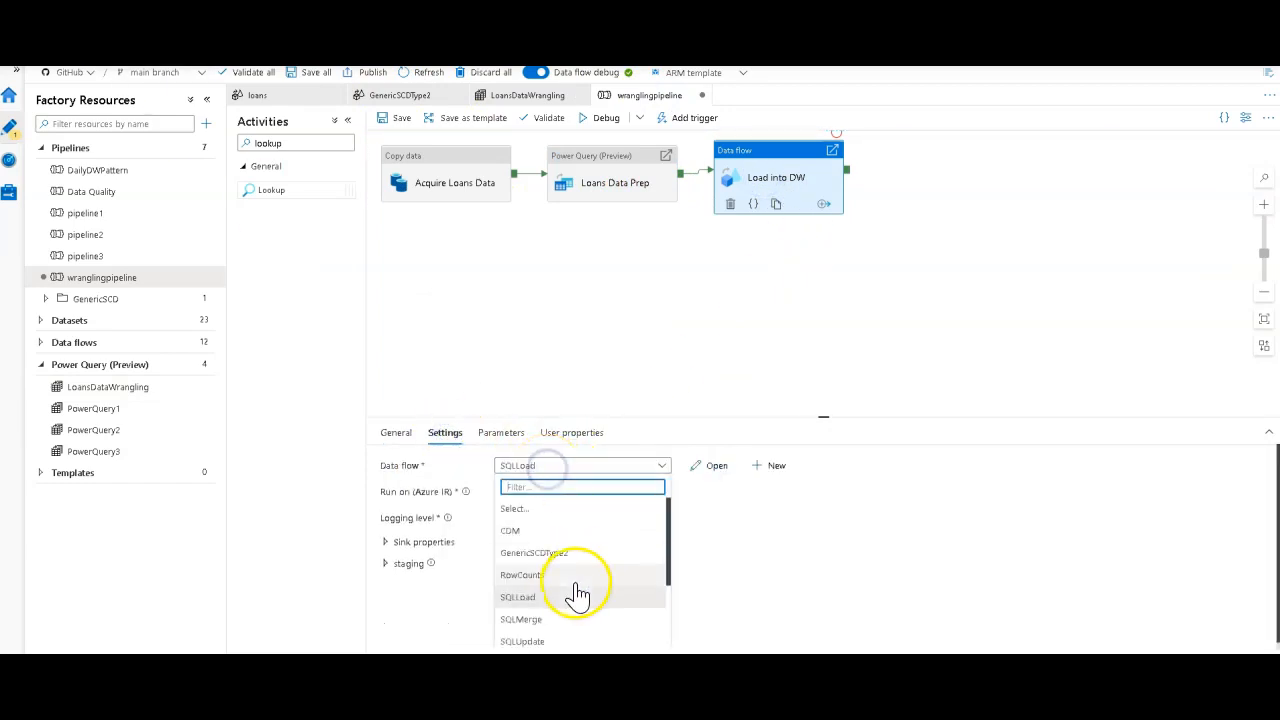
mouse_move(560, 553)
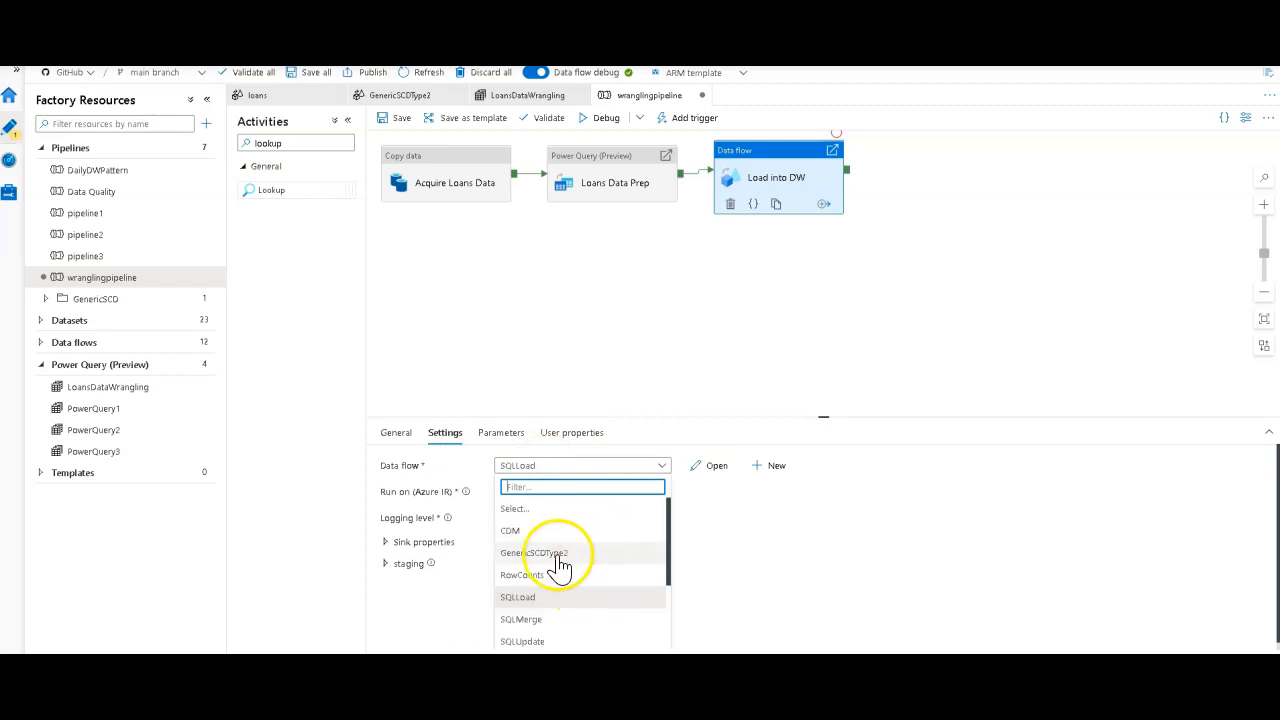
left_click(537, 553)
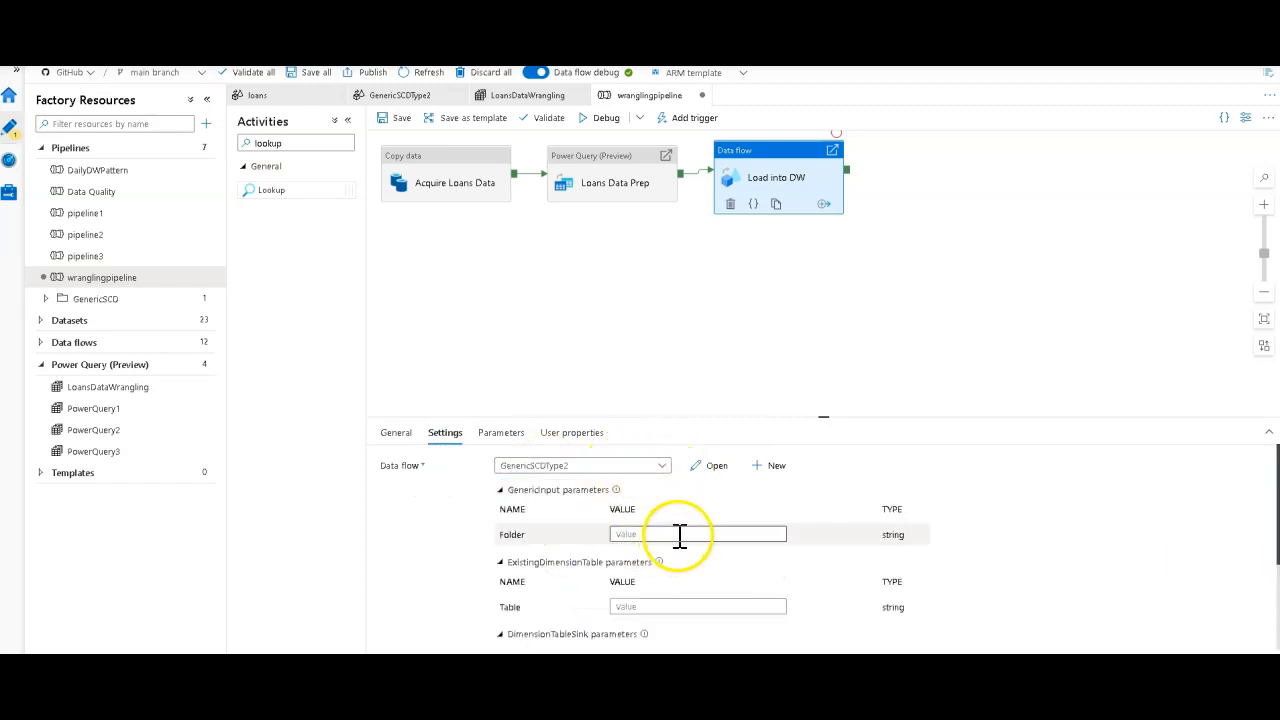
mouse_move(765, 425)
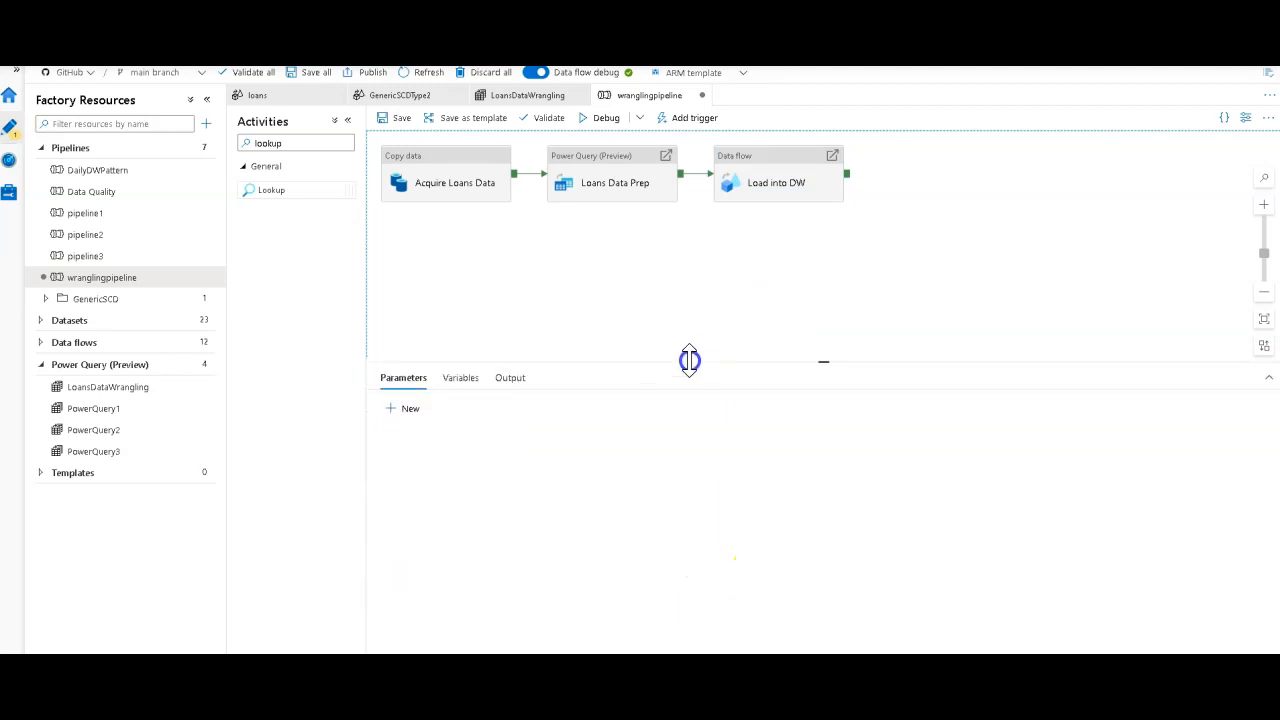
left_click(776, 182)
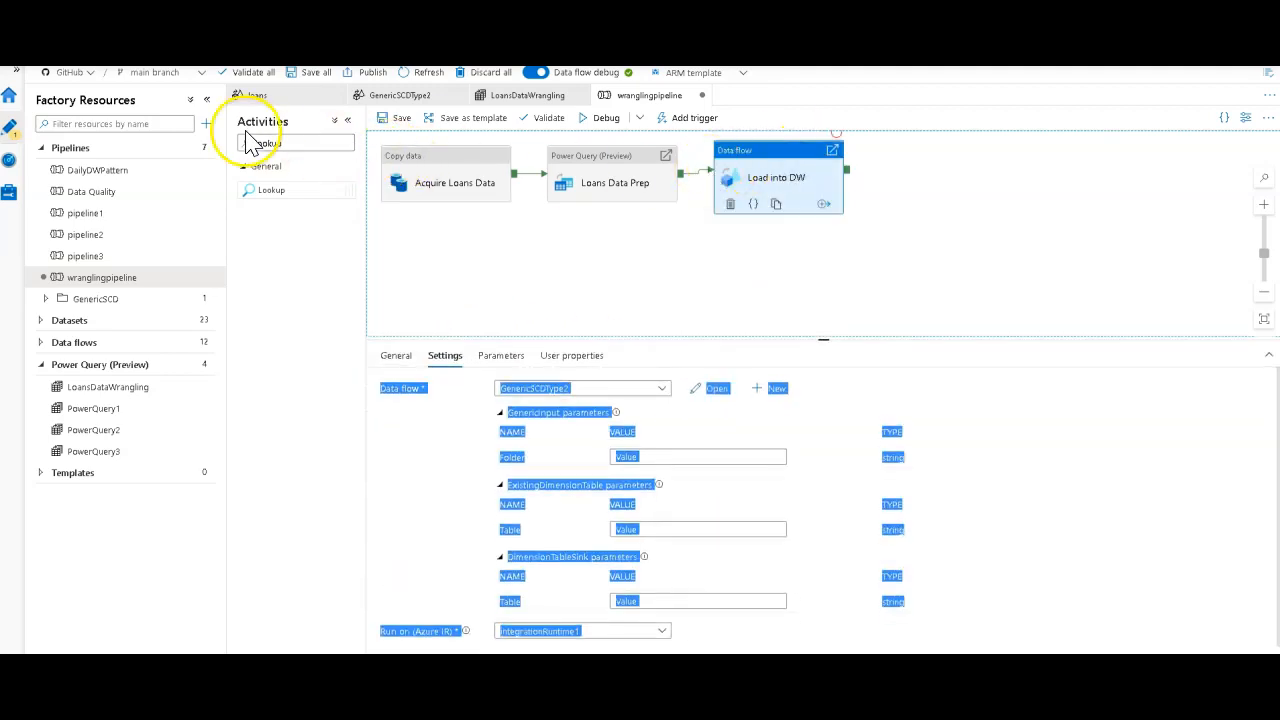
left_click(206, 123)
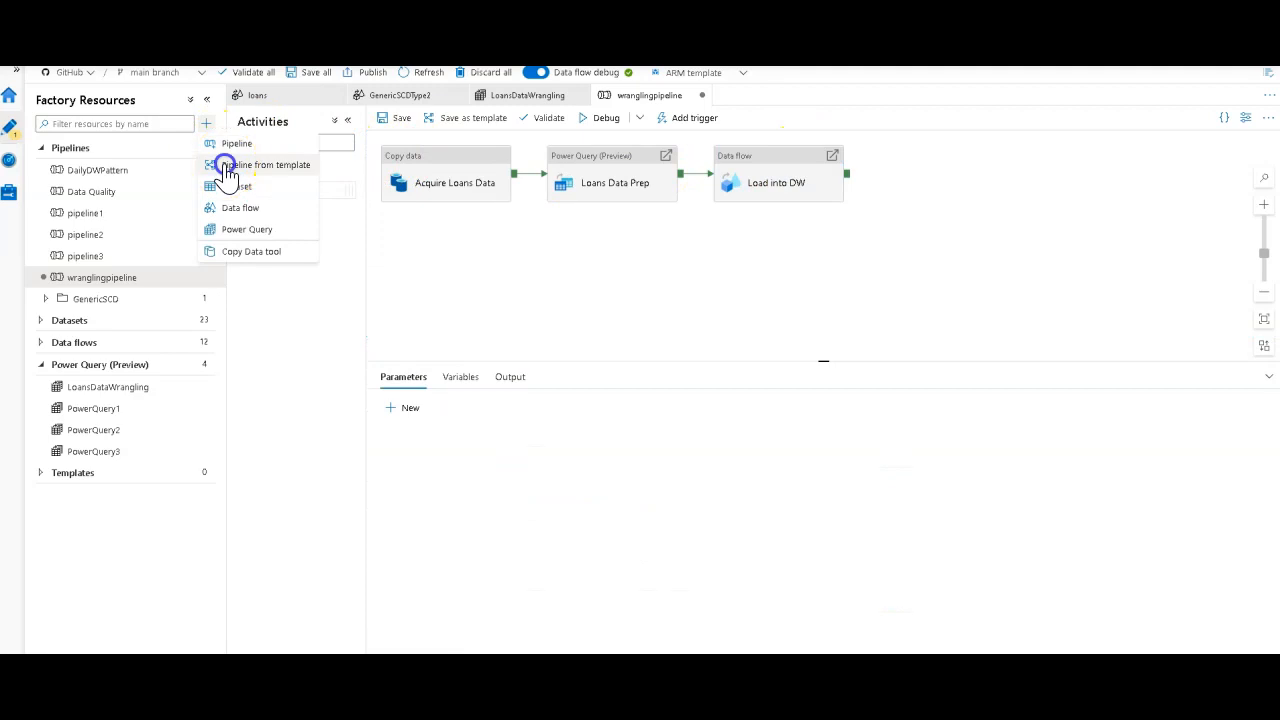
left_click(269, 165)
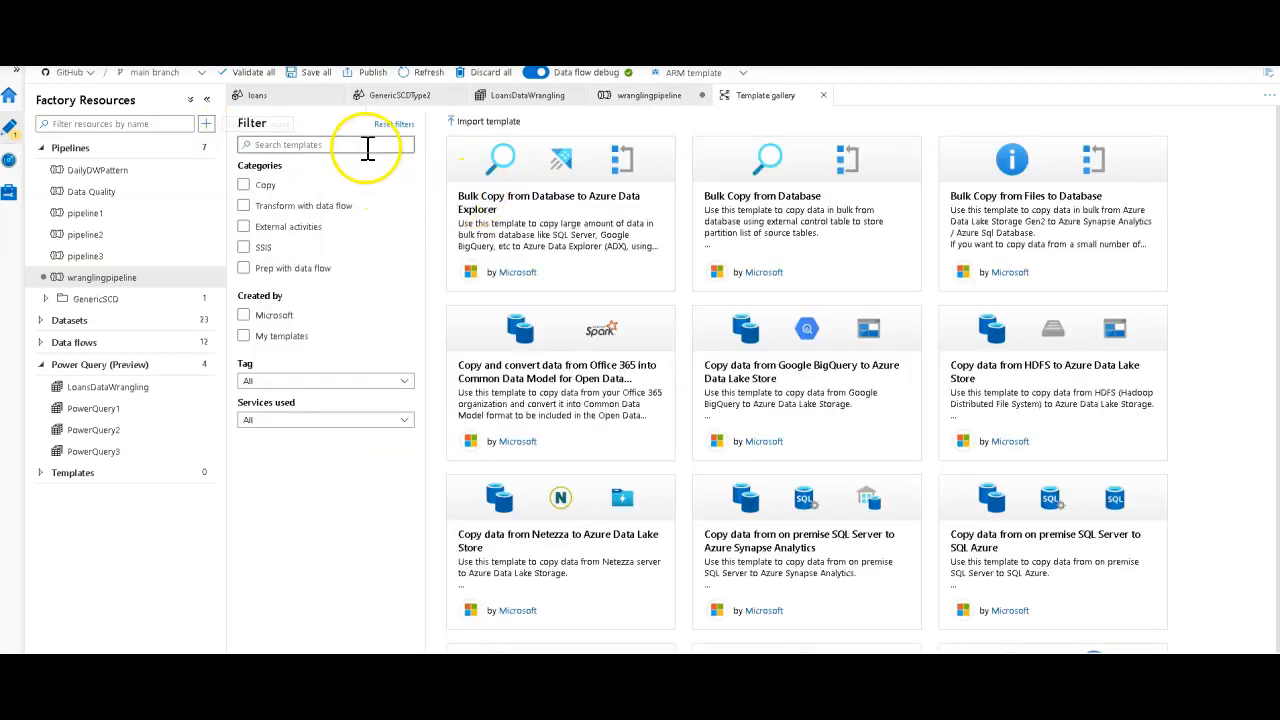
type("slo")
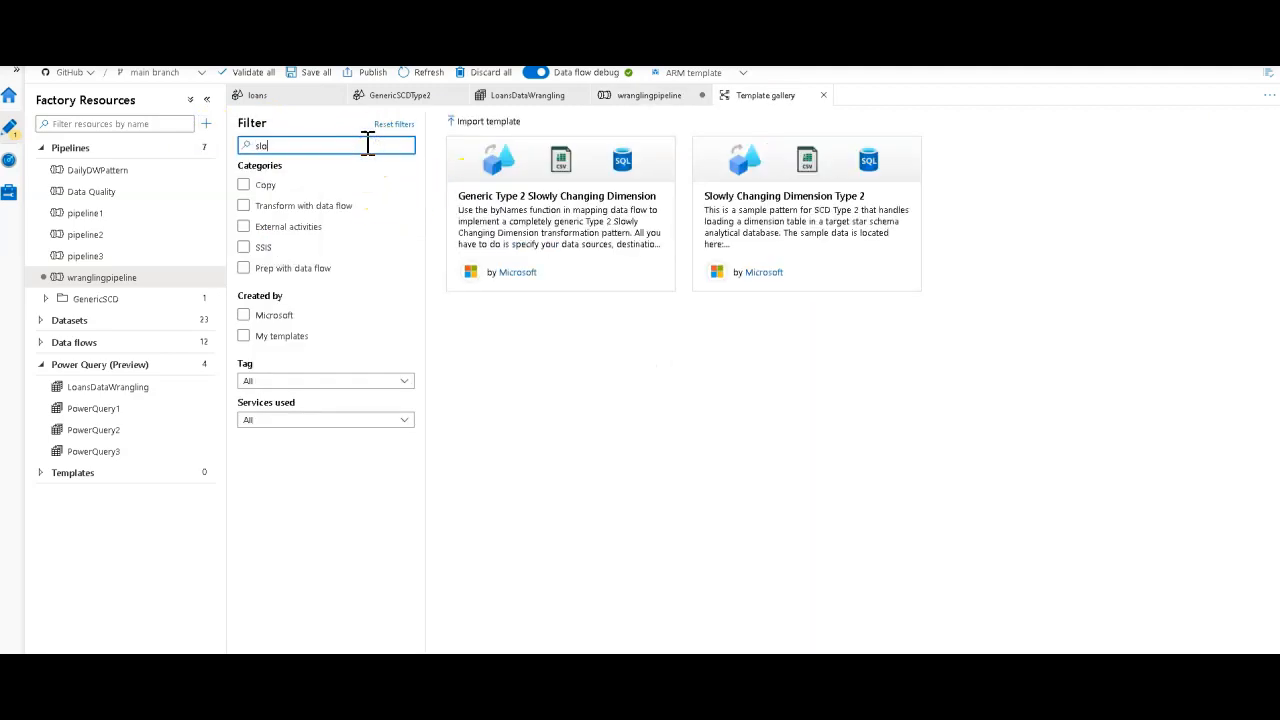
mouse_move(578, 221)
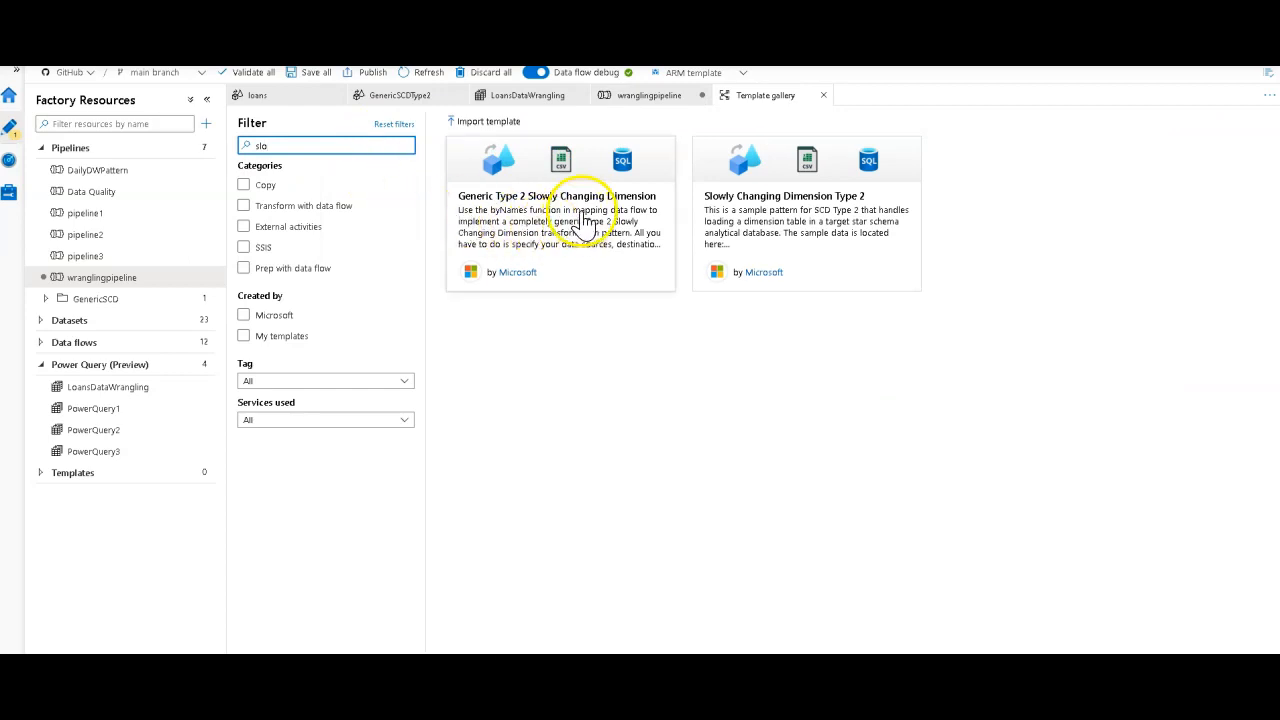
mouse_move(750, 225)
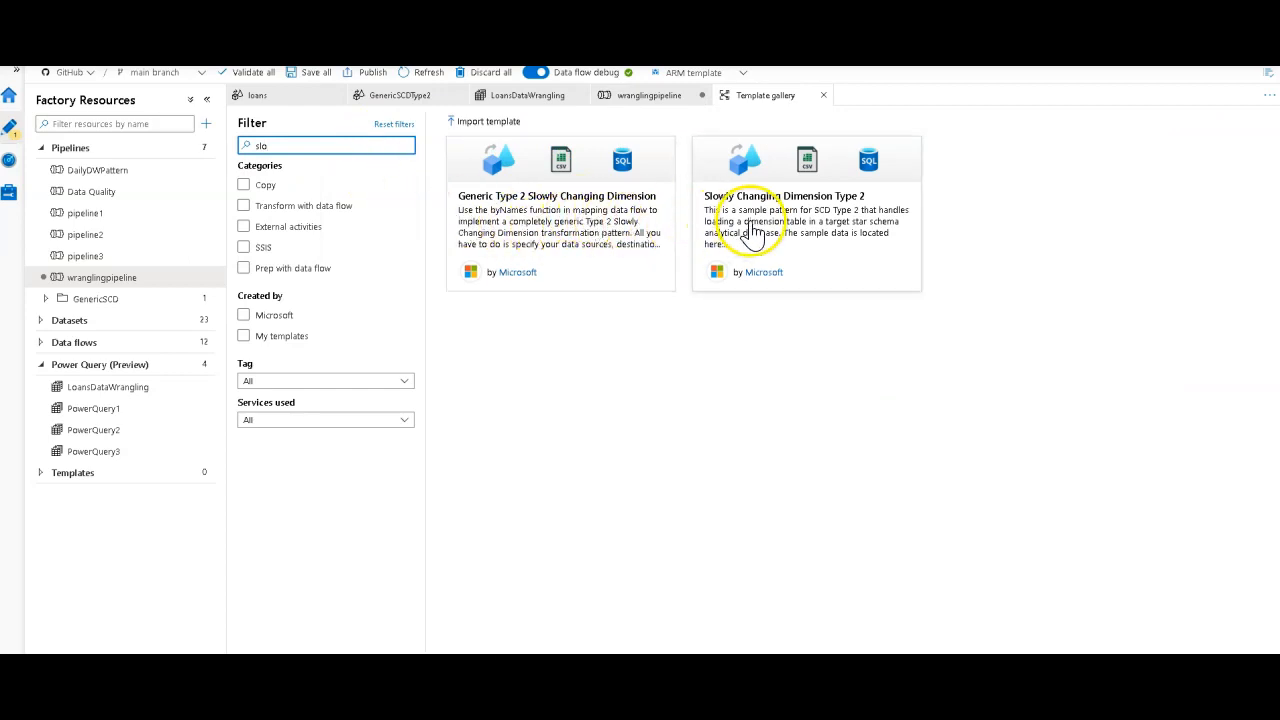
mouse_move(752, 235)
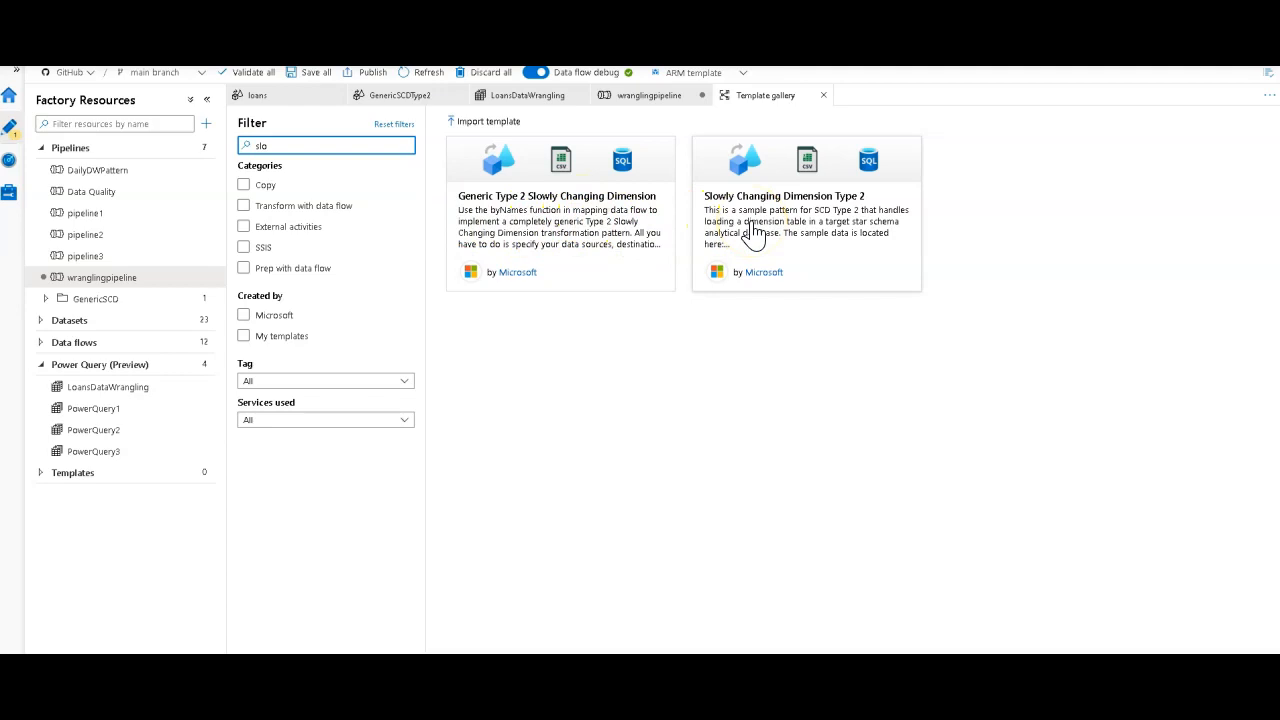
mouse_move(805, 110)
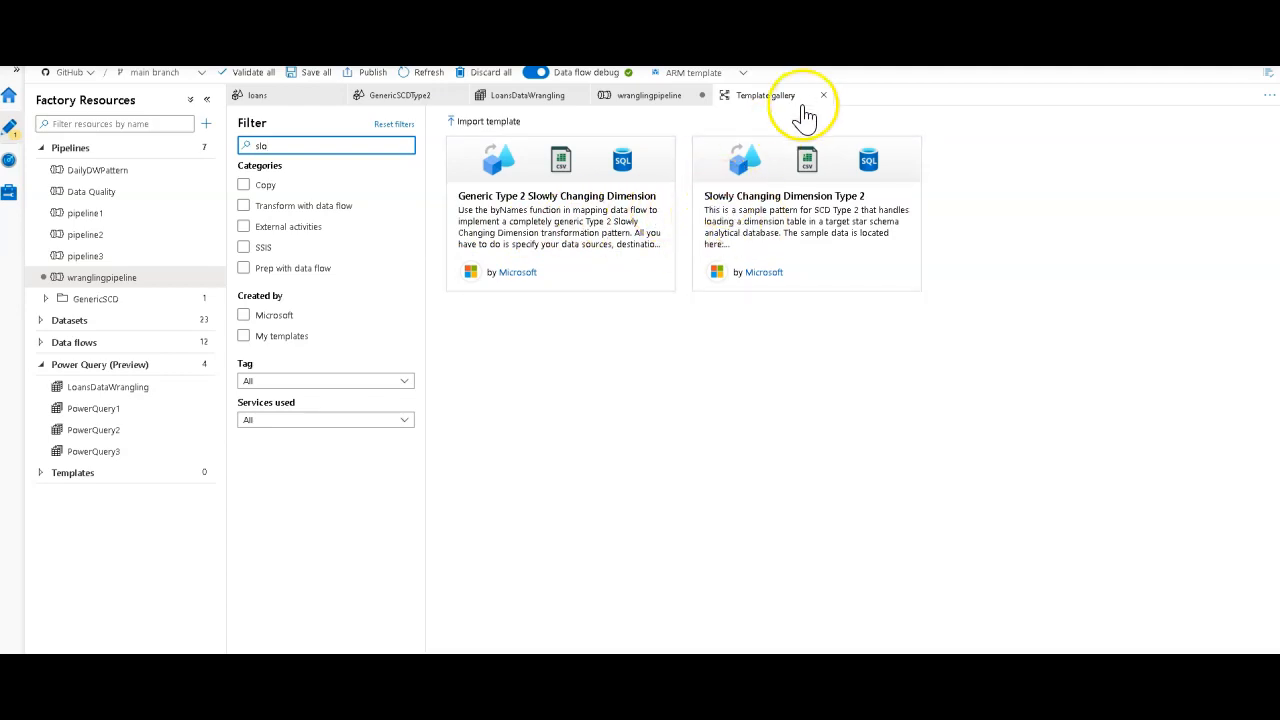
left_click(823, 95)
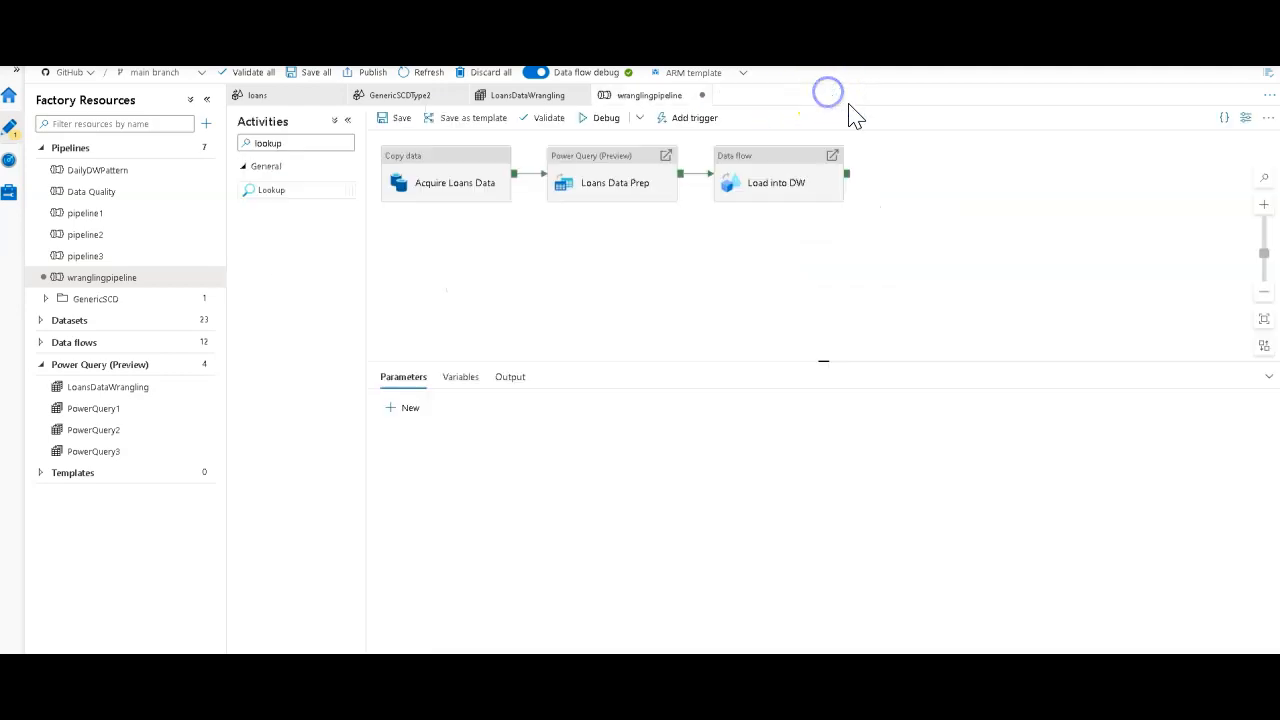
- Open the GenericSCDType2 data flow and pan the canvas to its DimensionTableSink
left_click(778, 182)
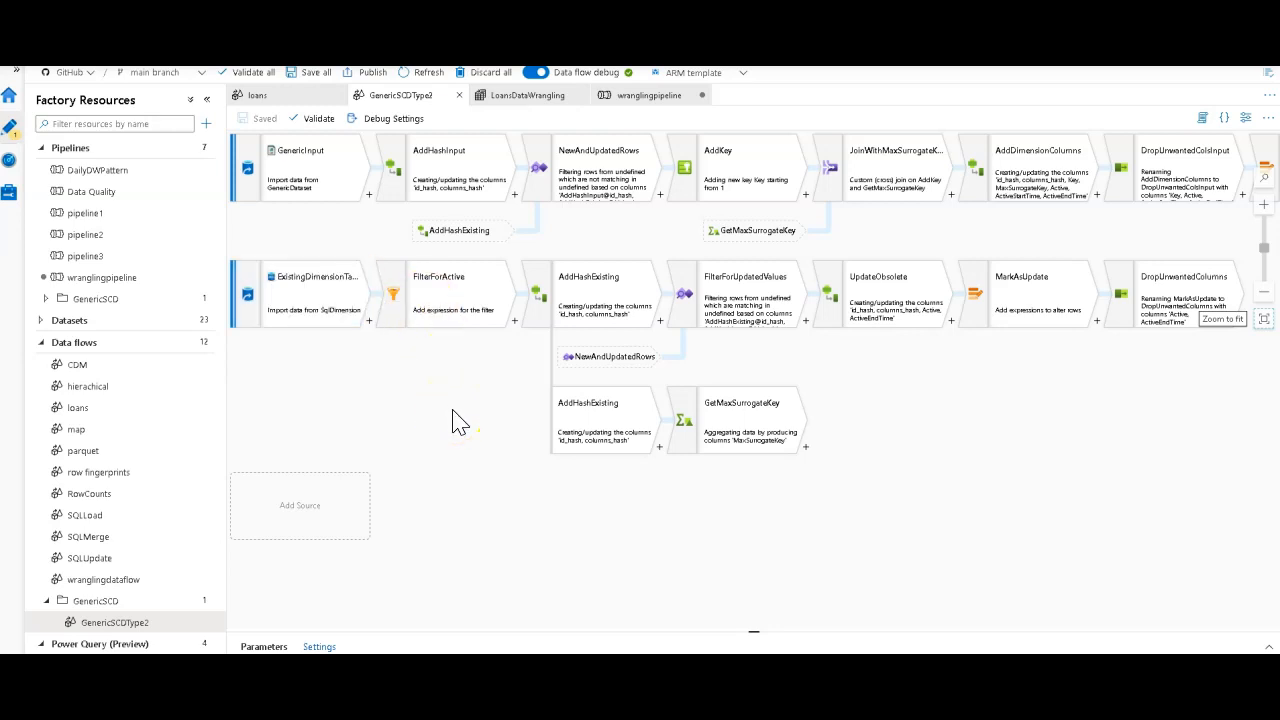
left_click(335, 185)
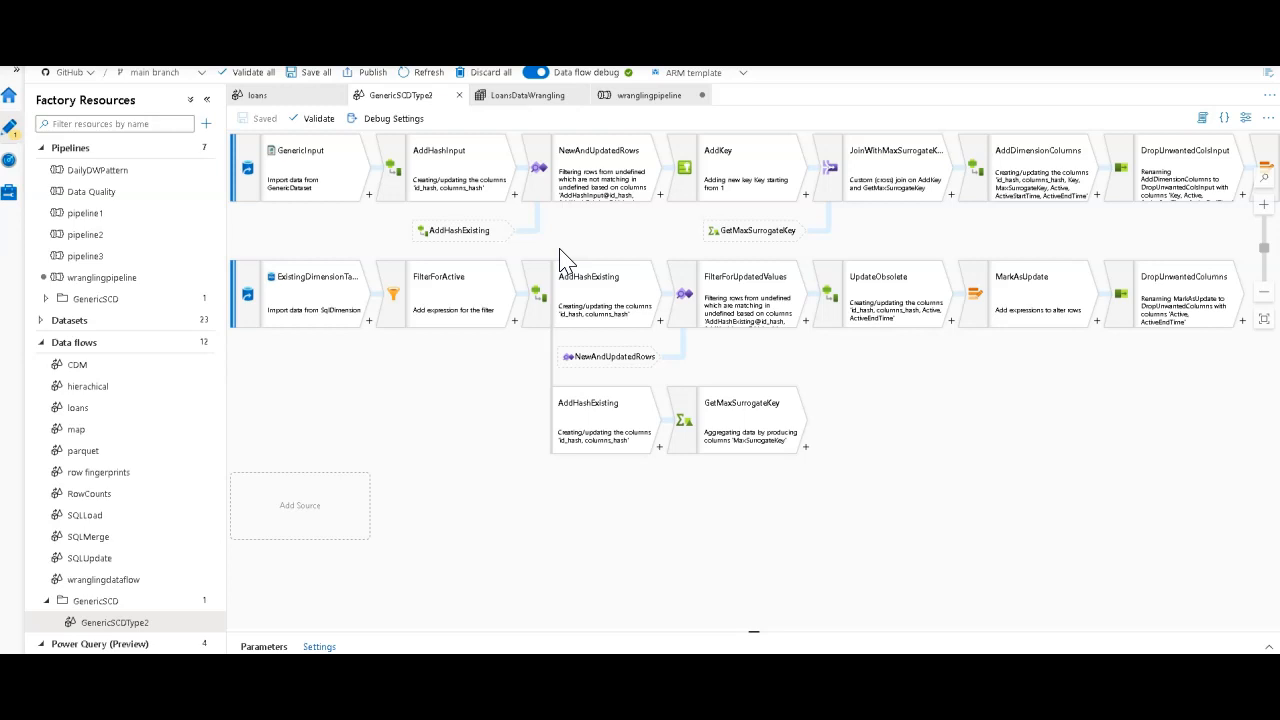
mouse_move(565, 258)
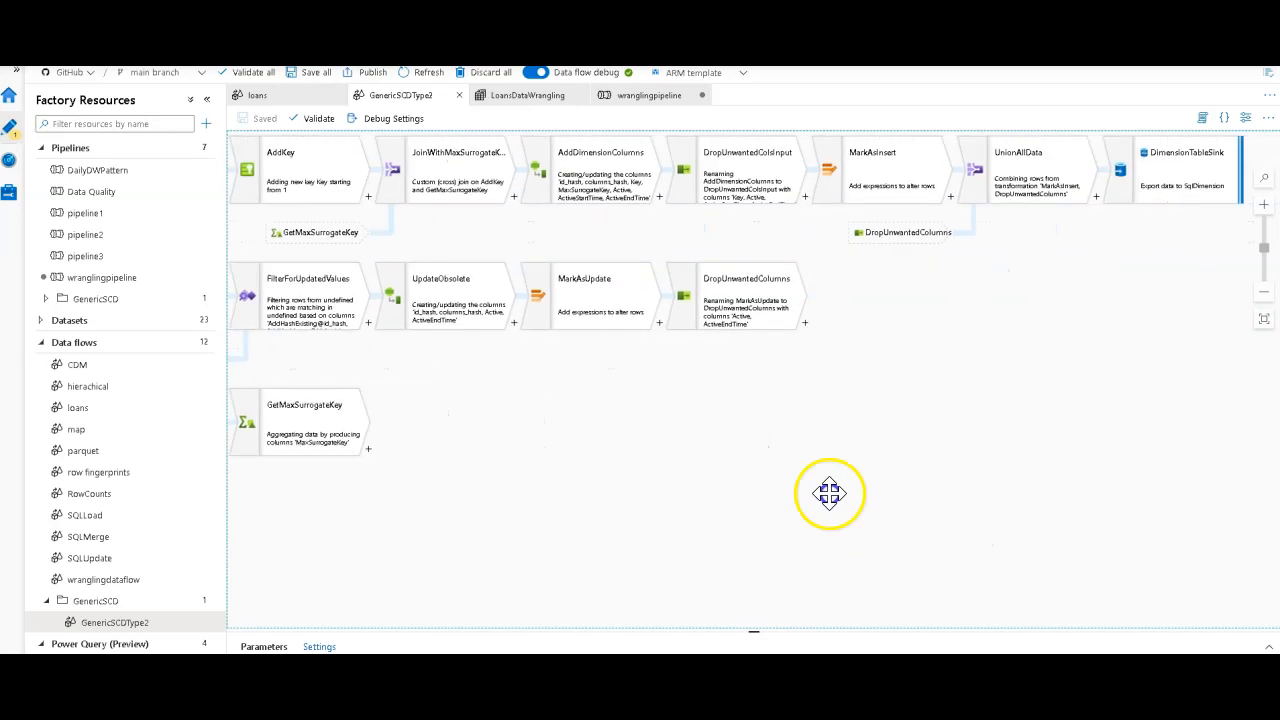
left_click_drag(830, 493, 840, 350)
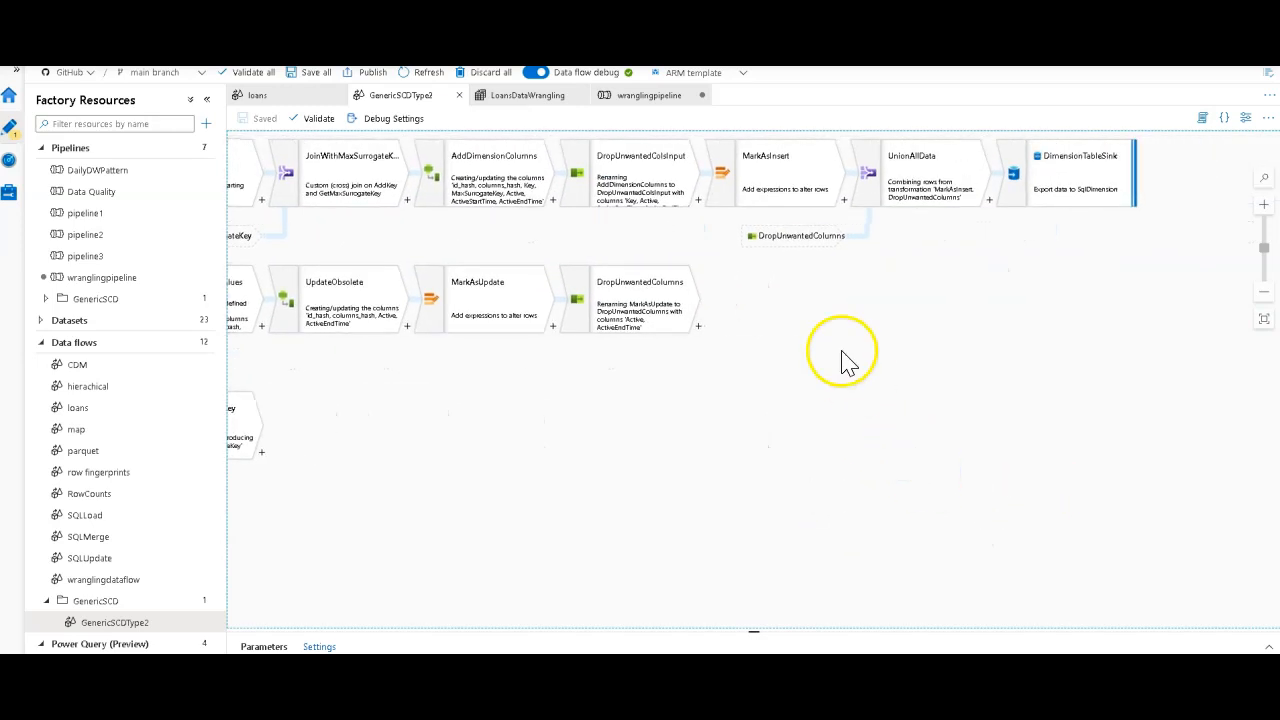
mouse_move(1075, 190)
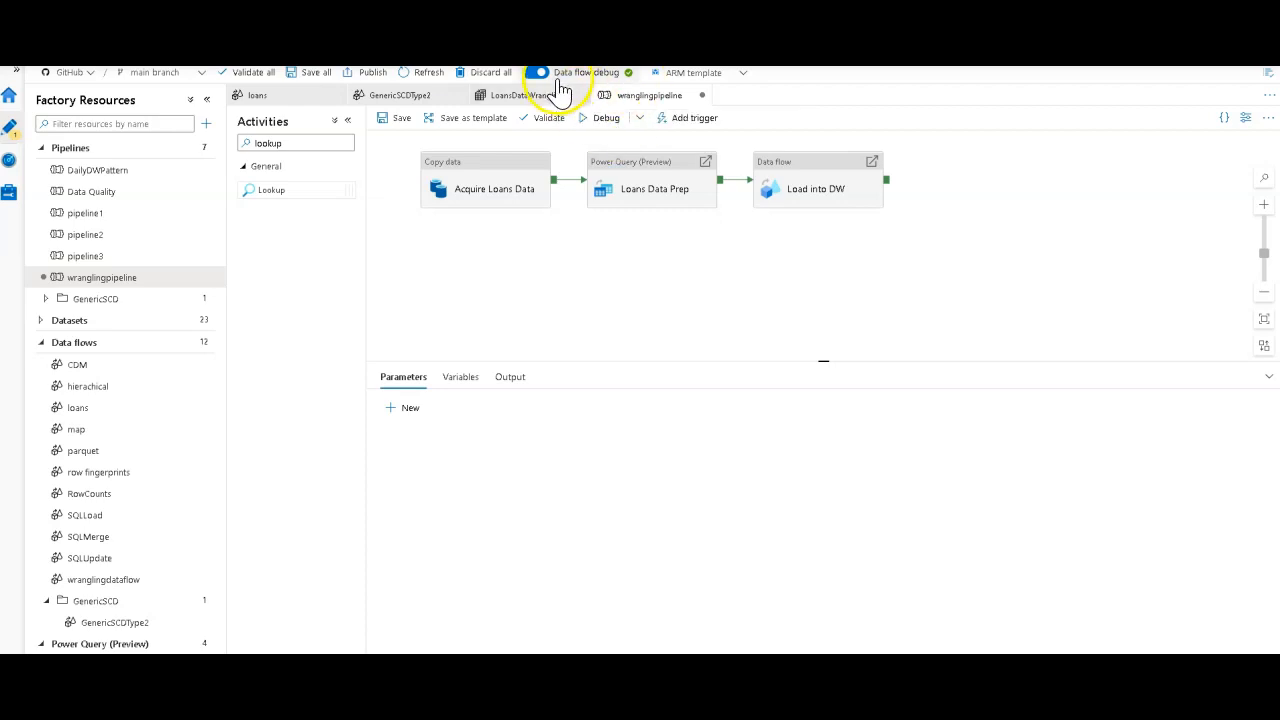
mouse_move(562, 85)
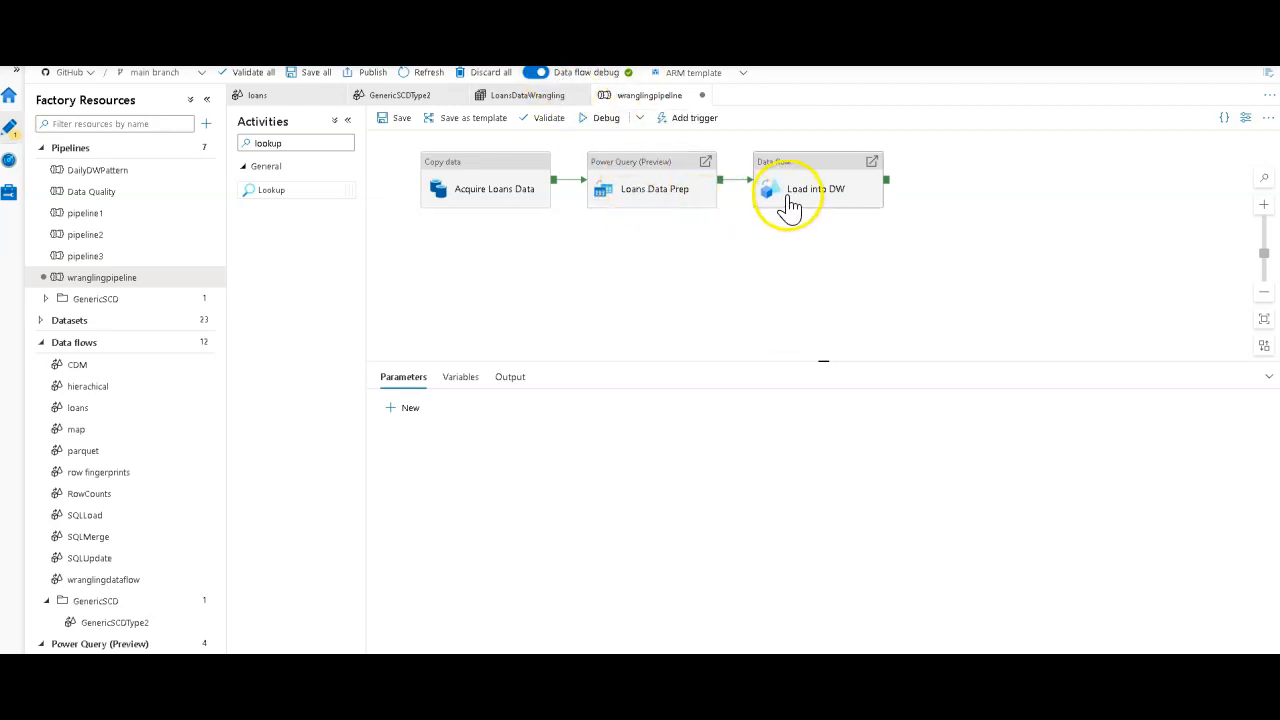
mouse_move(778, 222)
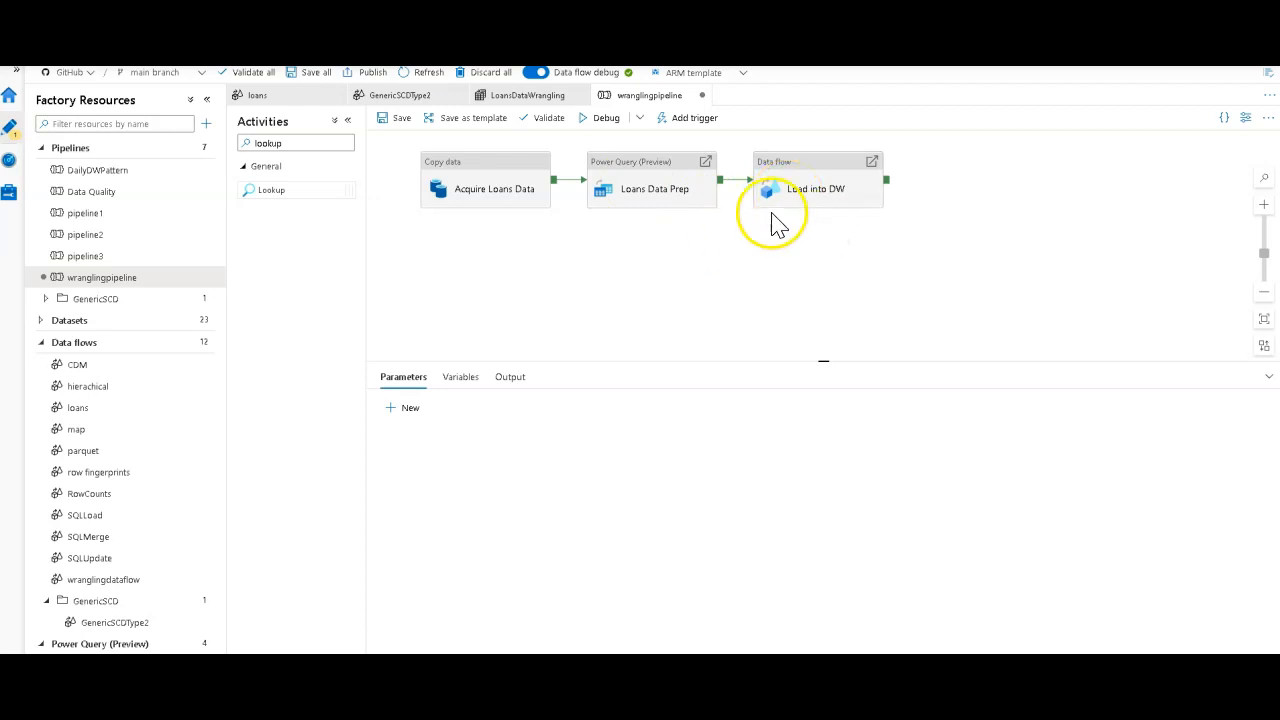
mouse_move(663, 216)
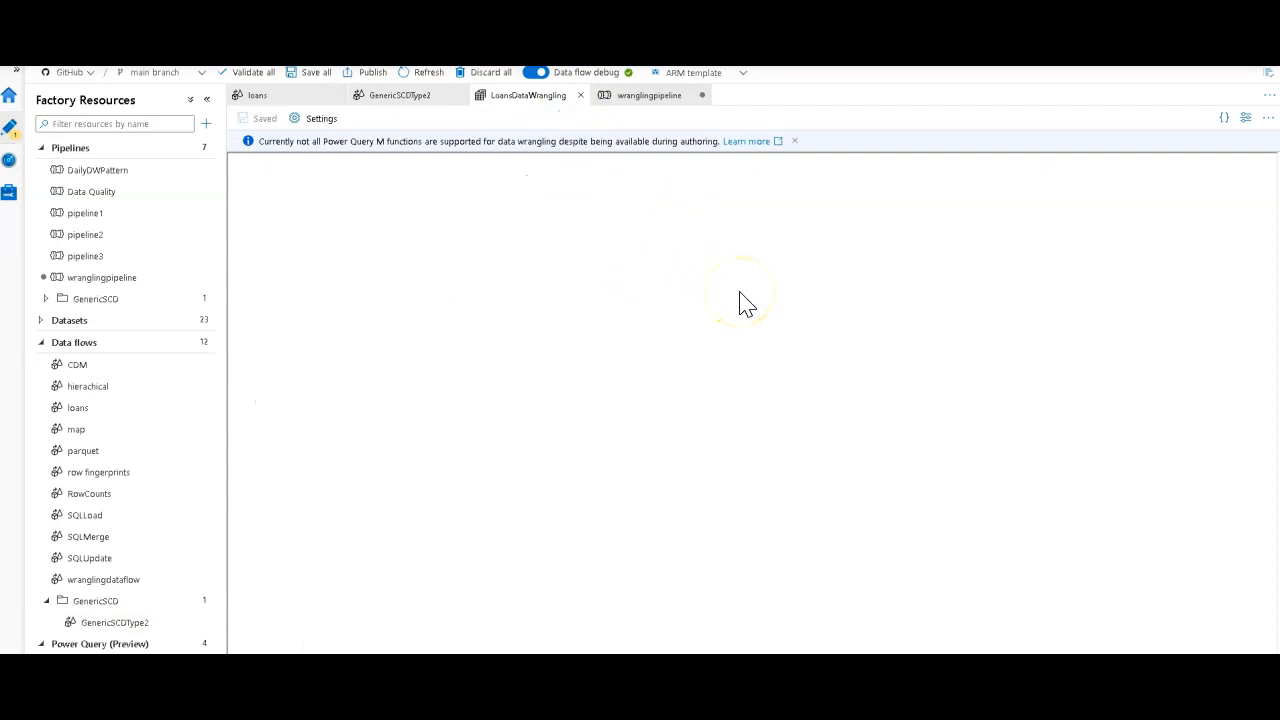
left_click(645, 95)
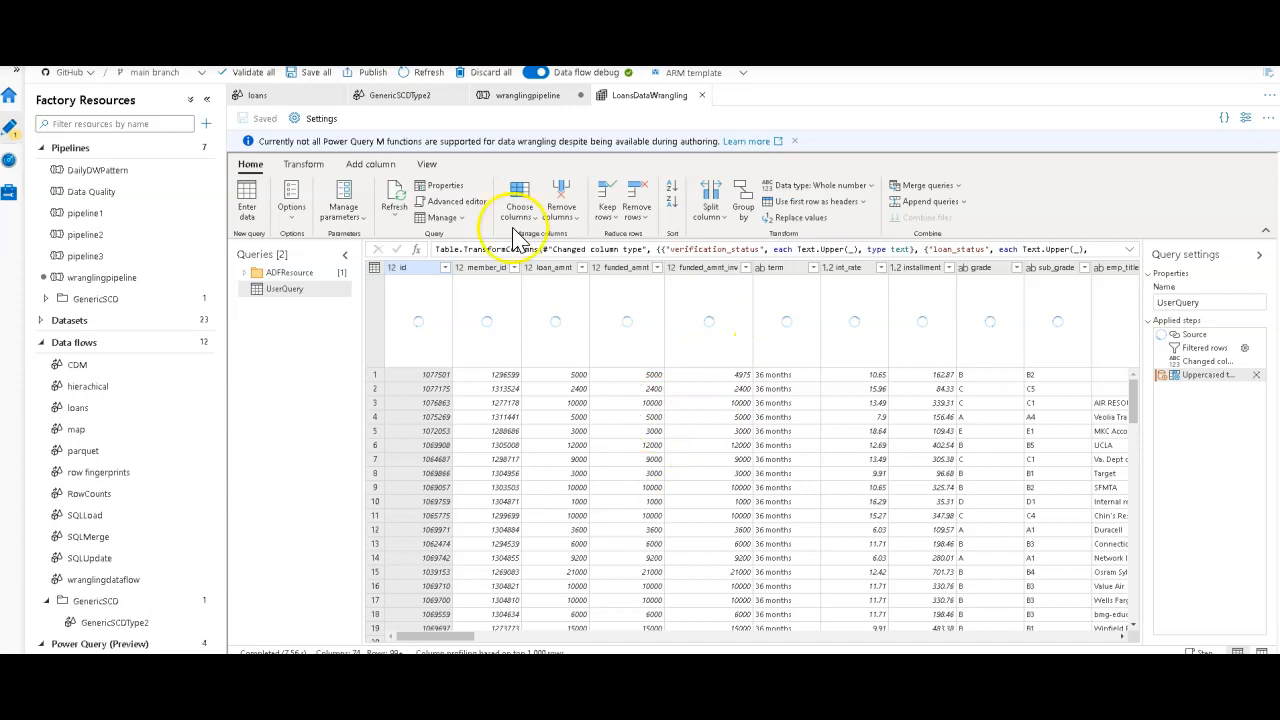
mouse_move(490, 120)
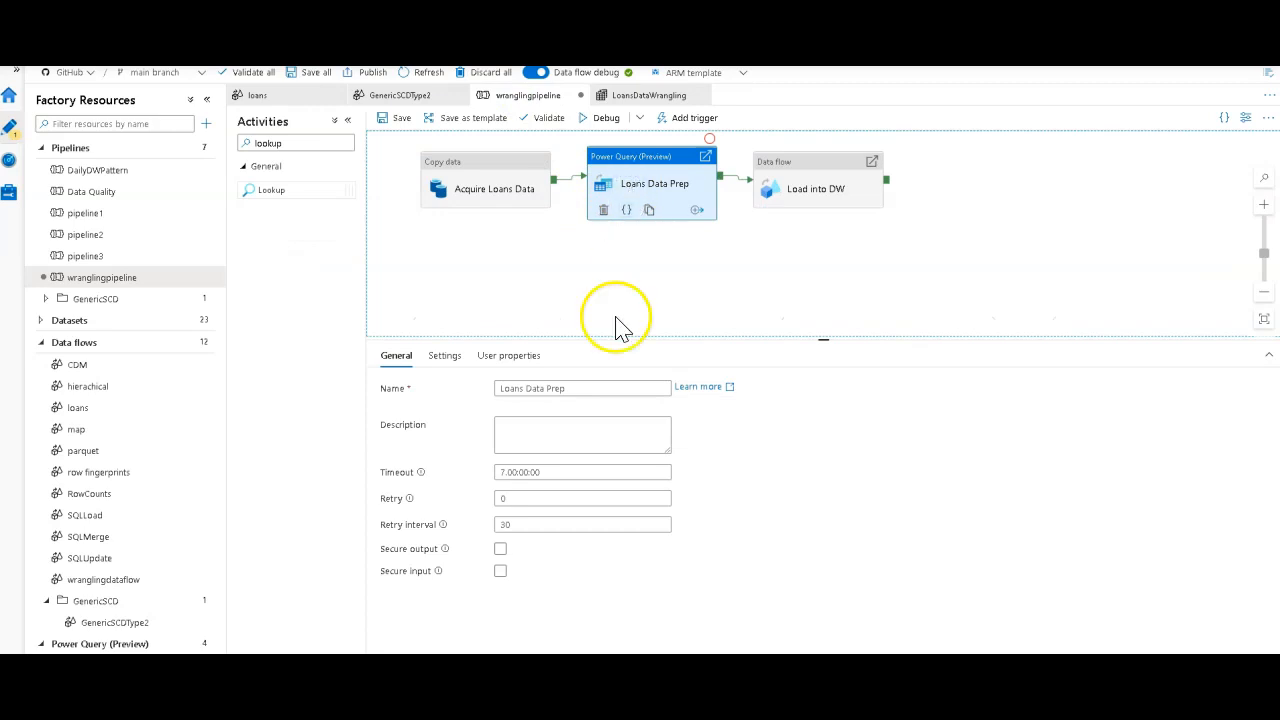
- Check Loans Data Prep's runtime settings, then collapse Load into DW's GenericInput parameter group
left_click(444, 355)
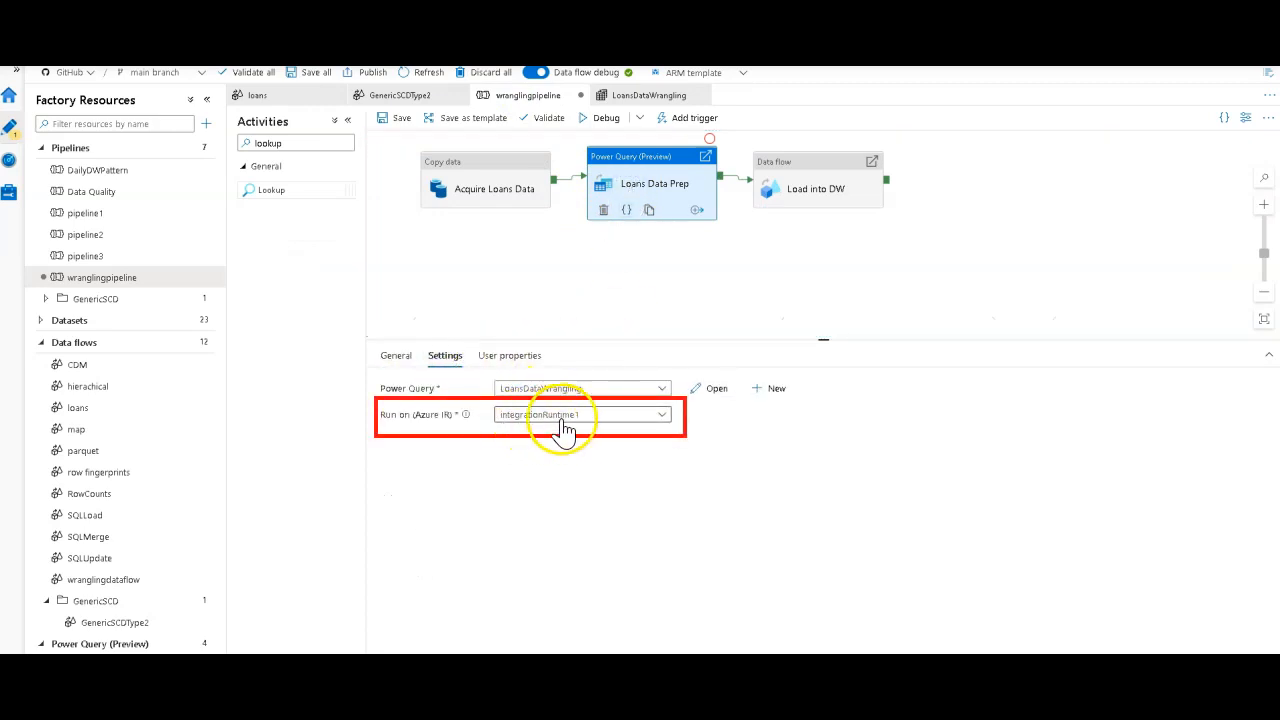
left_click(818, 188)
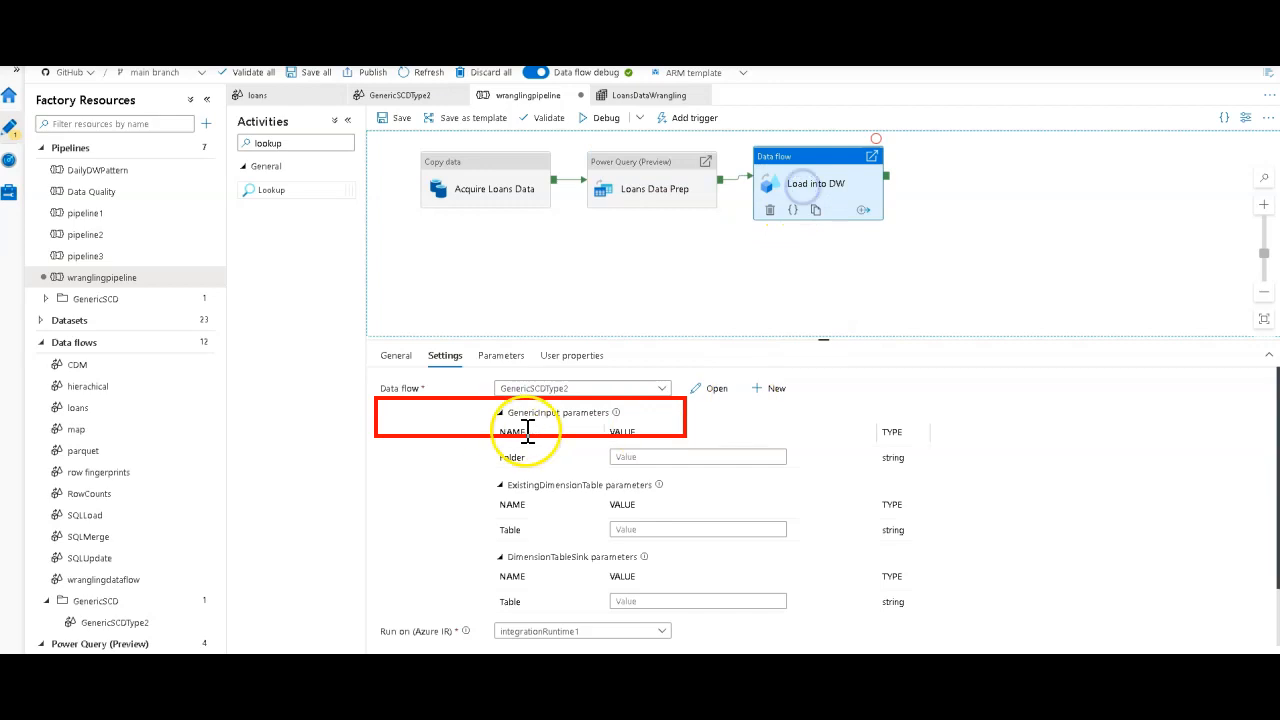
left_click(500, 412)
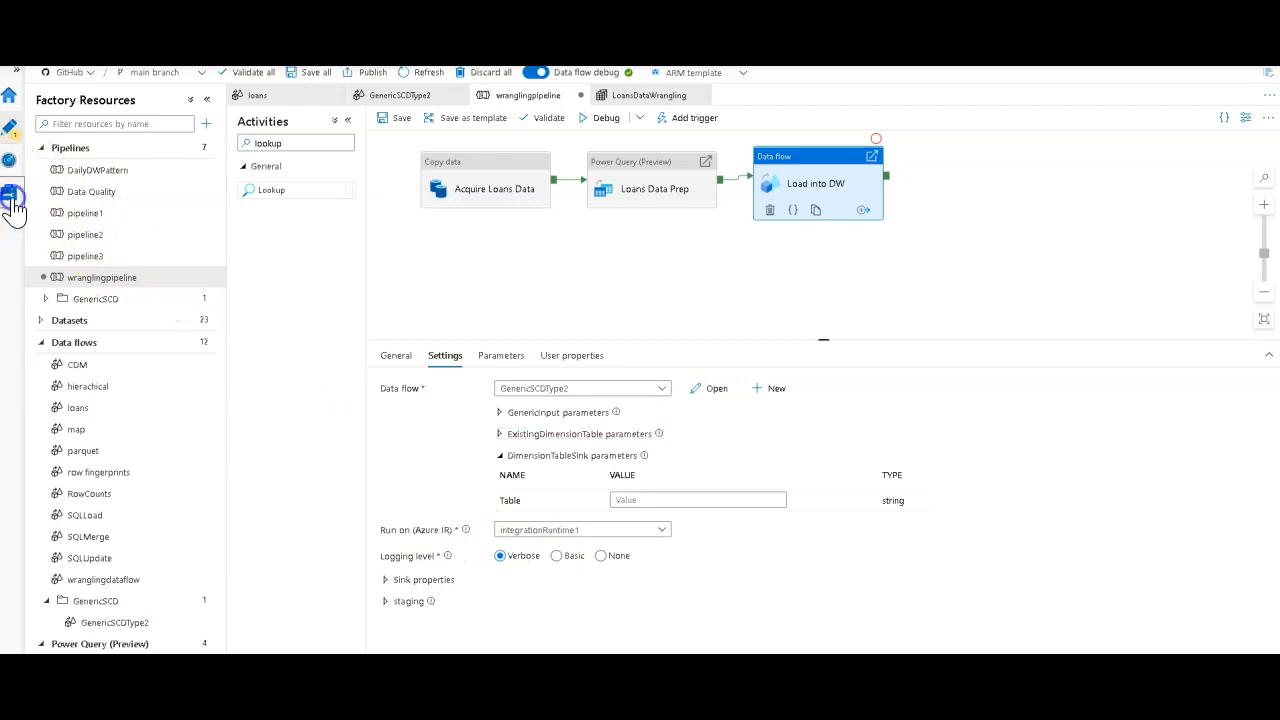
- List the three running integration runtimes and view integrationRuntime1's settings, cancelling without changes
left_click(14, 205)
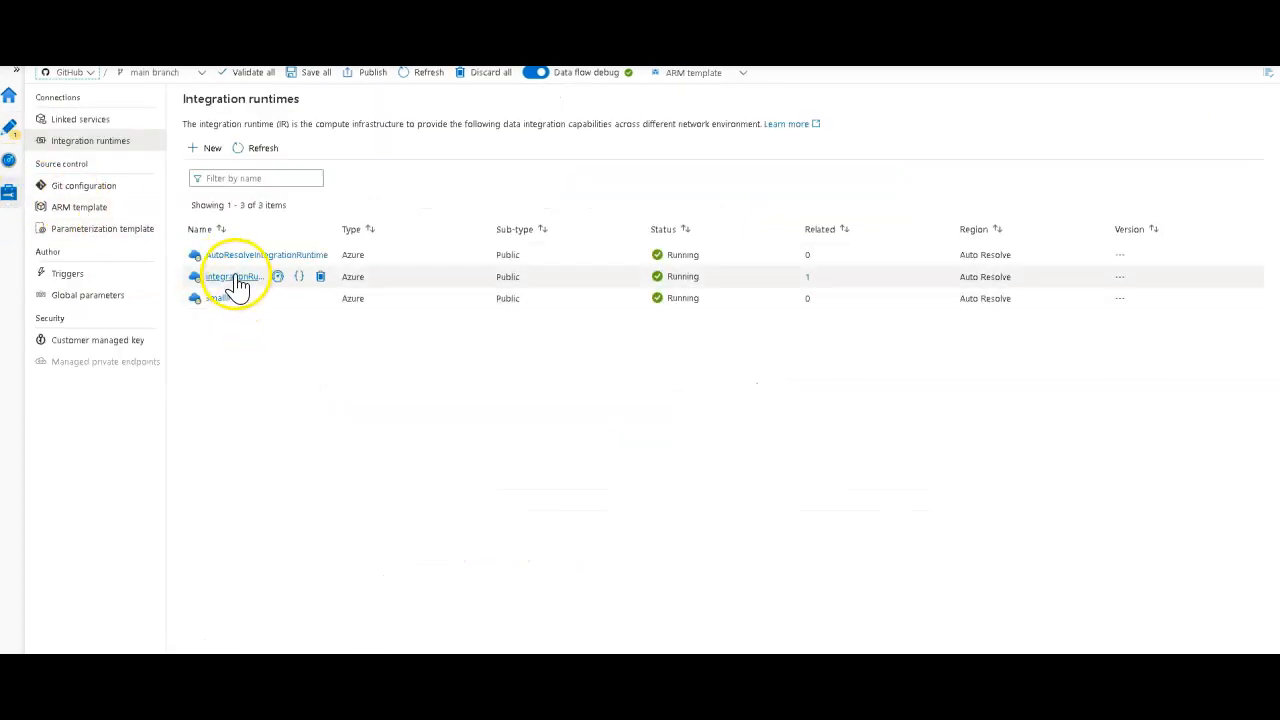
left_click(235, 276)
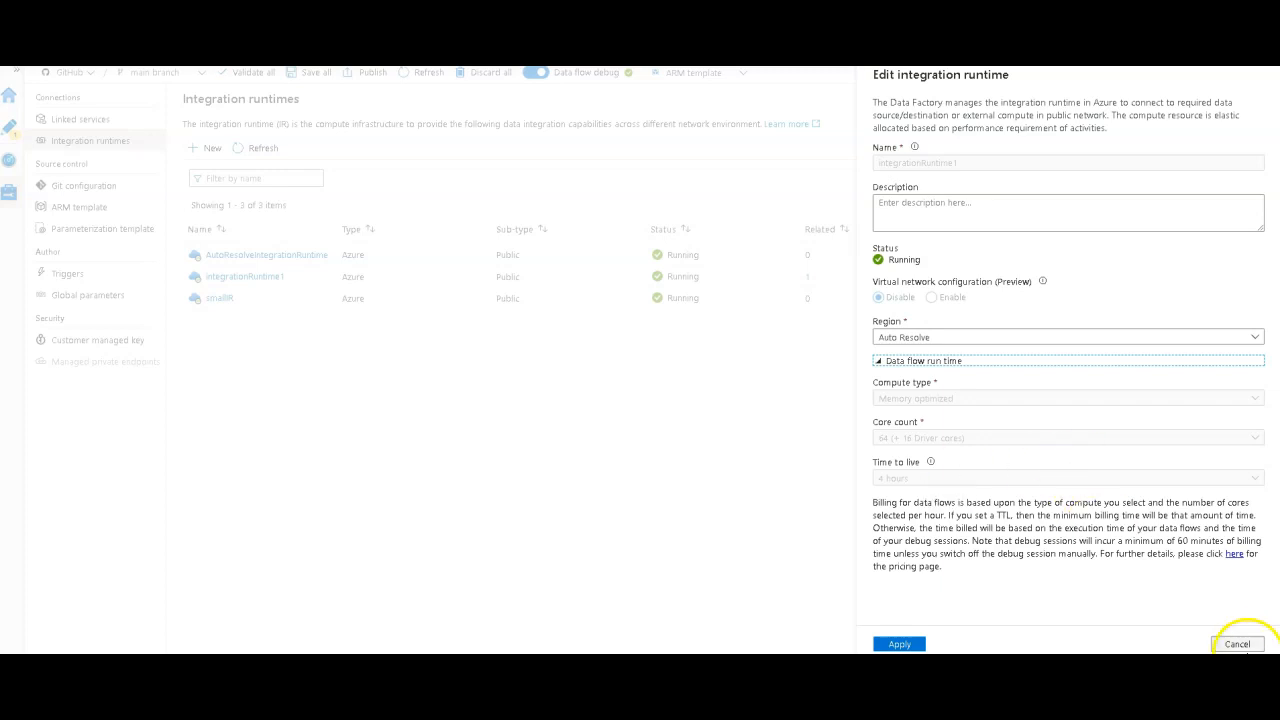
left_click(1237, 643)
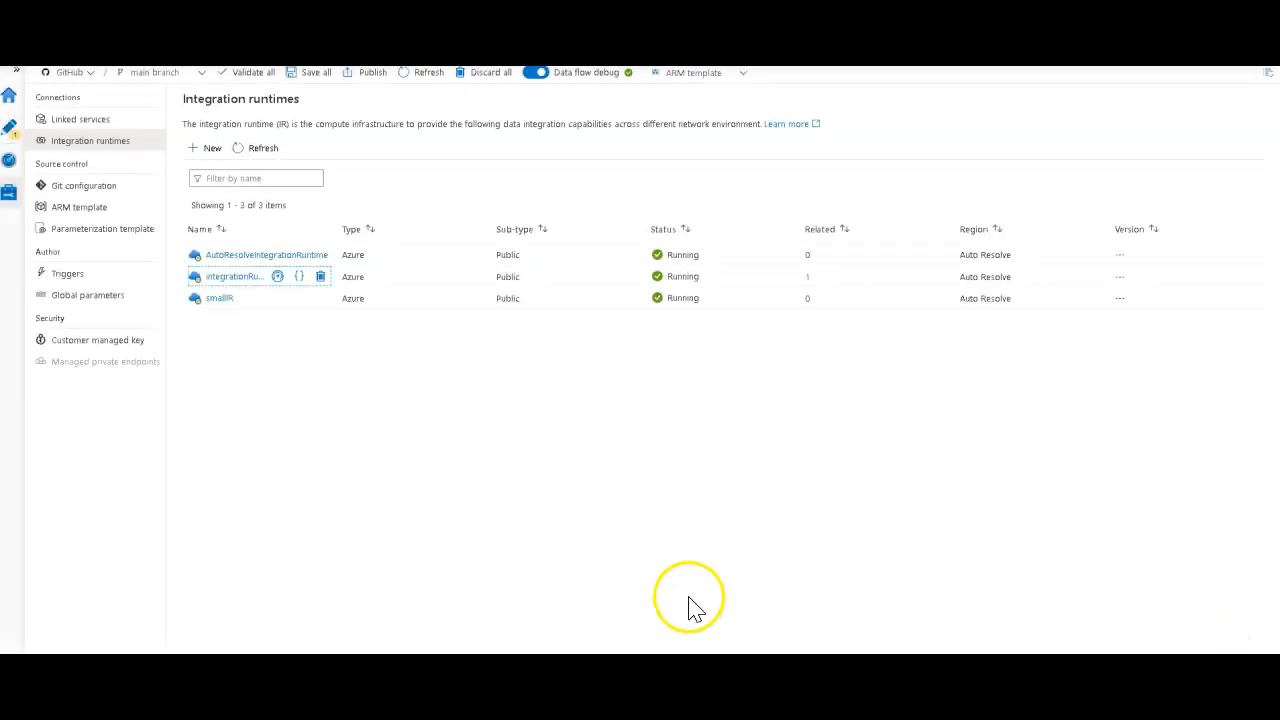
mouse_move(117, 85)
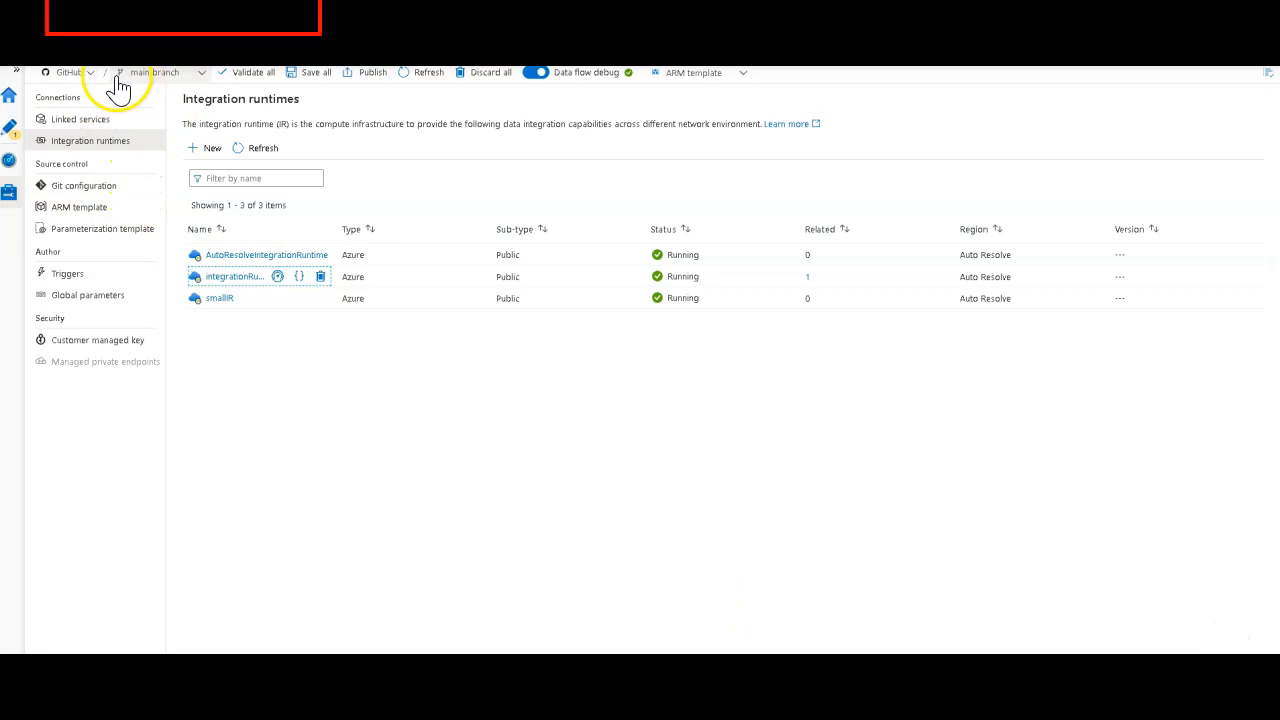
mouse_move(165, 88)
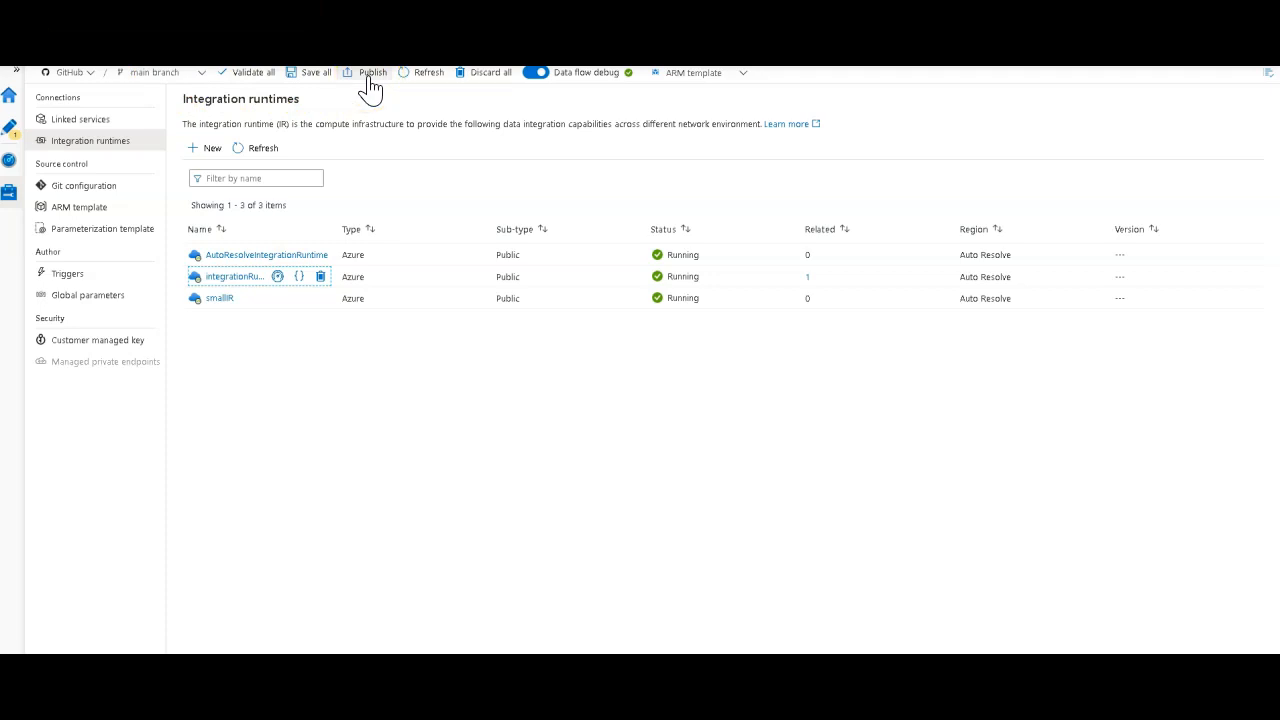
mouse_move(20, 130)
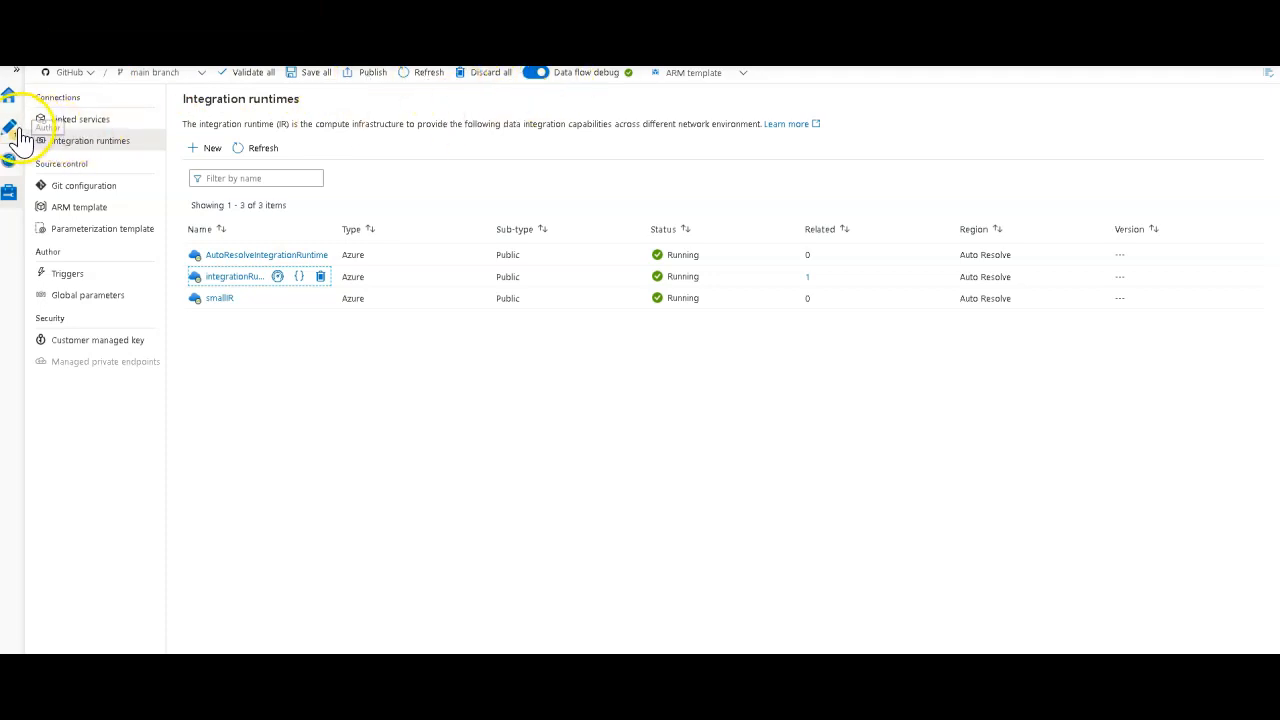
- Review a new schedule trigger form for wranglingpipeline, then cancel and close without adding it
left_click(10, 127)
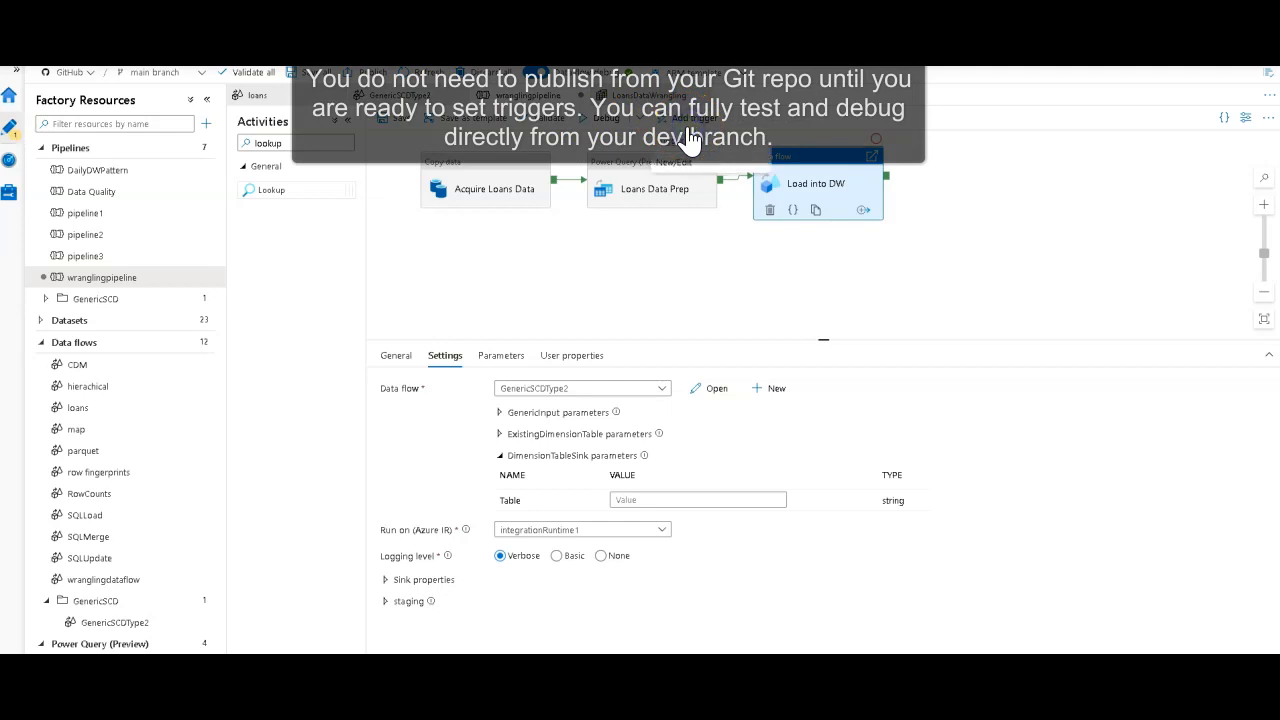
left_click(692, 118)
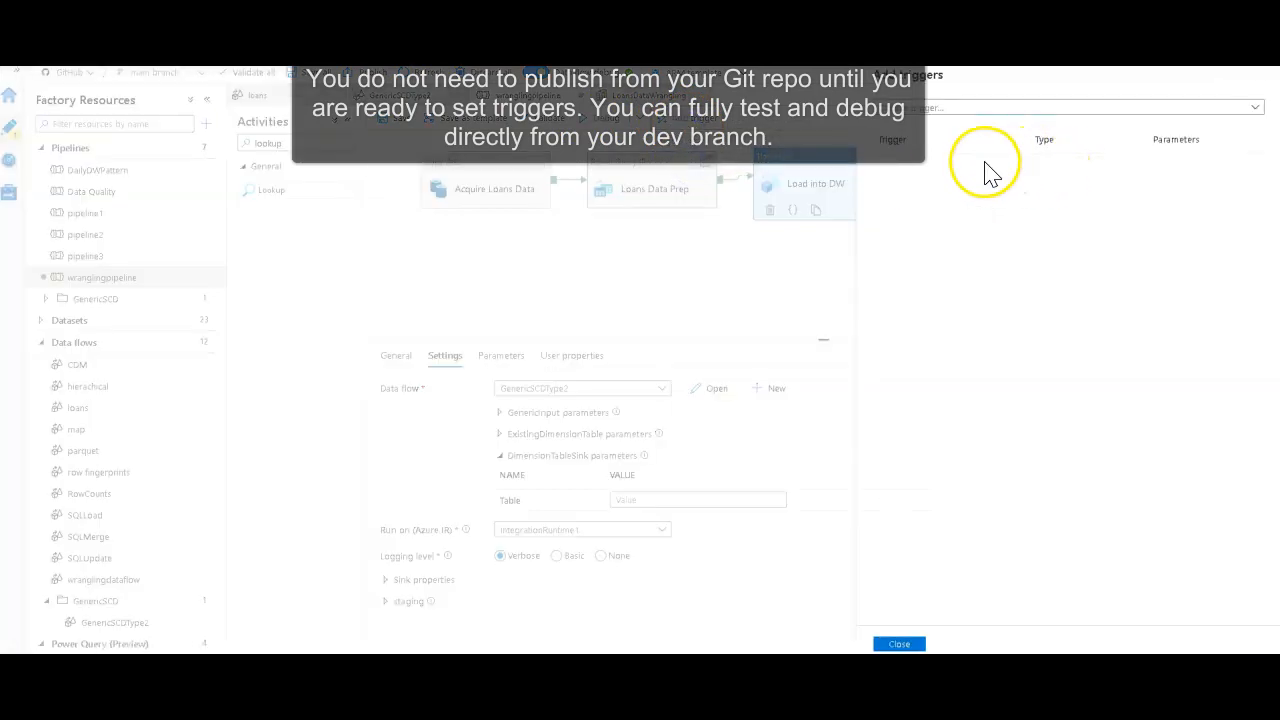
left_click(1065, 107)
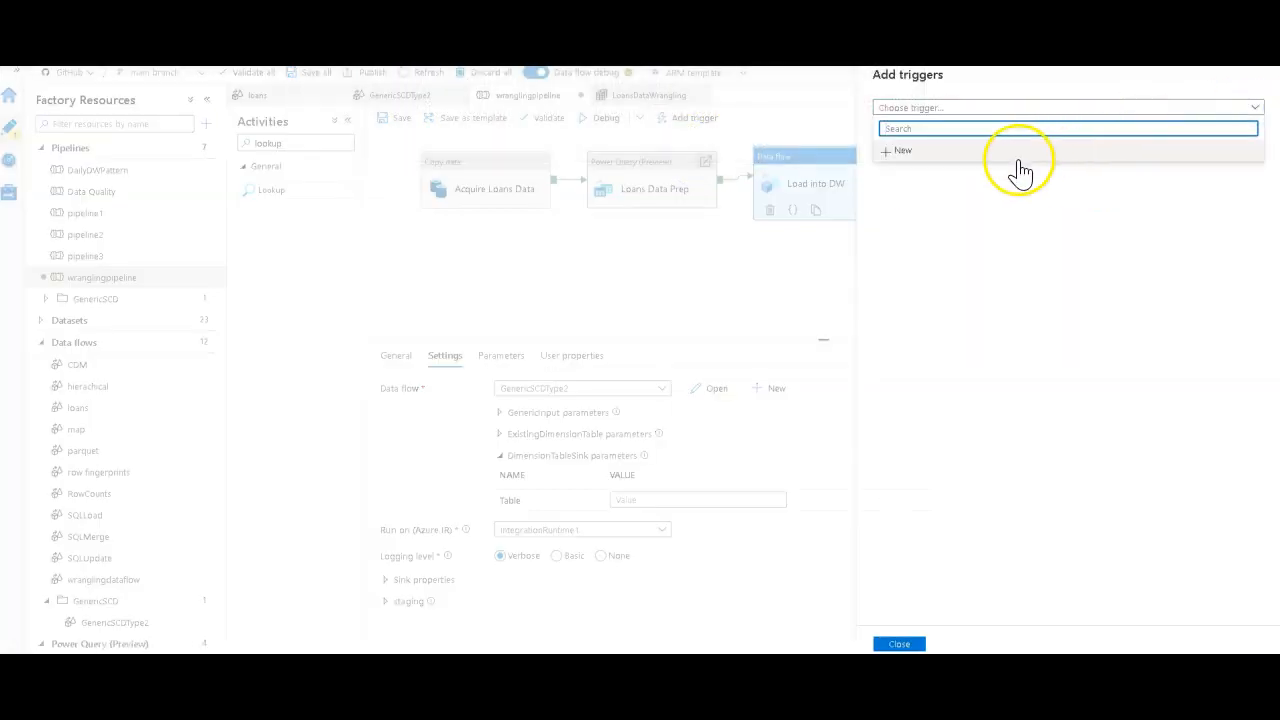
left_click(897, 150)
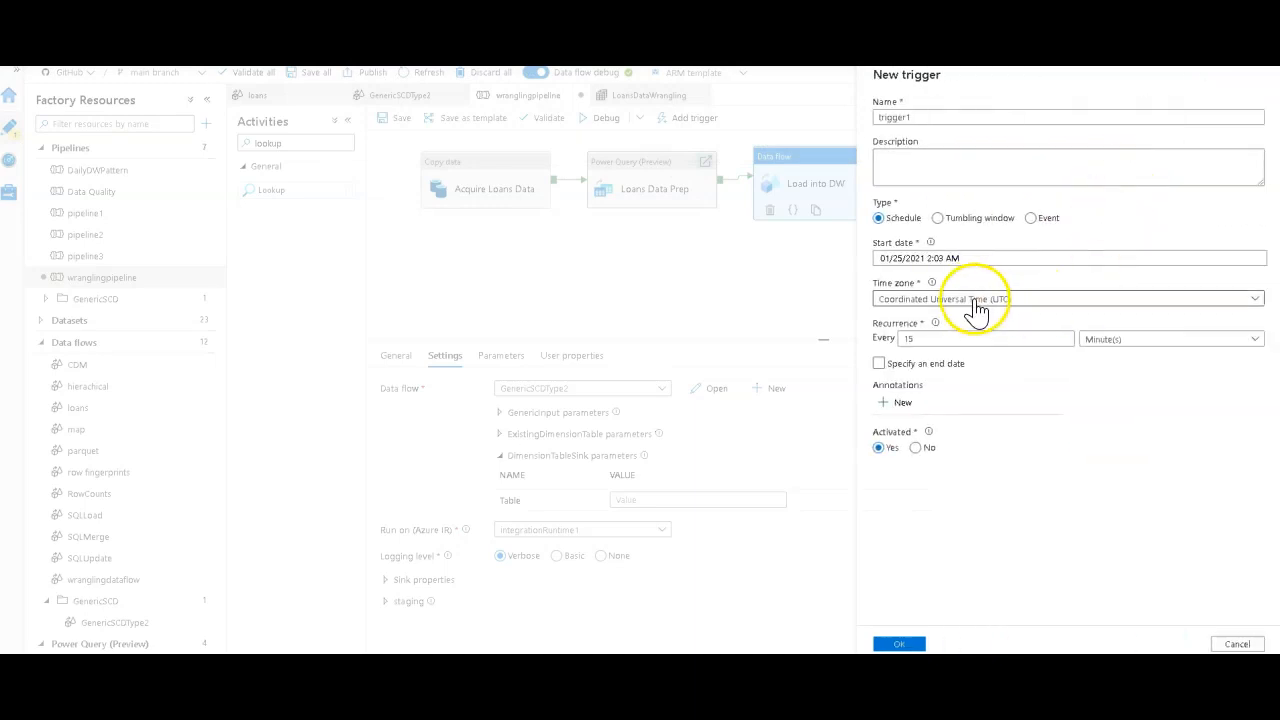
mouse_move(1225, 642)
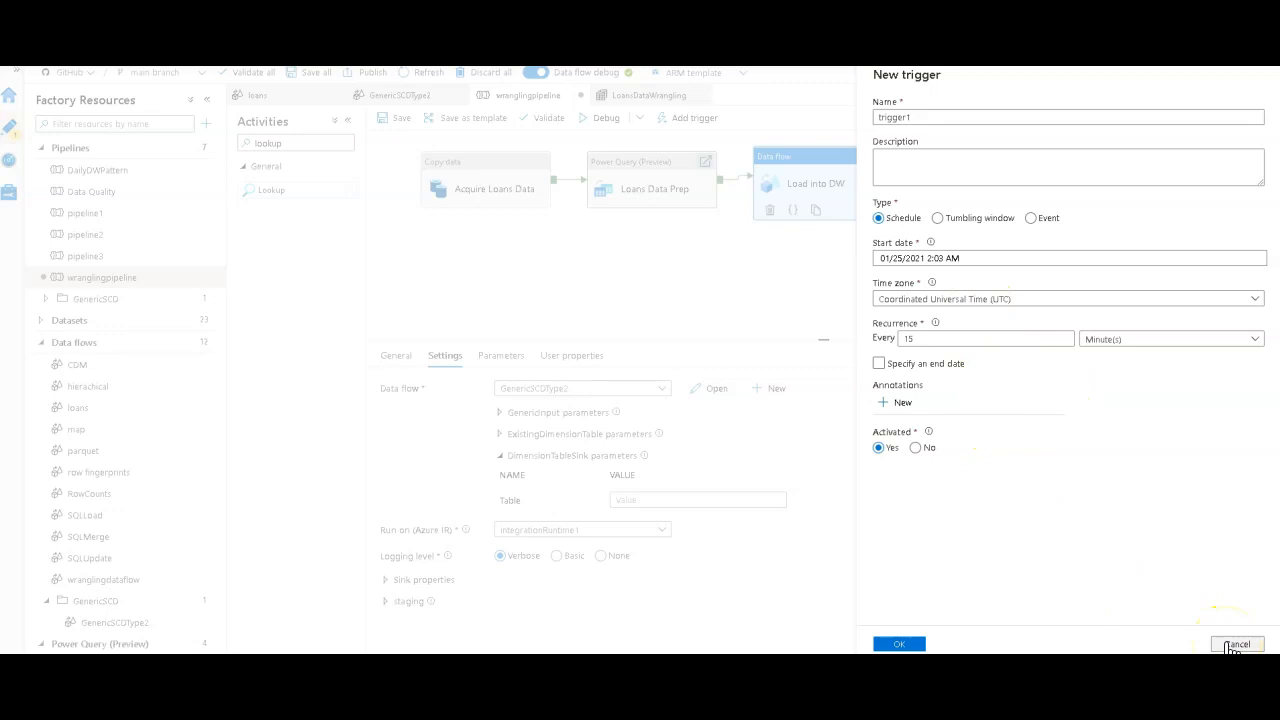
left_click(1237, 643)
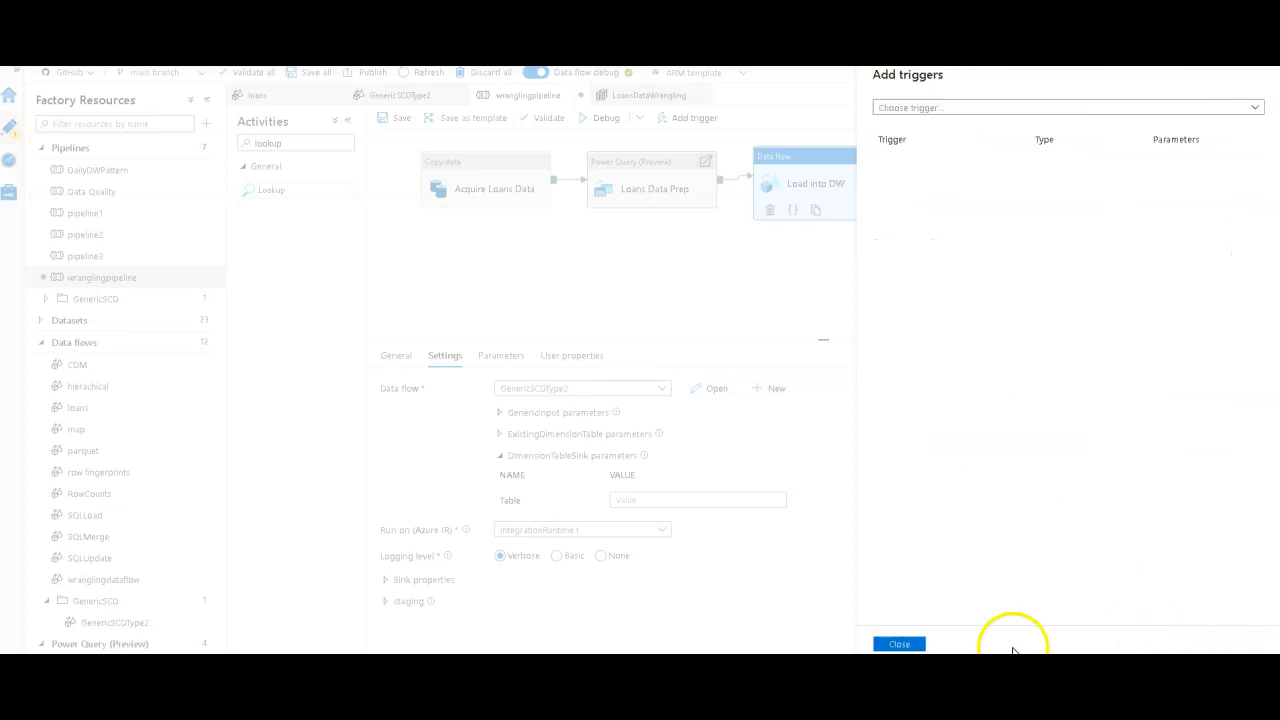
left_click(898, 644)
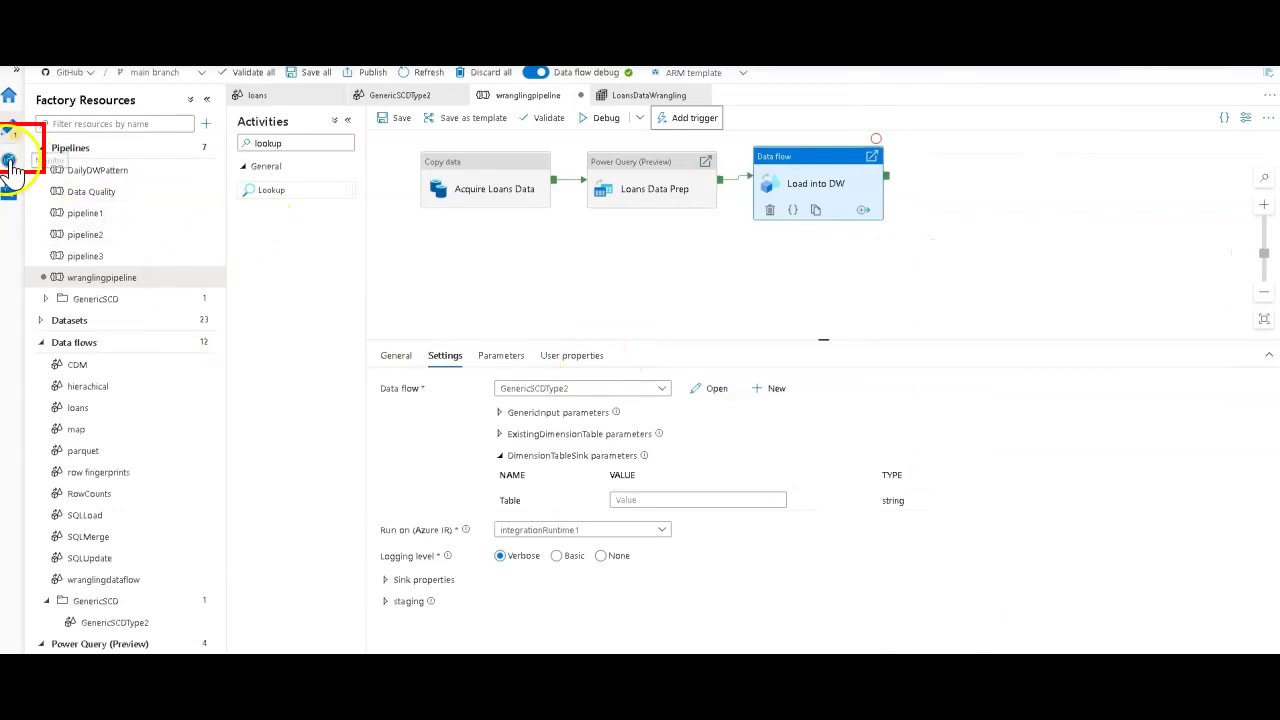
- Open the succeeded wranglingpipeline run to see Load into DW's 887k rows per stage
left_click(10, 160)
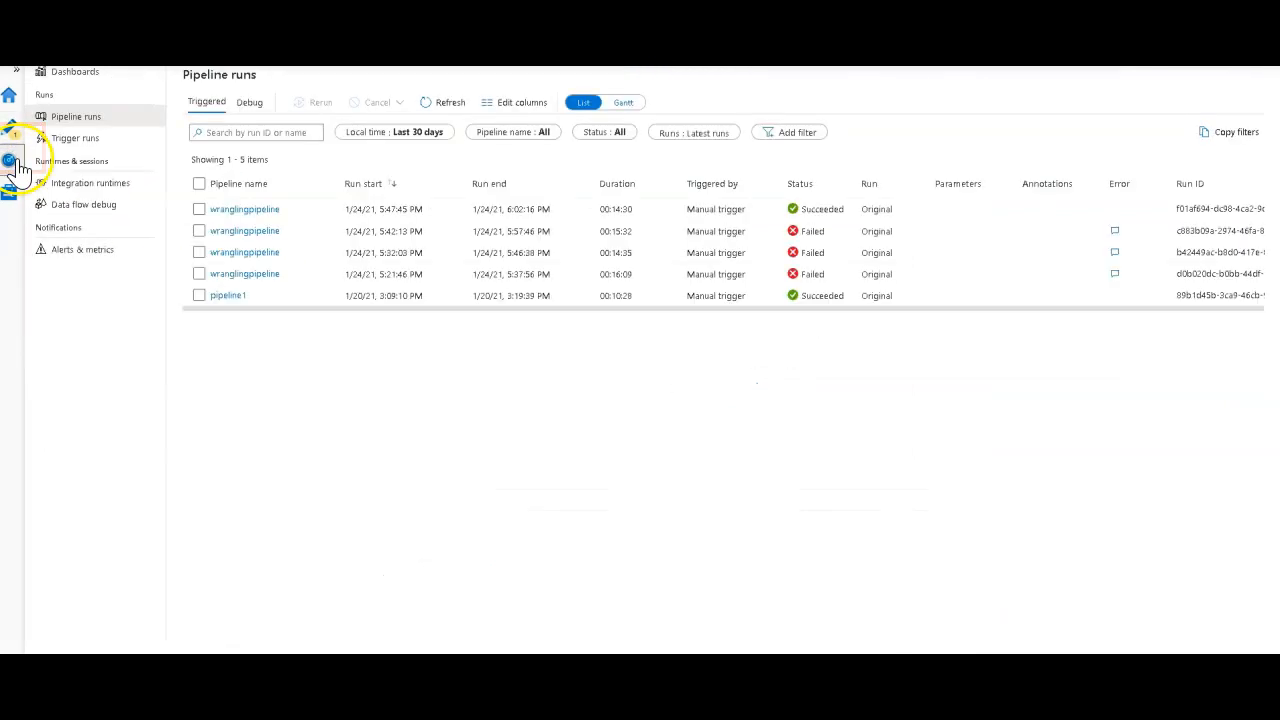
mouse_move(247, 295)
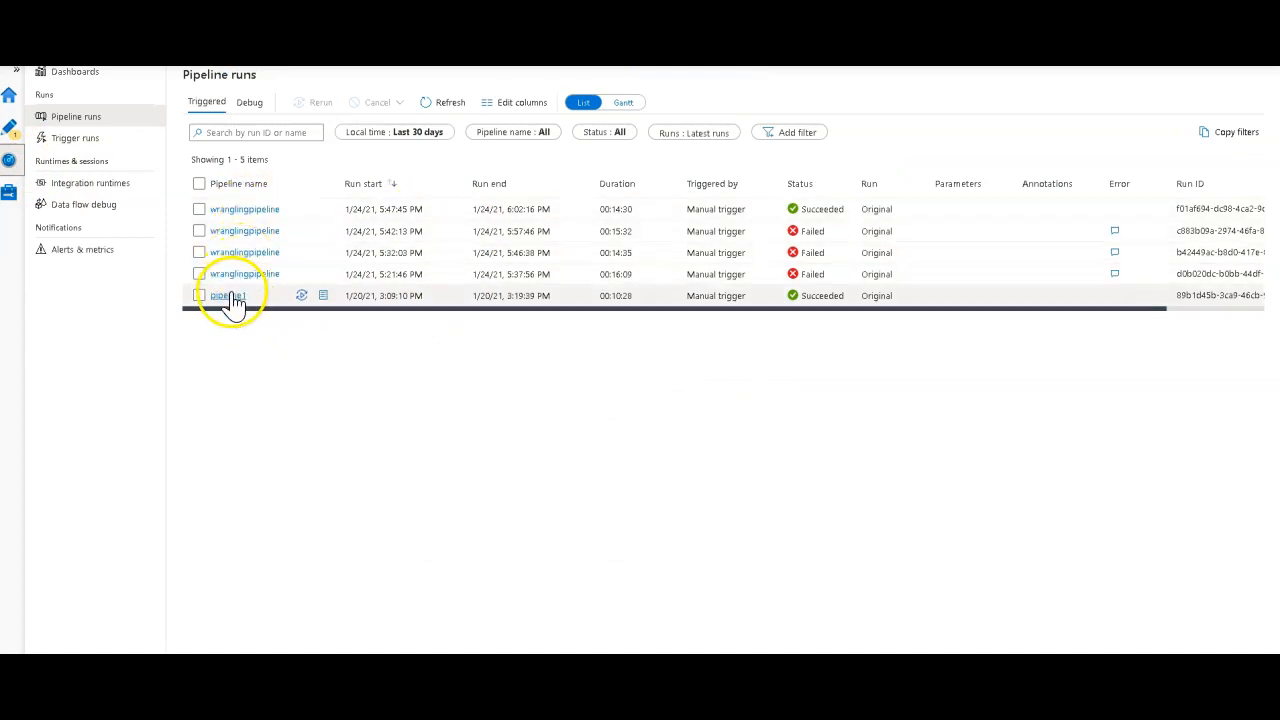
mouse_move(233, 216)
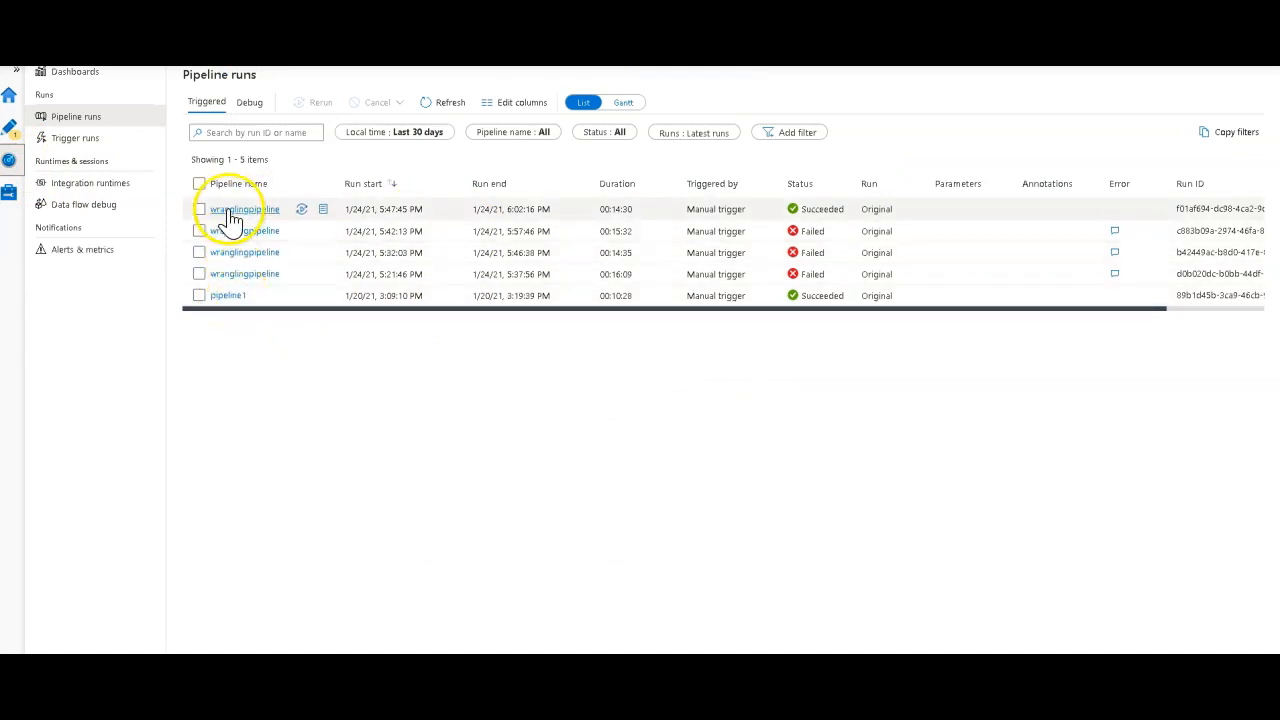
left_click(244, 209)
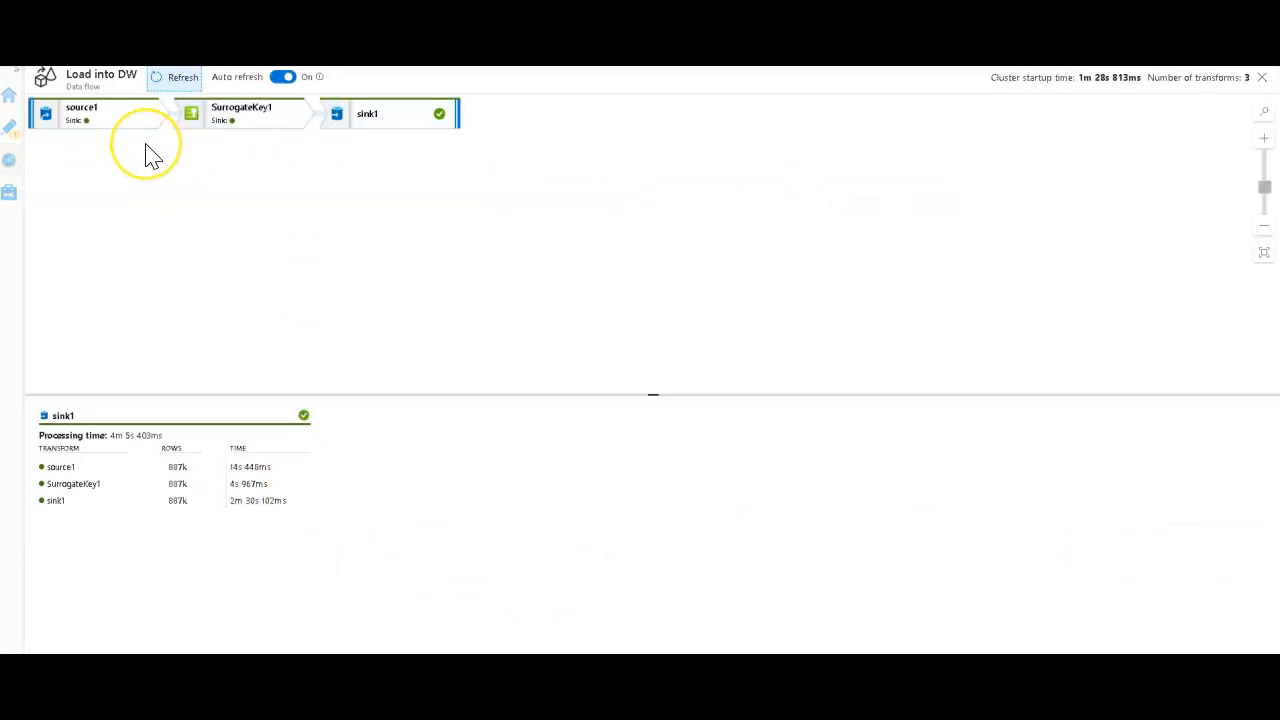
mouse_move(232, 155)
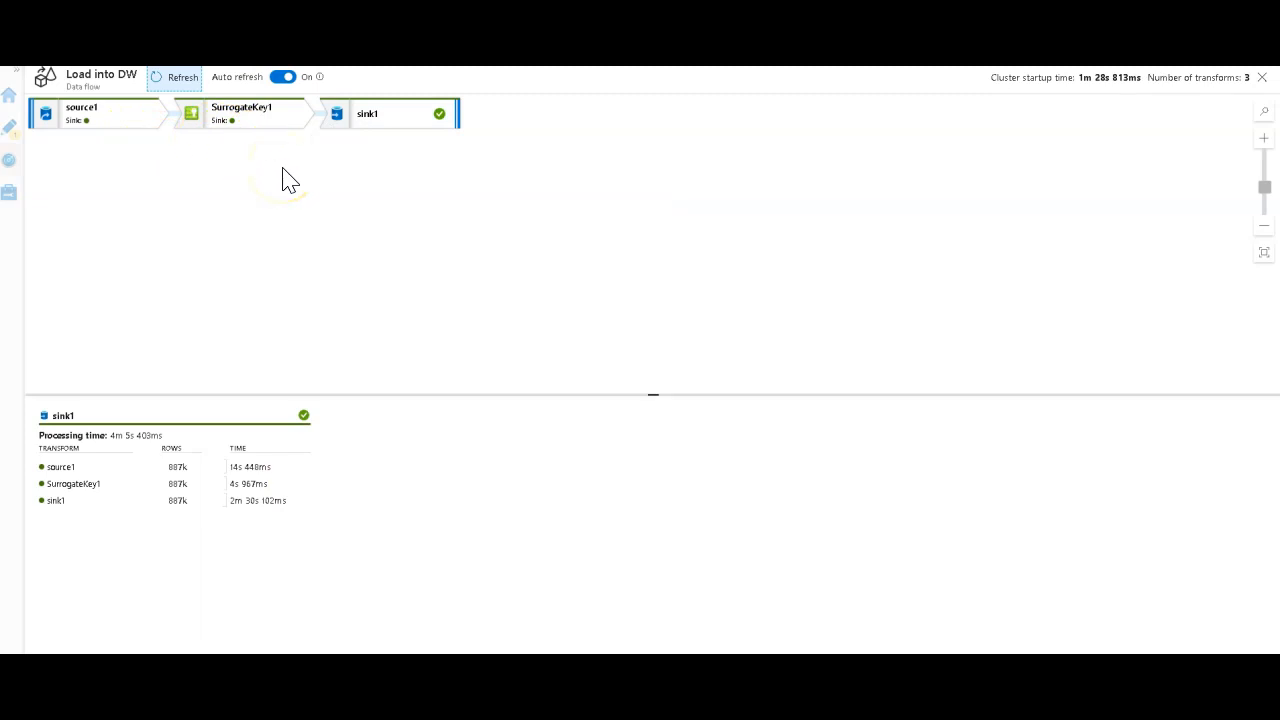
mouse_move(920, 145)
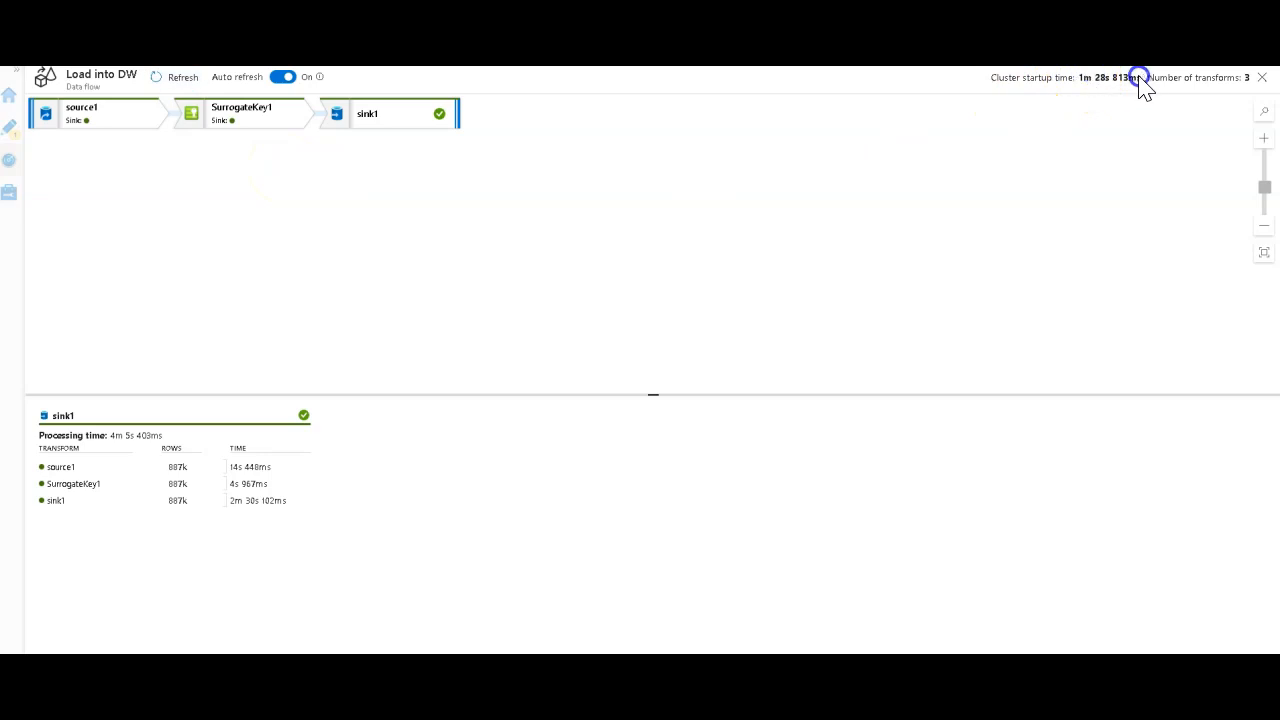
mouse_move(1200, 110)
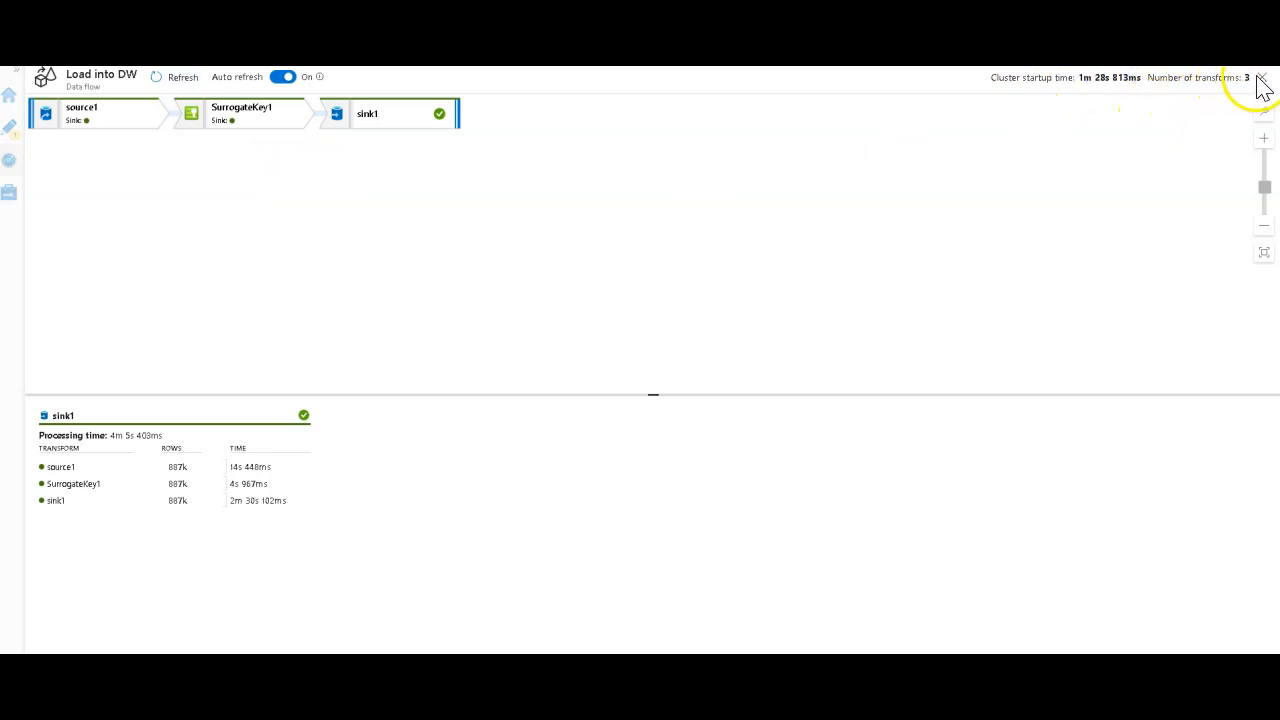
- Open Loans Data Prep run details: 887k rows read by Source1, 621k to Sink1
left_click(1261, 82)
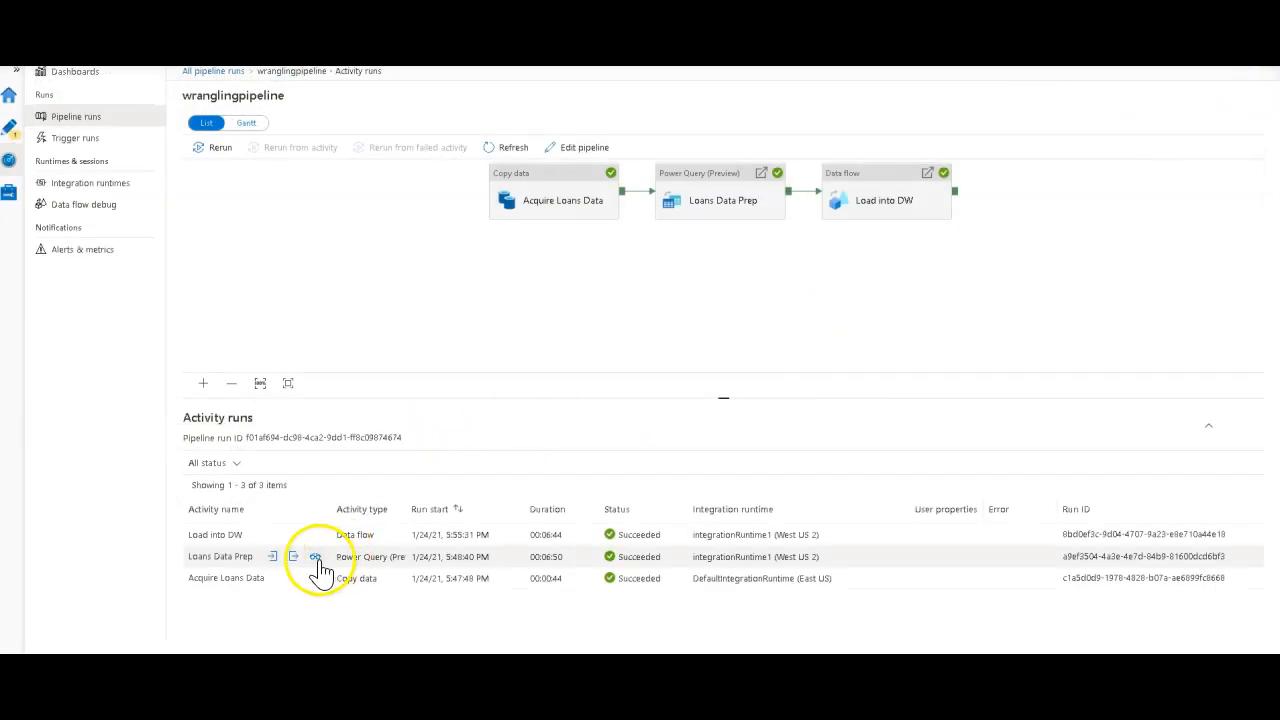
left_click(316, 556)
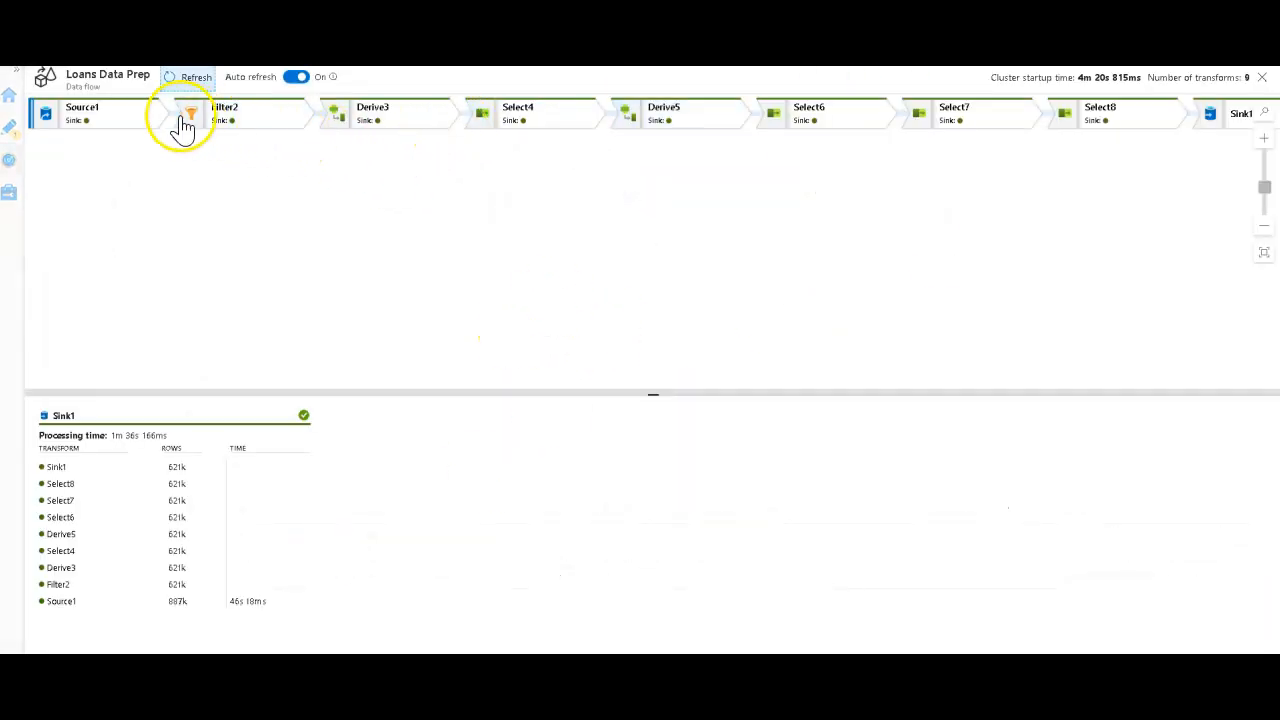
mouse_move(695, 273)
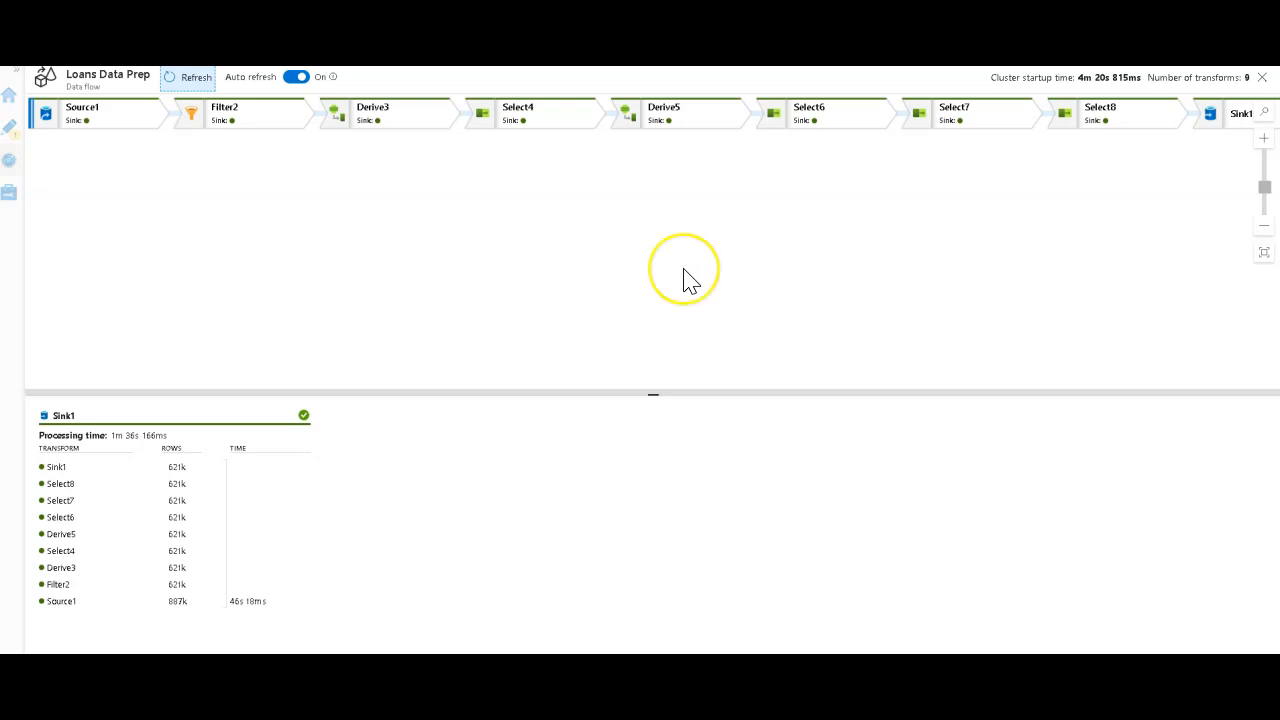
mouse_move(738, 262)
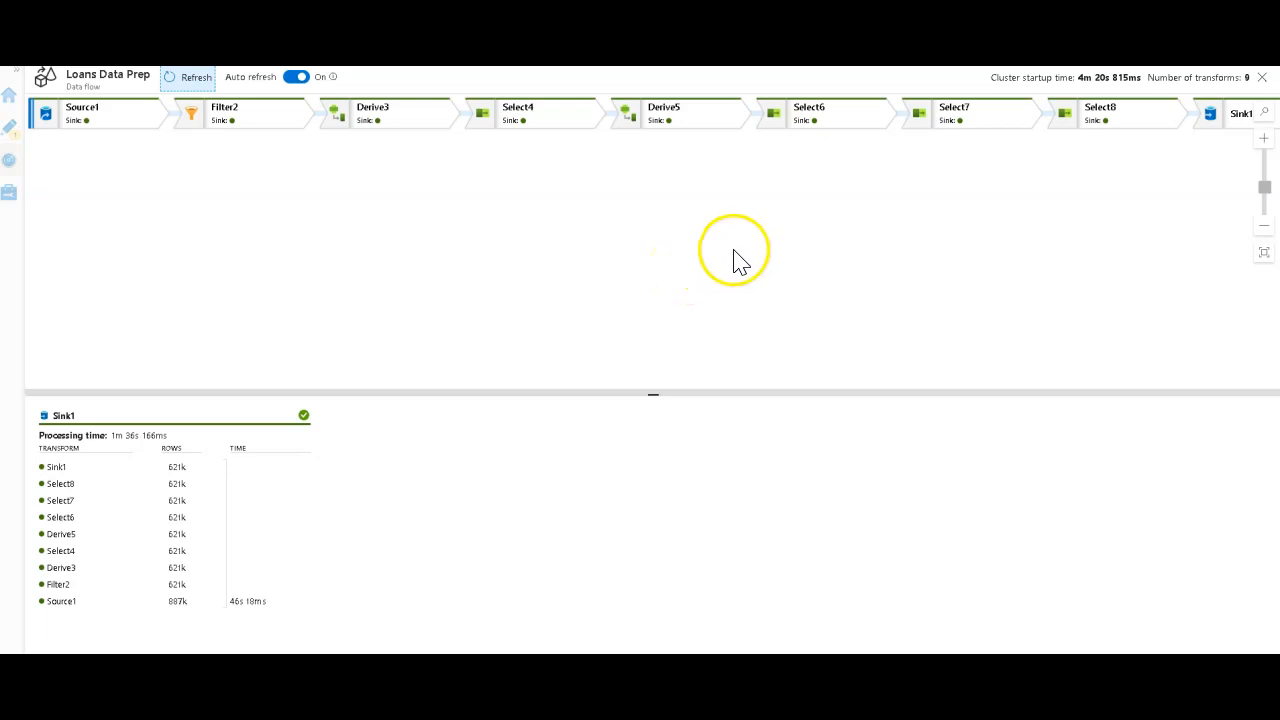
mouse_move(1092, 92)
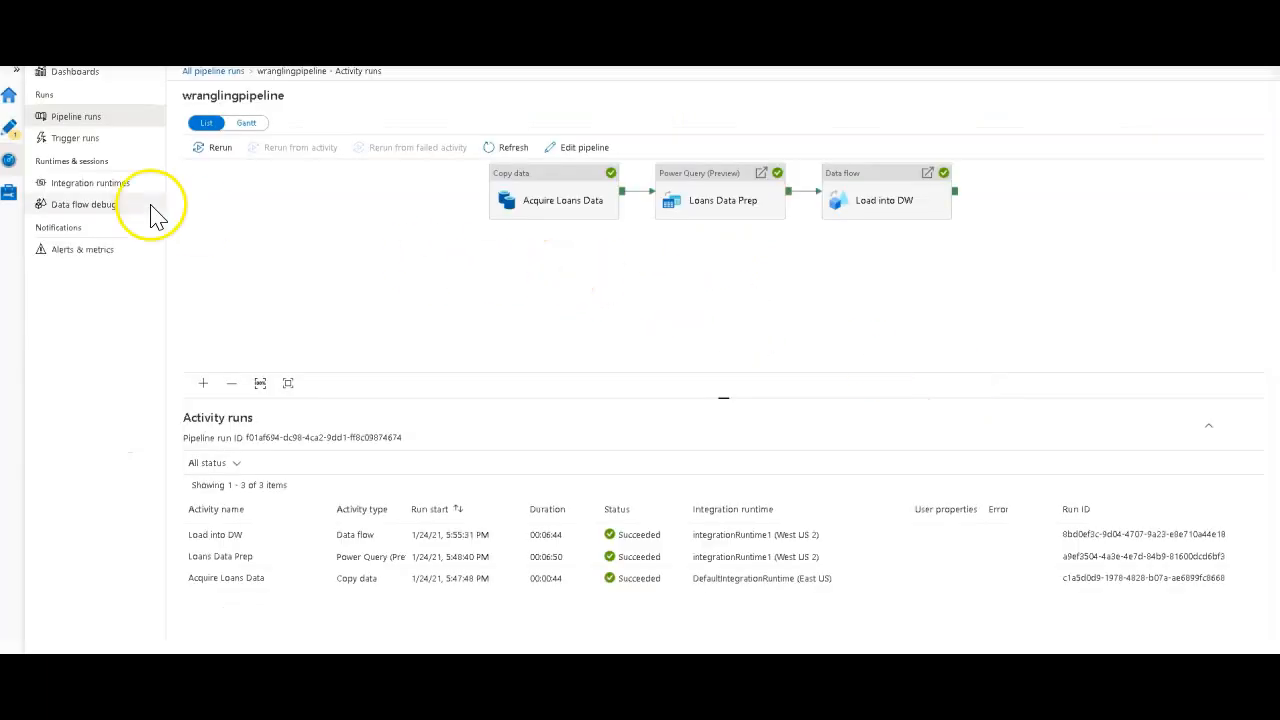
- Return to authoring wranglingpipeline, showing Load into DW's GenericSCDType2 data flow settings
left_click(583, 147)
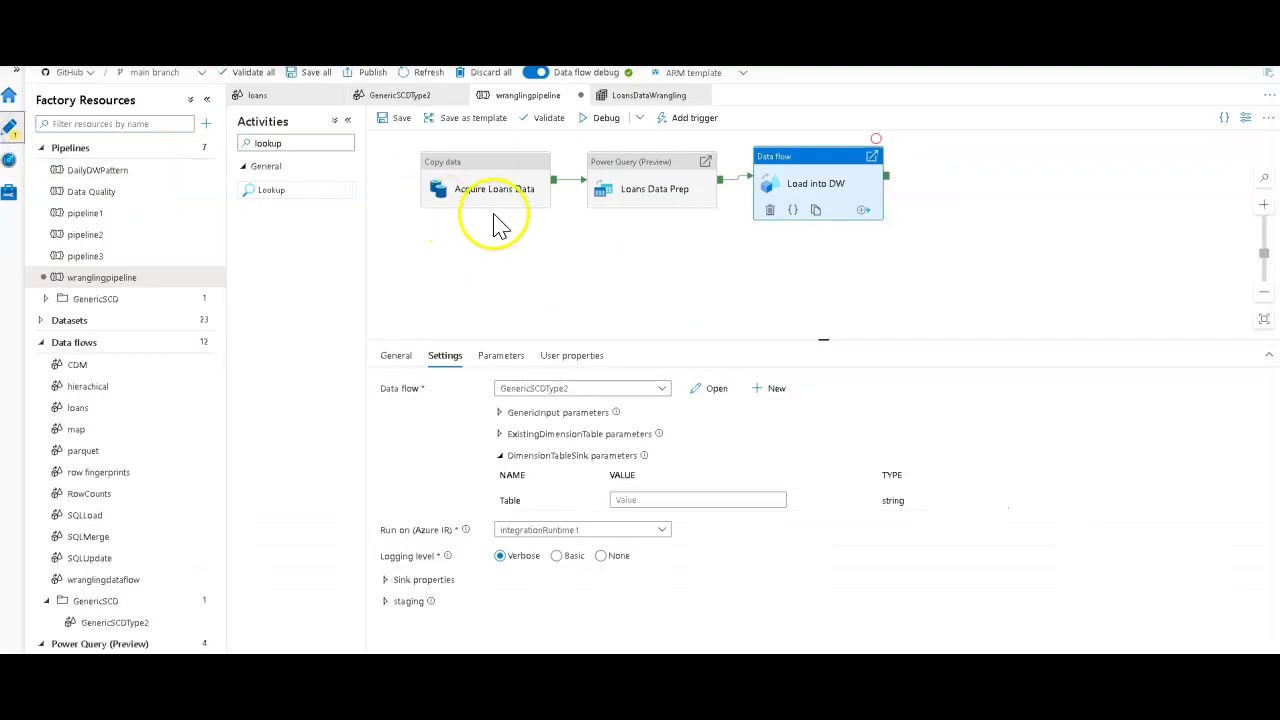
mouse_move(690, 245)
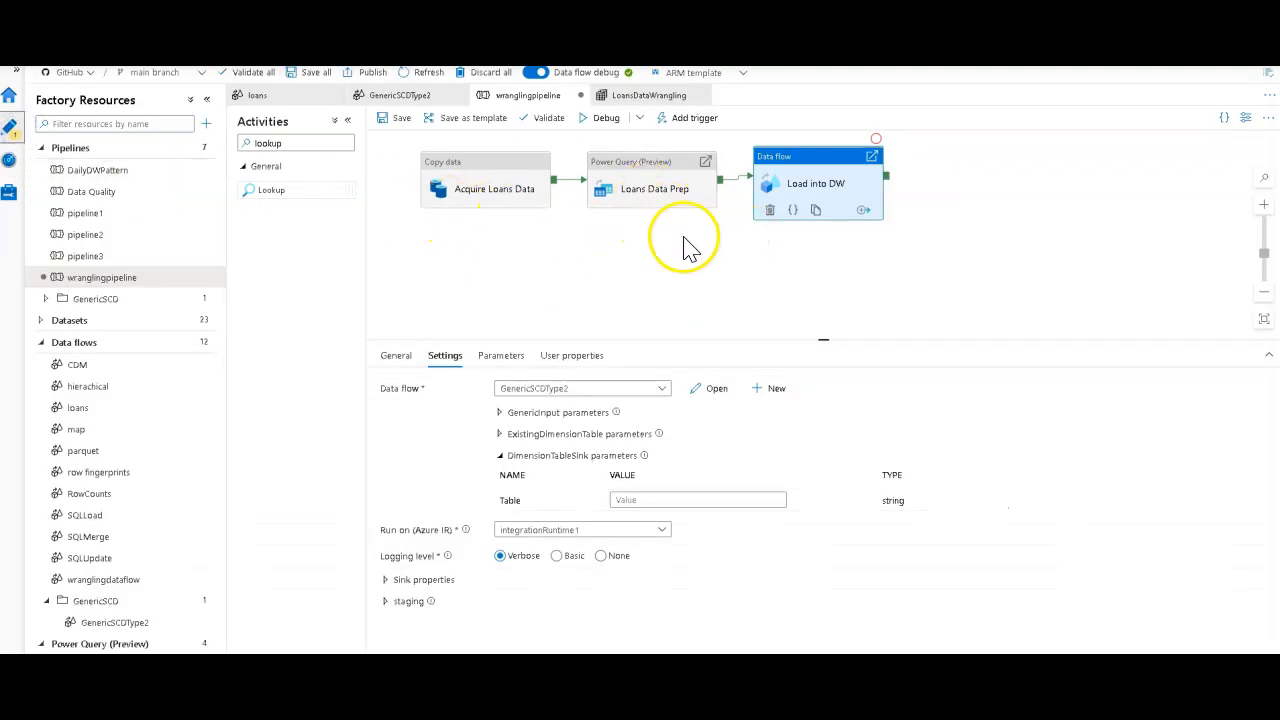
mouse_move(548, 310)
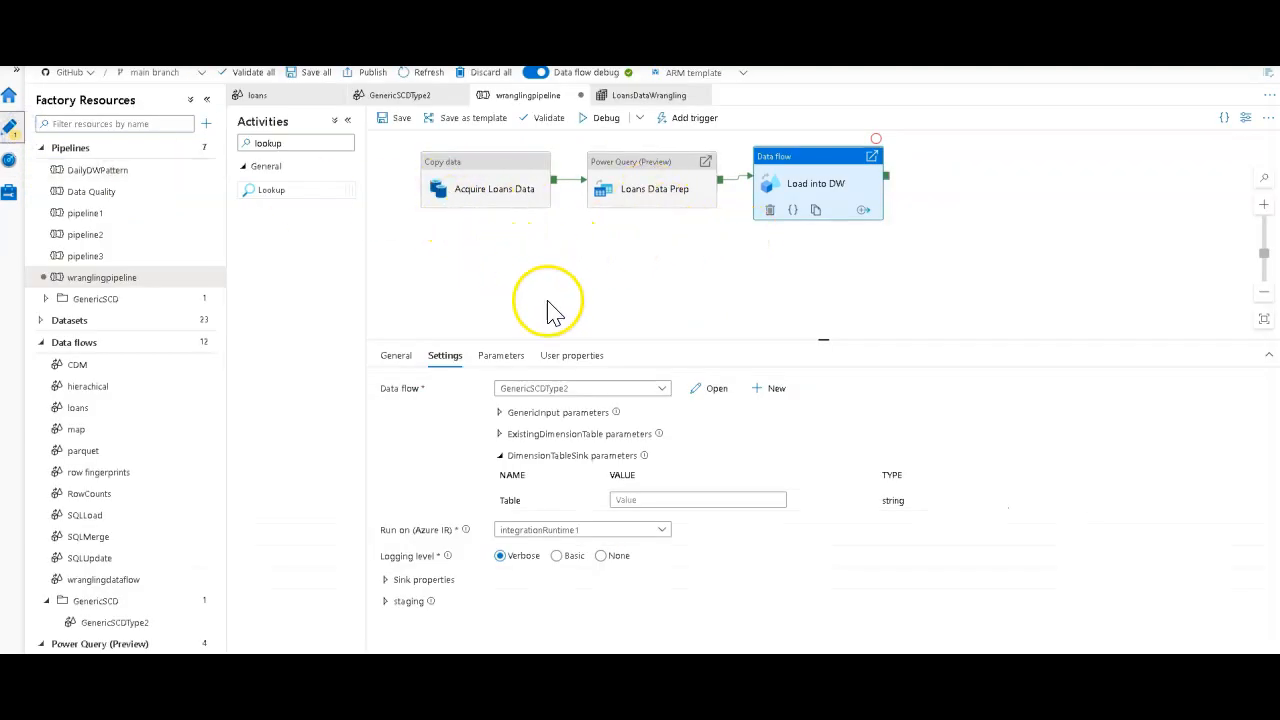
mouse_move(558, 318)
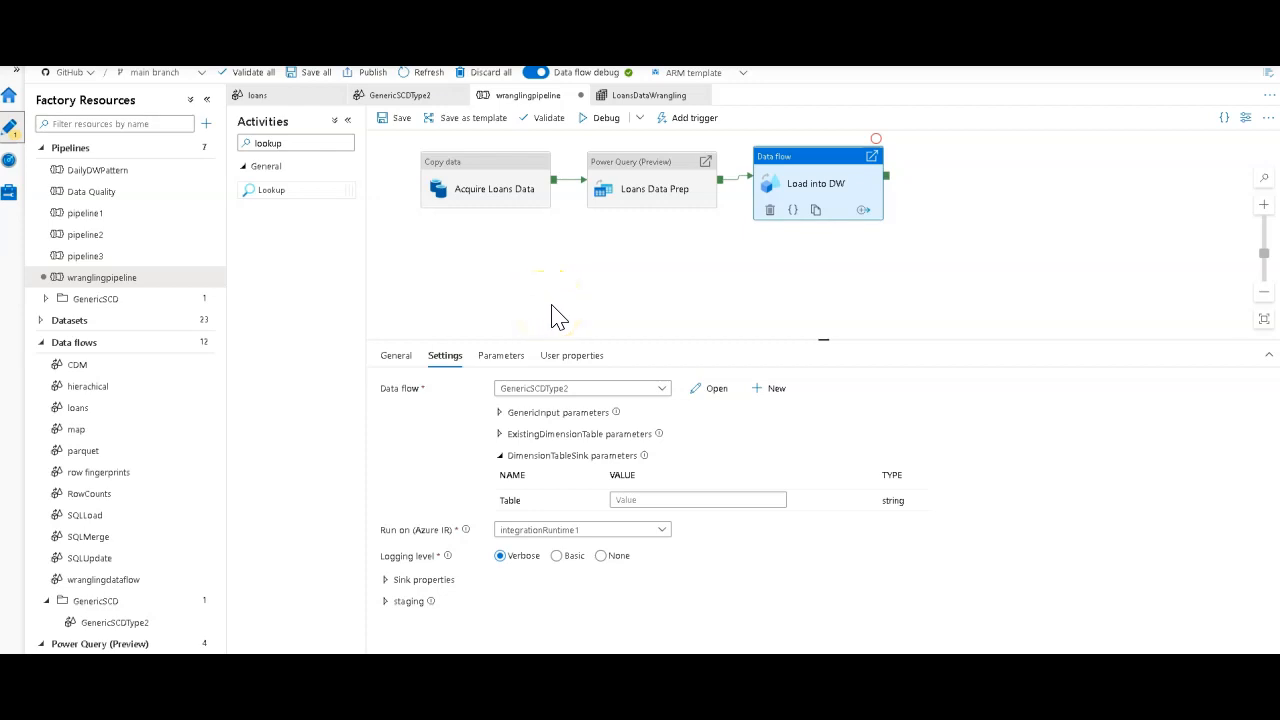